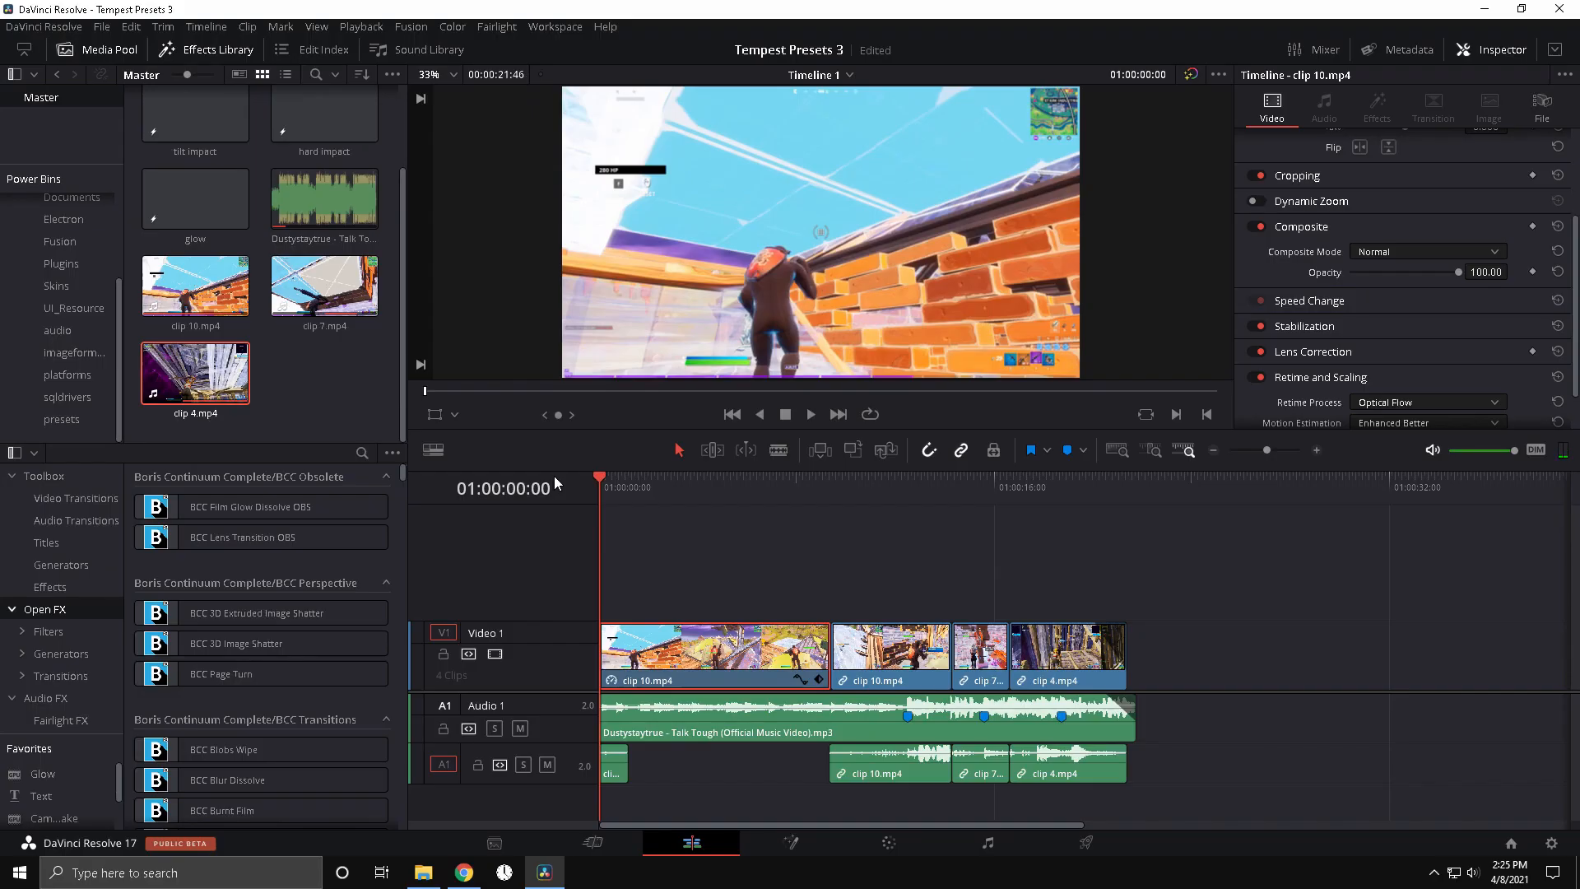
{"action": "mouse_move", "coordinate": [802, 486]}
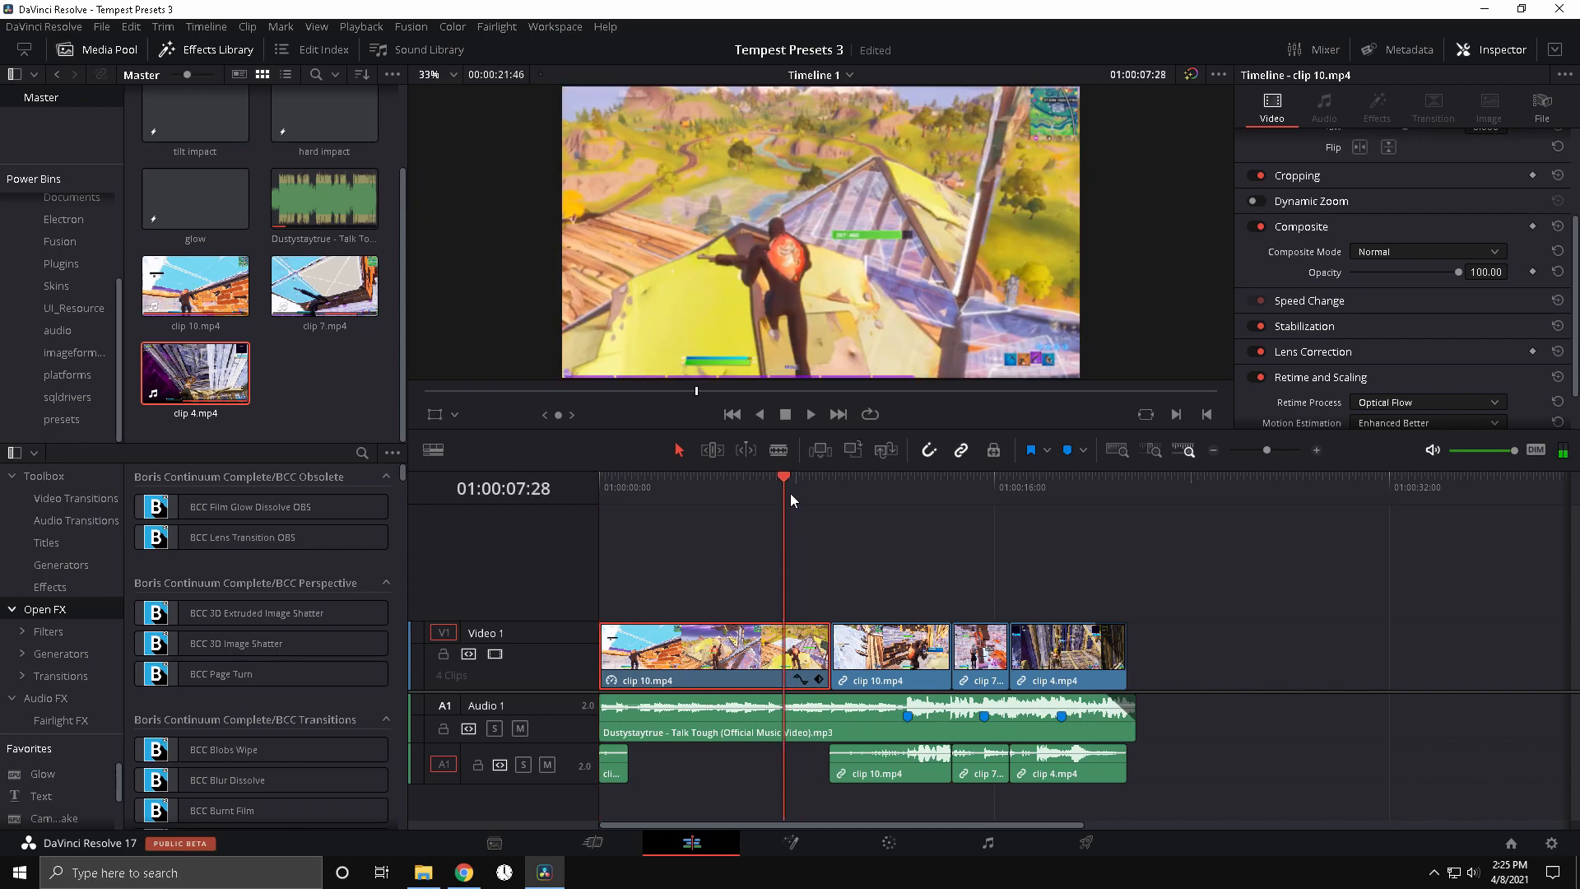
Play back the montage and park the playhead at the first marker over clip 10.
{"action": "left_click", "coordinate": [716, 717]}
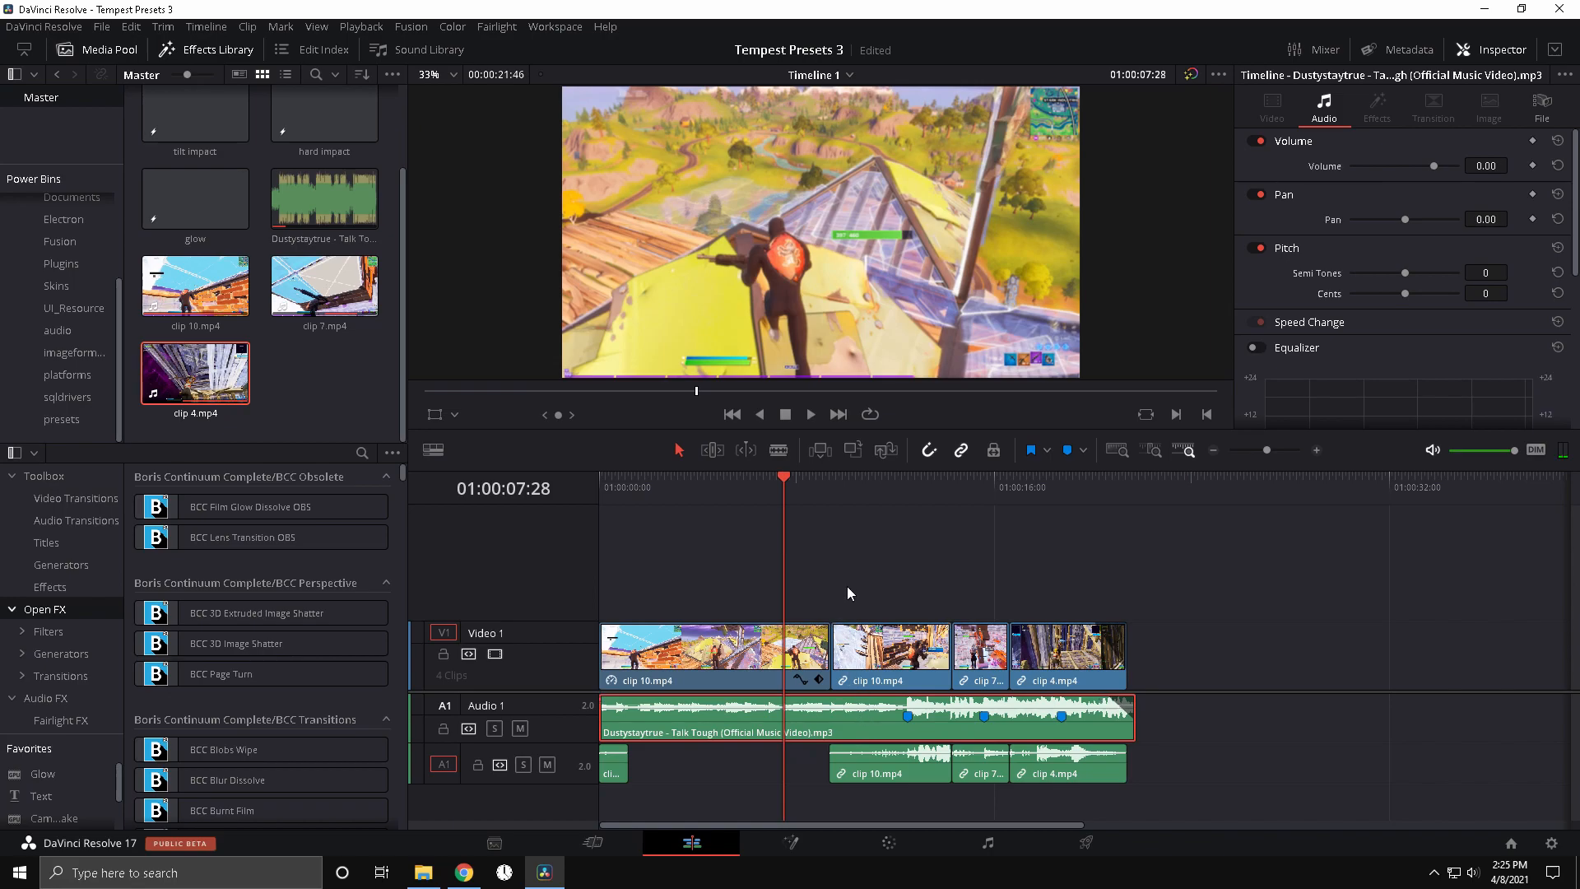
{"action": "left_click", "coordinate": [905, 487]}
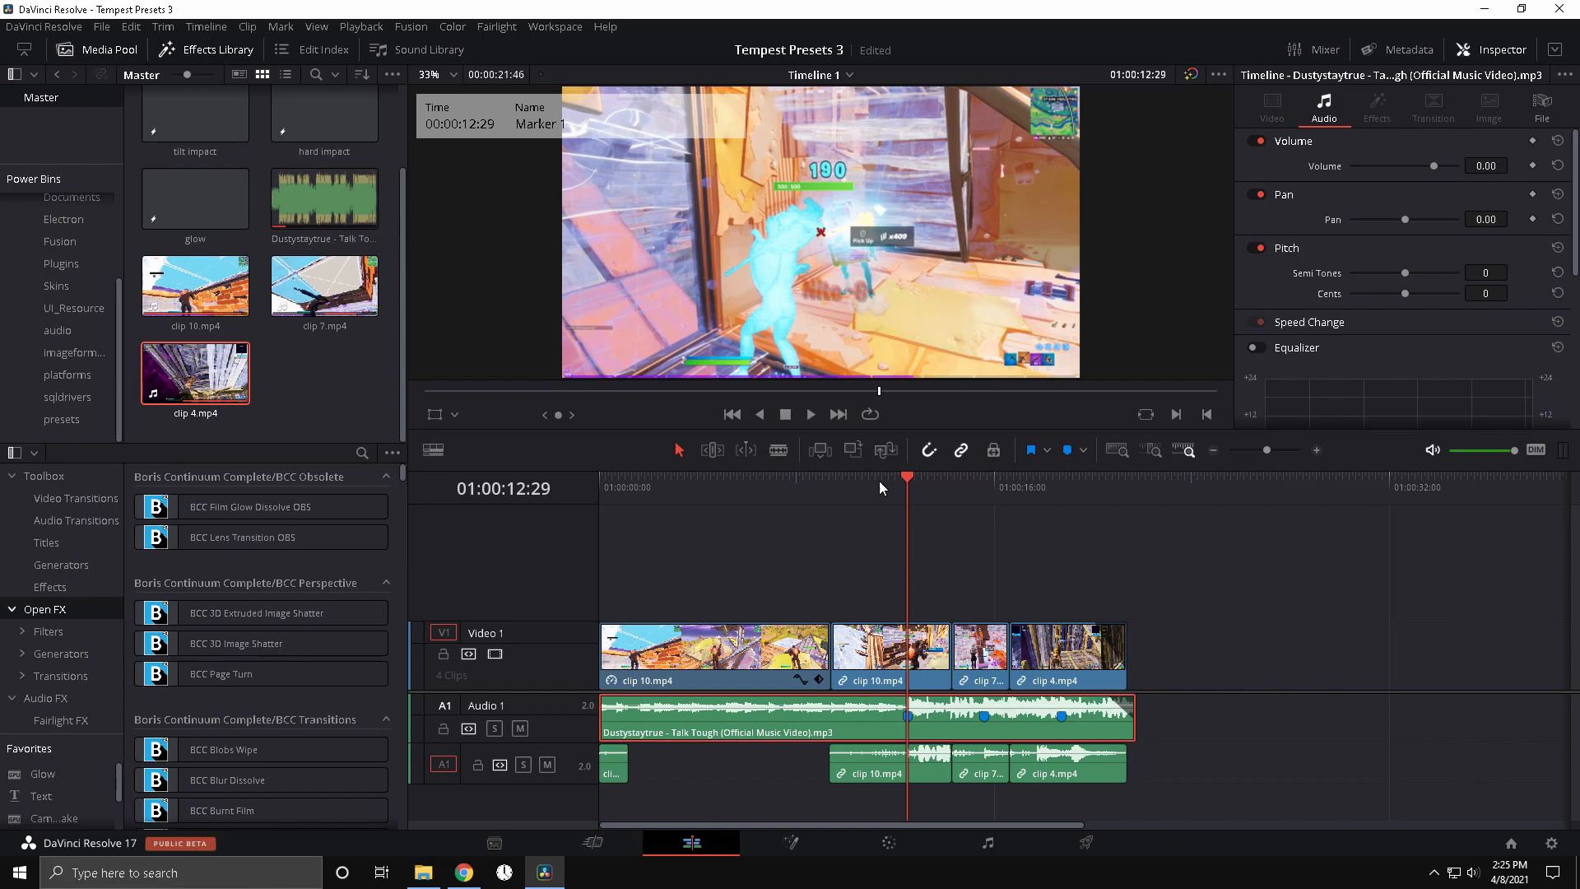
{"action": "mouse_move", "coordinate": [1060, 474]}
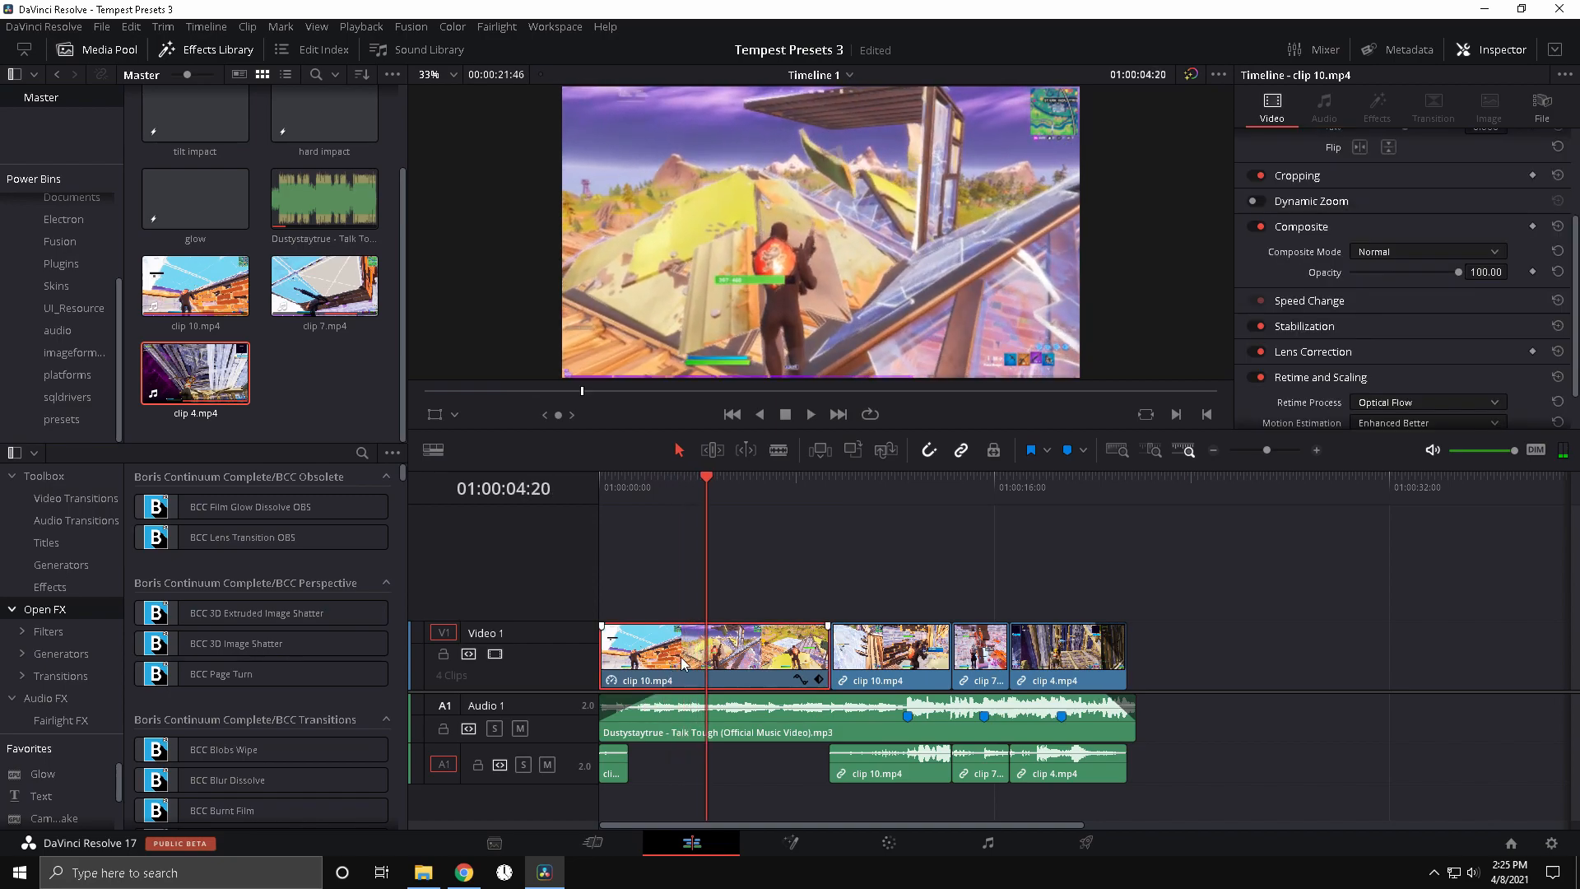
{"action": "left_click", "coordinate": [631, 474]}
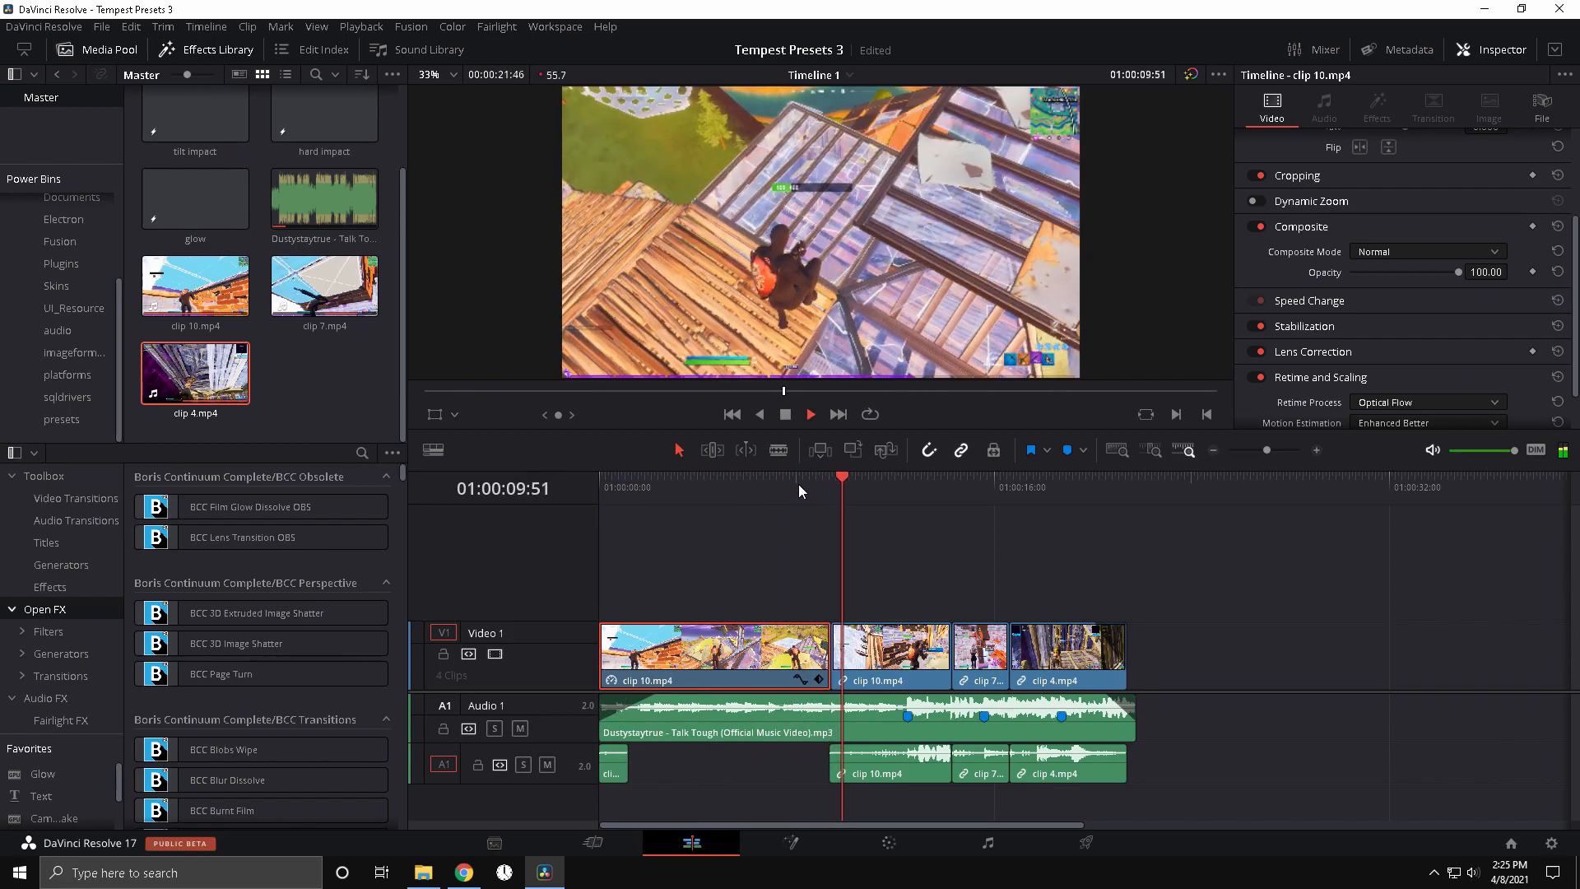
{"action": "left_click", "coordinate": [892, 488]}
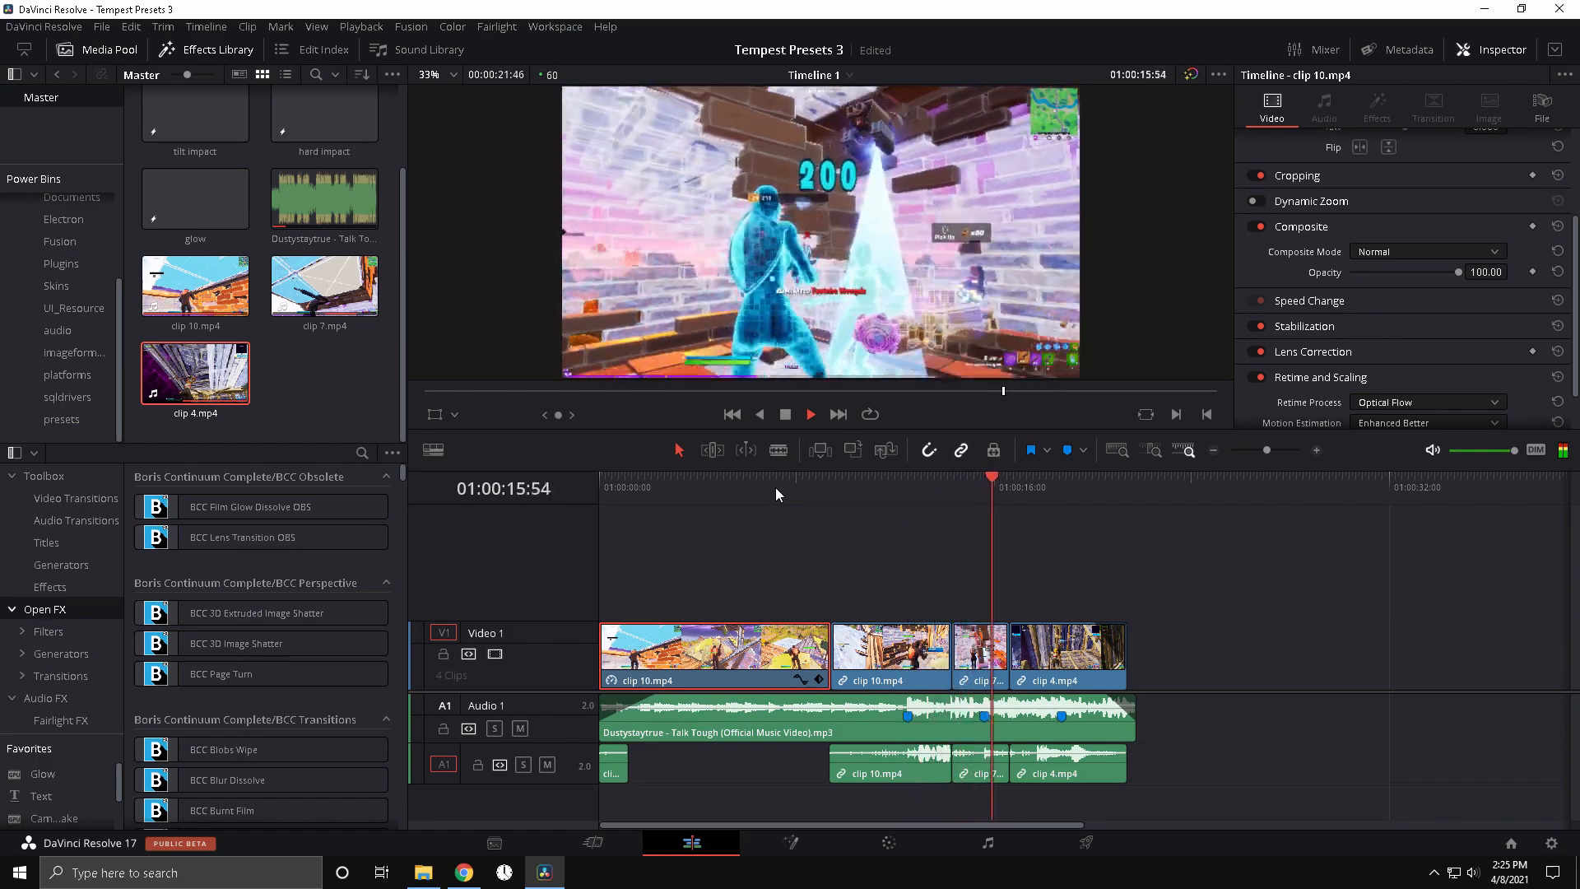
{"action": "left_click", "coordinate": [811, 415]}
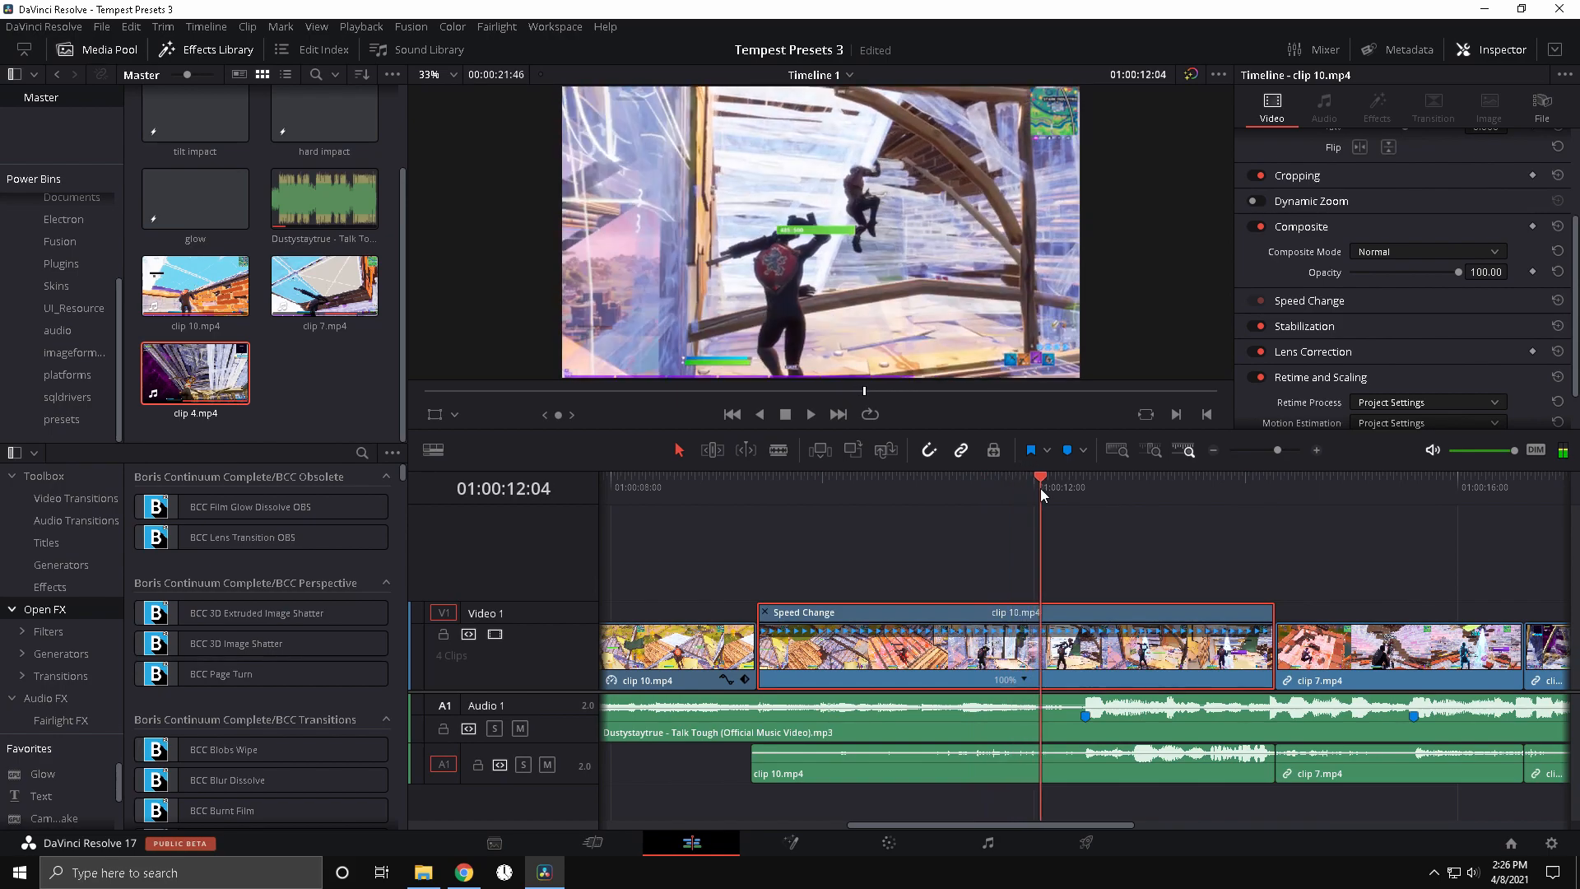
{"action": "mouse_move", "coordinate": [869, 392]}
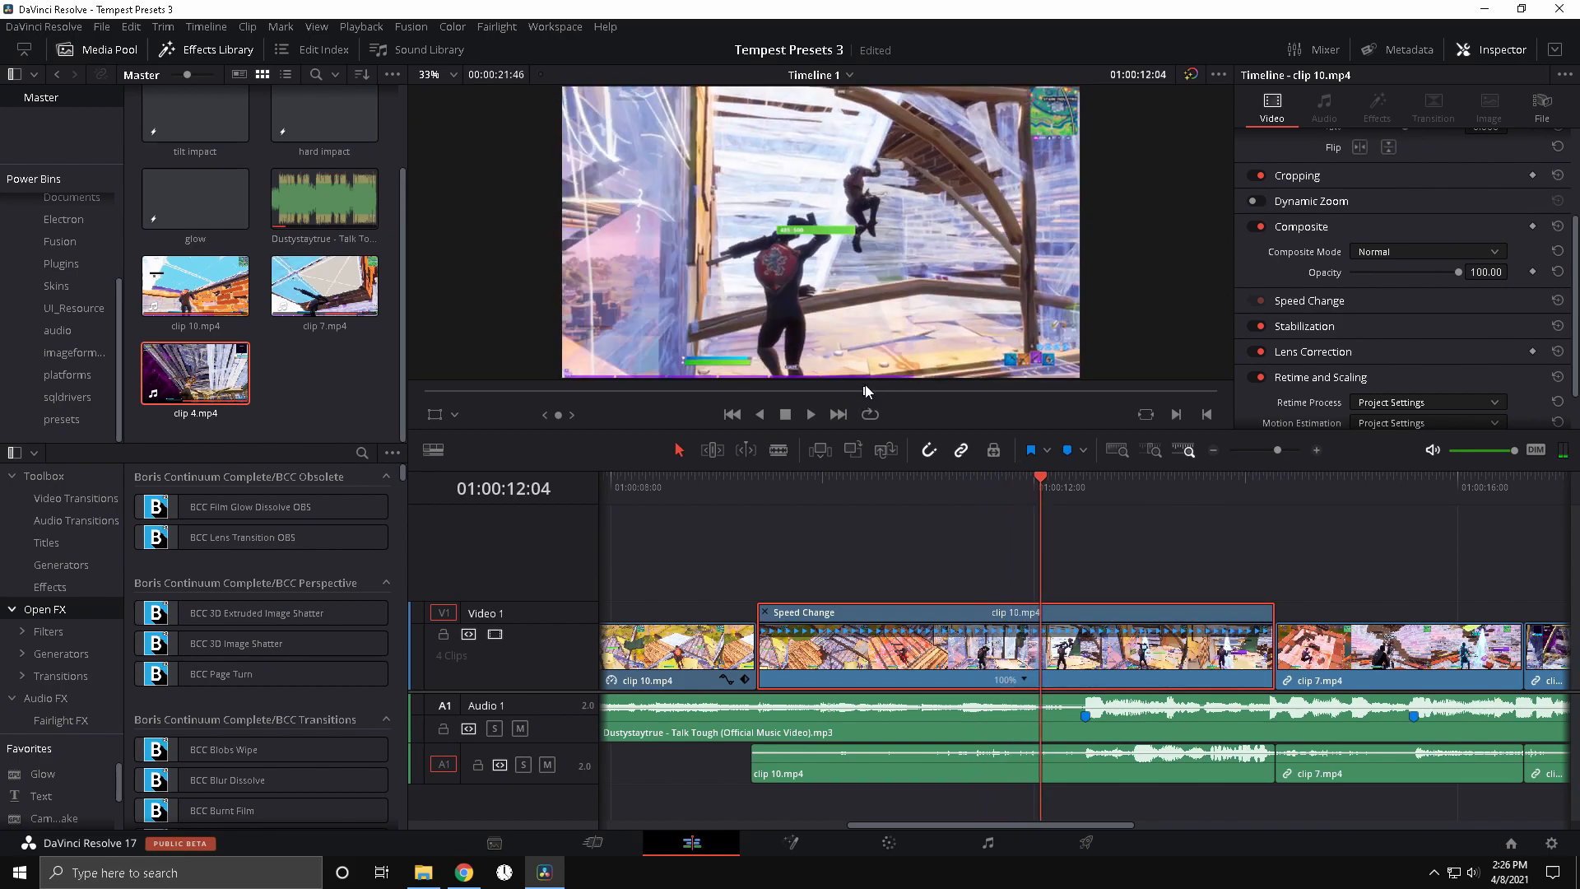
Add a speed point on clip 10's retime bar at the playhead.
{"action": "right_click", "coordinate": [1040, 678]}
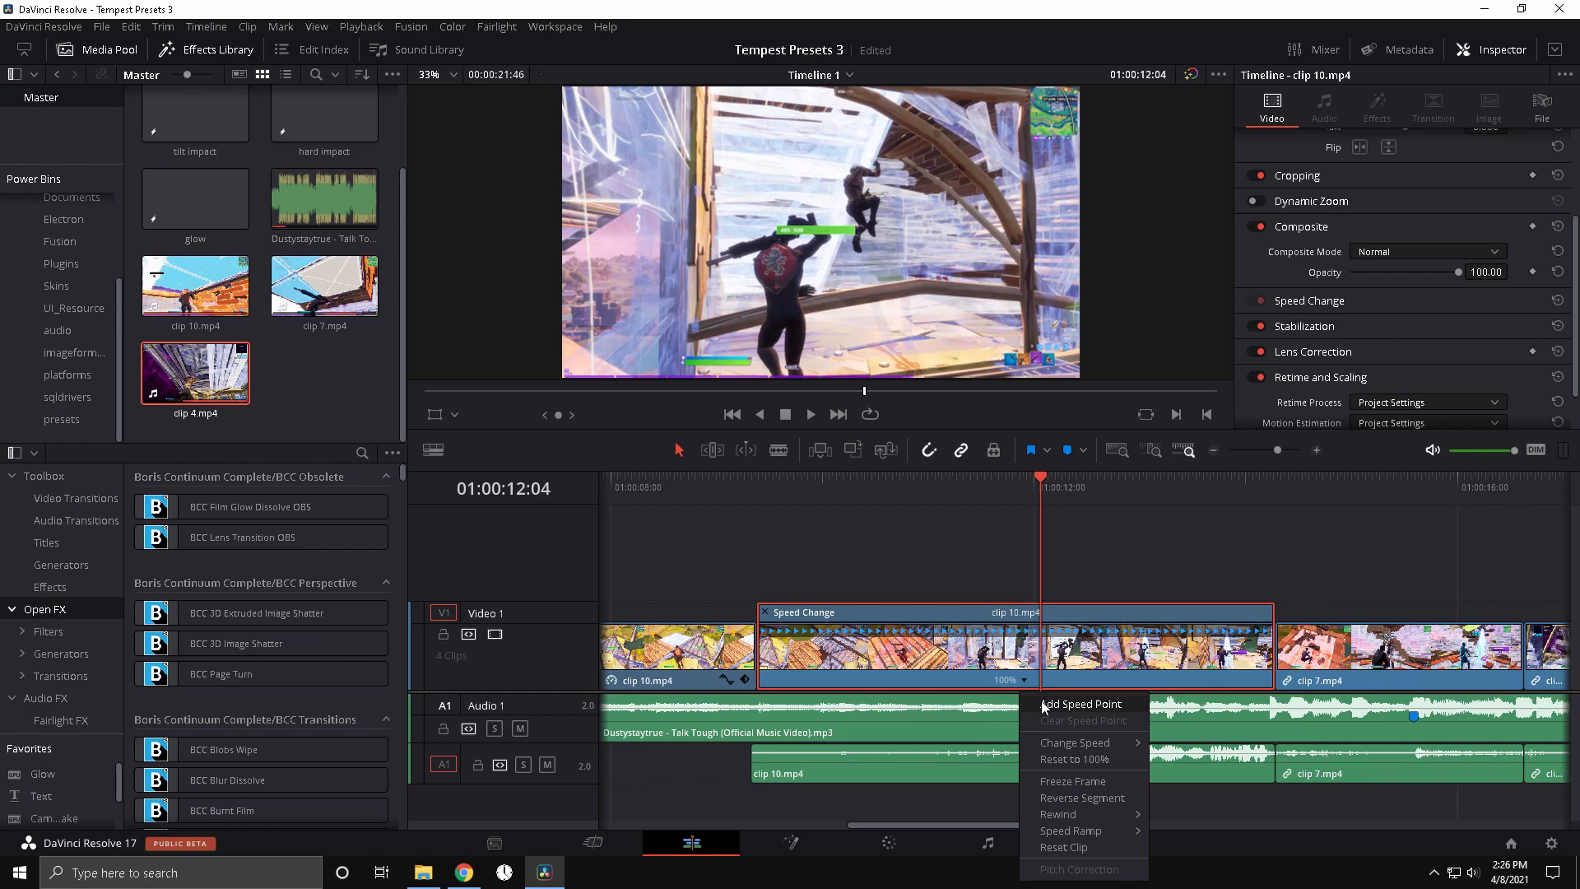
{"action": "left_click", "coordinate": [1080, 703]}
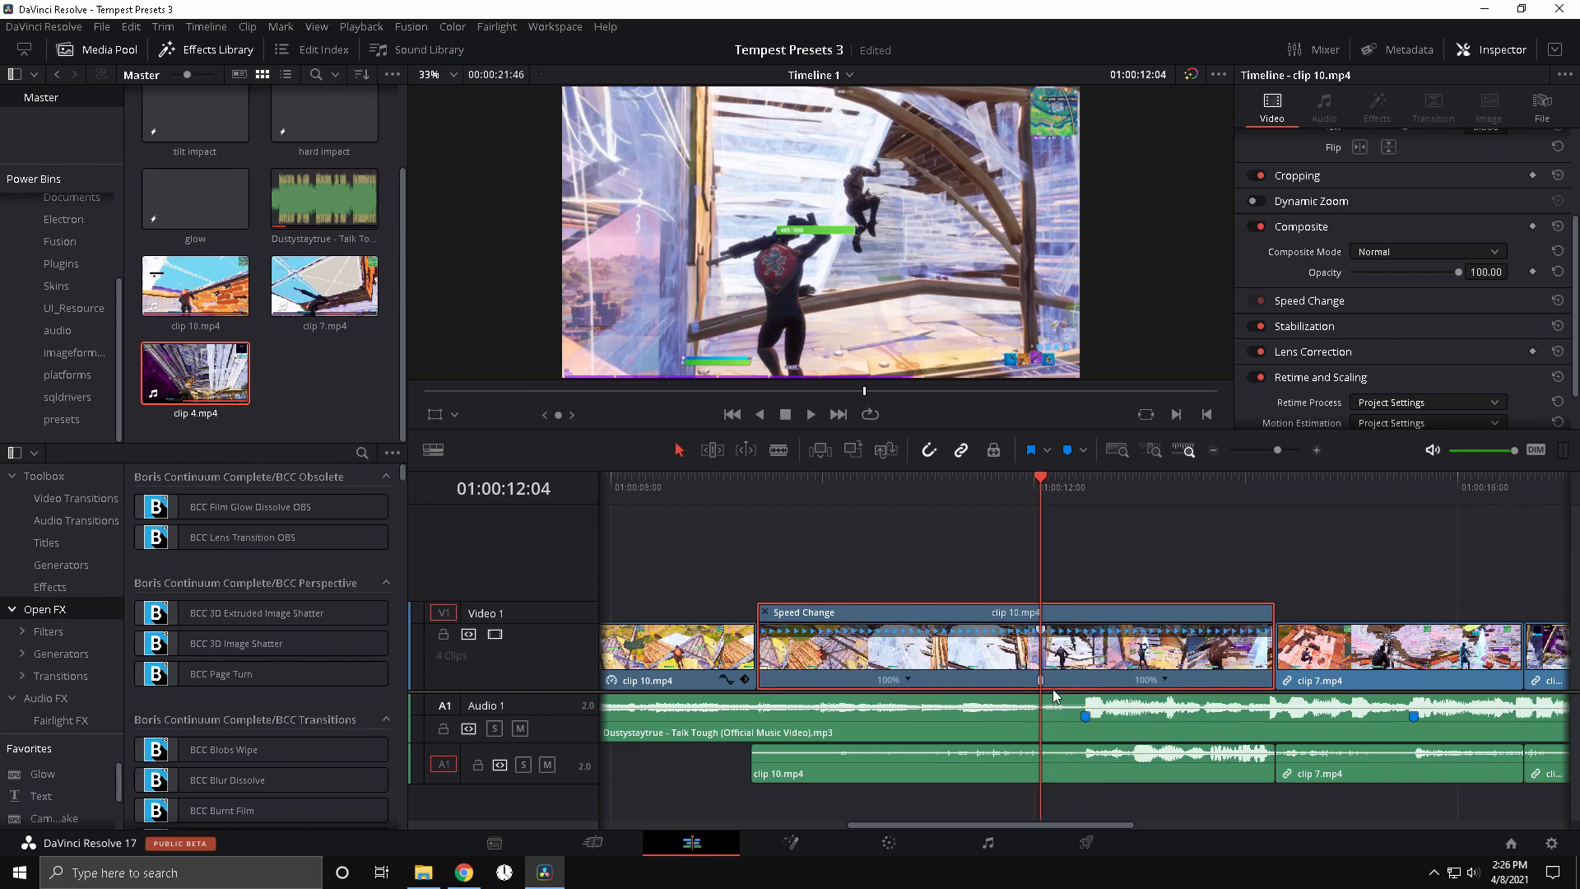
{"action": "mouse_move", "coordinate": [1056, 693]}
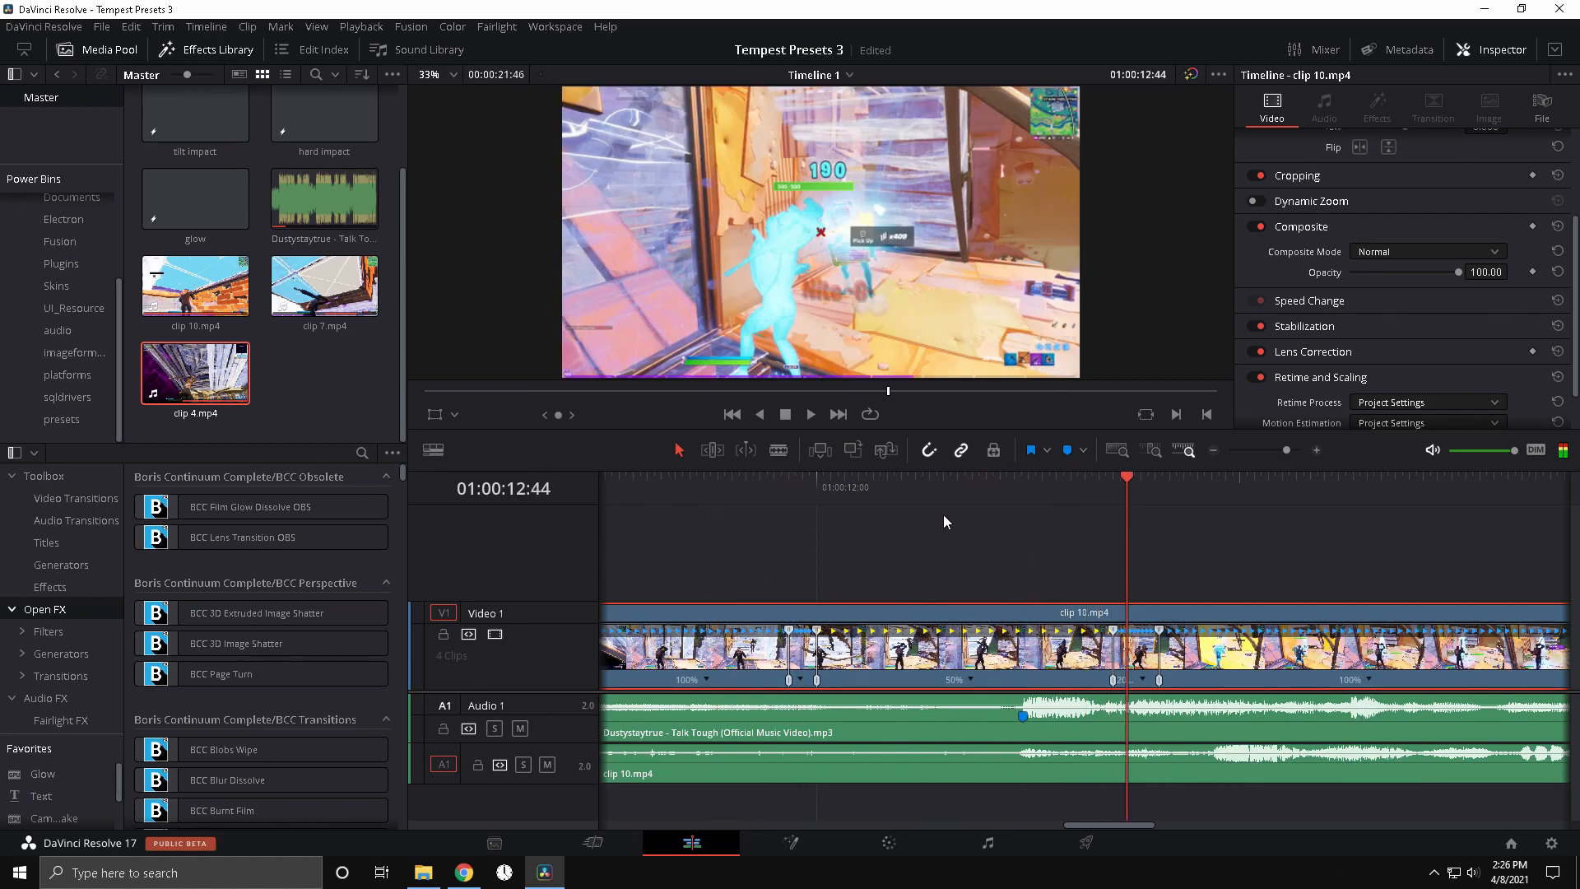
Slow clip 10's later sections to 50% and trim its end to meet clip 7.
{"action": "left_click", "coordinate": [1020, 476]}
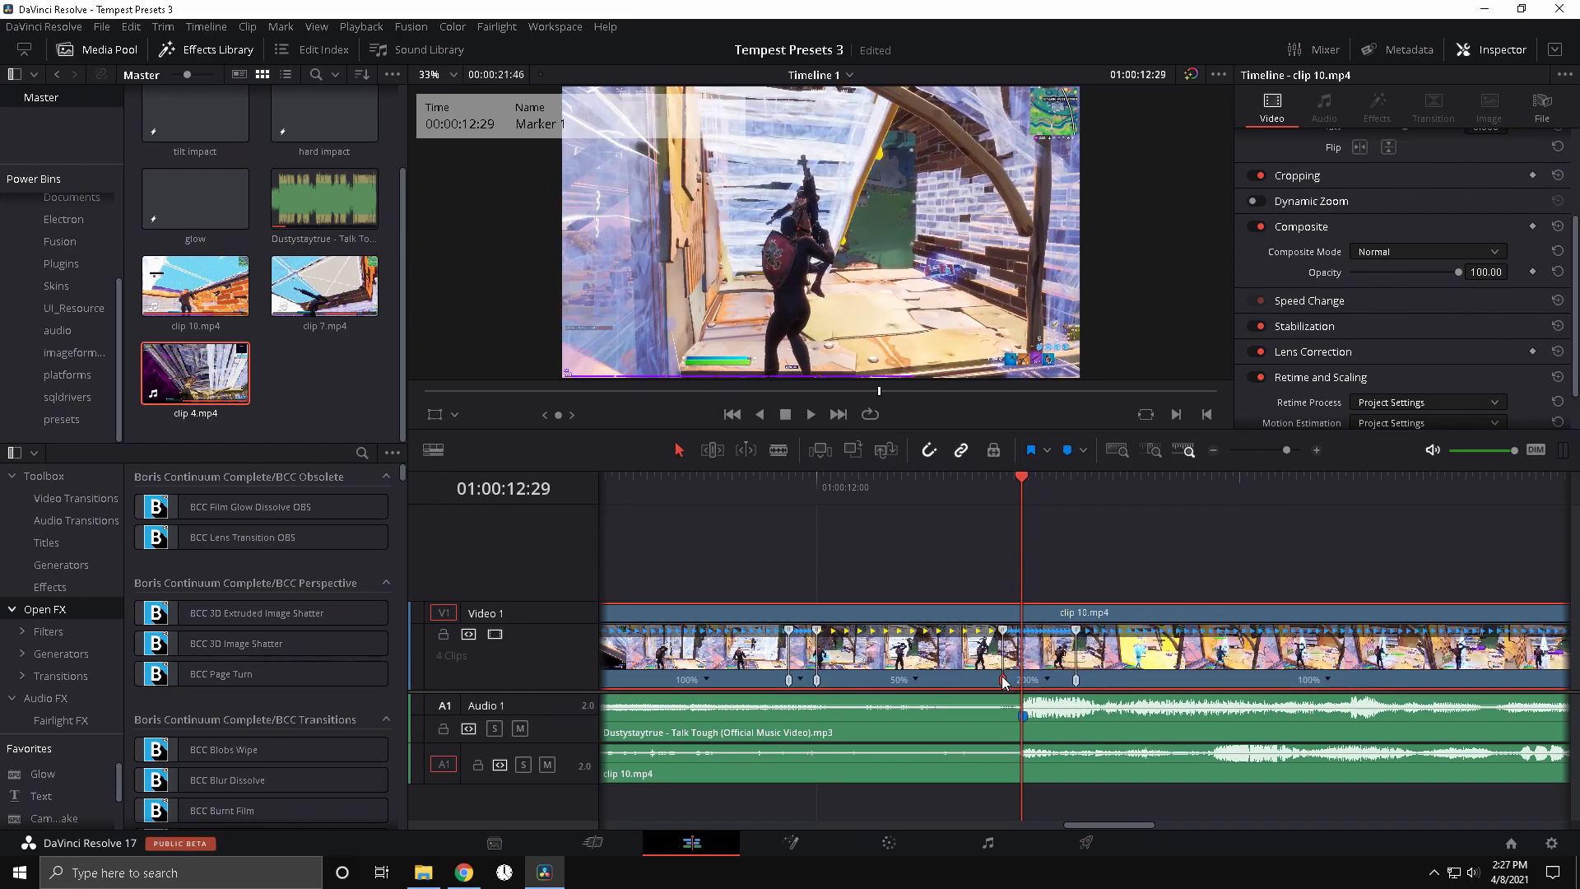
{"action": "left_click", "coordinate": [703, 477]}
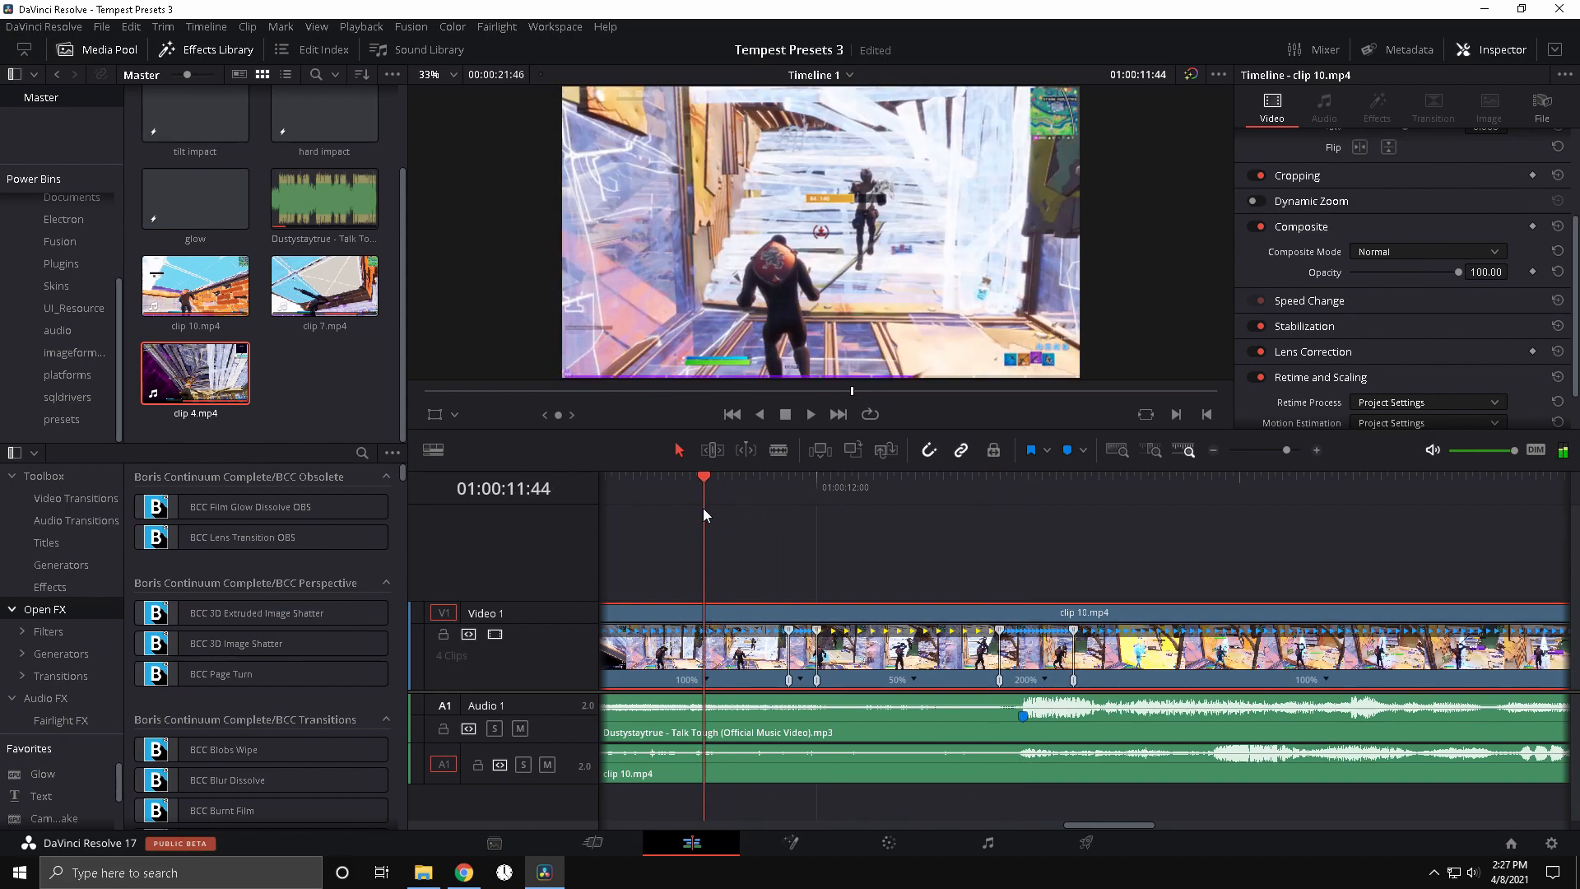
{"action": "left_click", "coordinate": [1381, 488]}
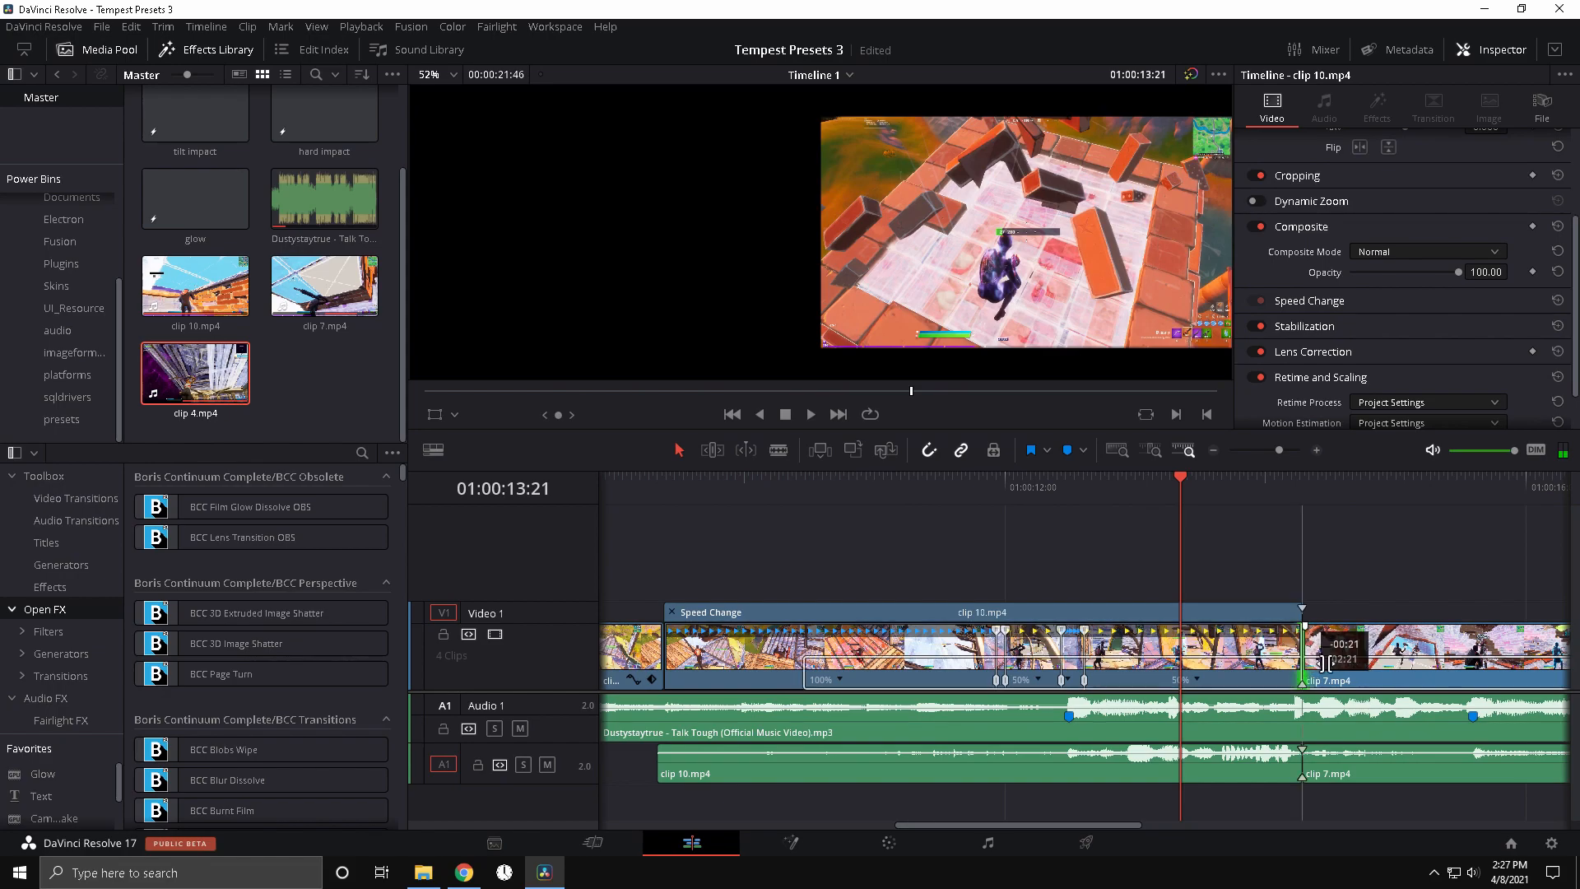
{"action": "left_click", "coordinate": [935, 482]}
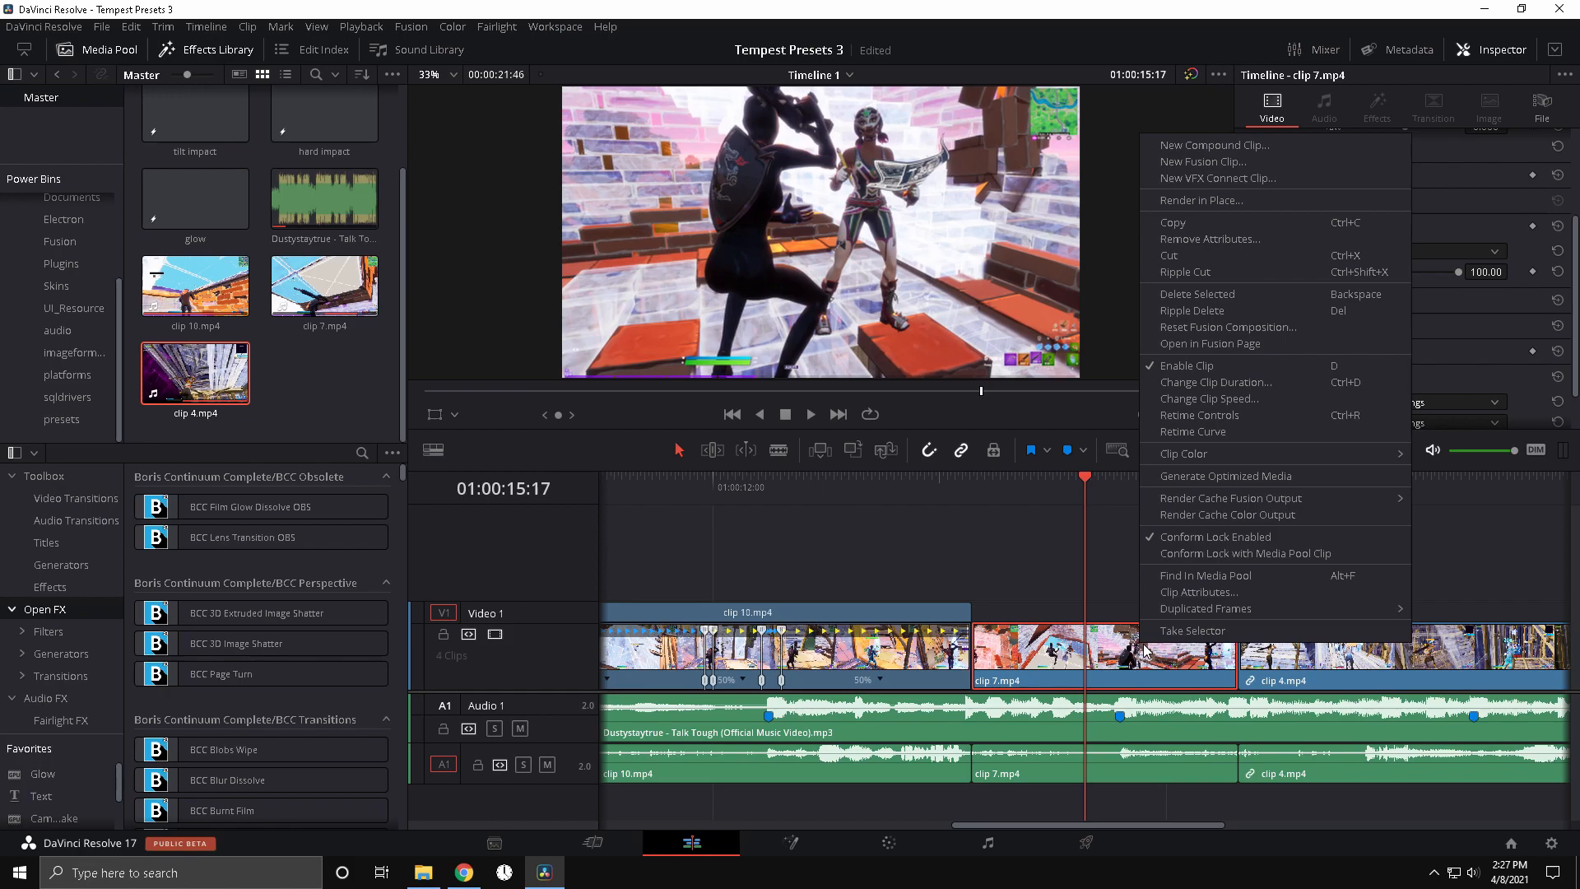
{"action": "mouse_move", "coordinate": [1198, 415]}
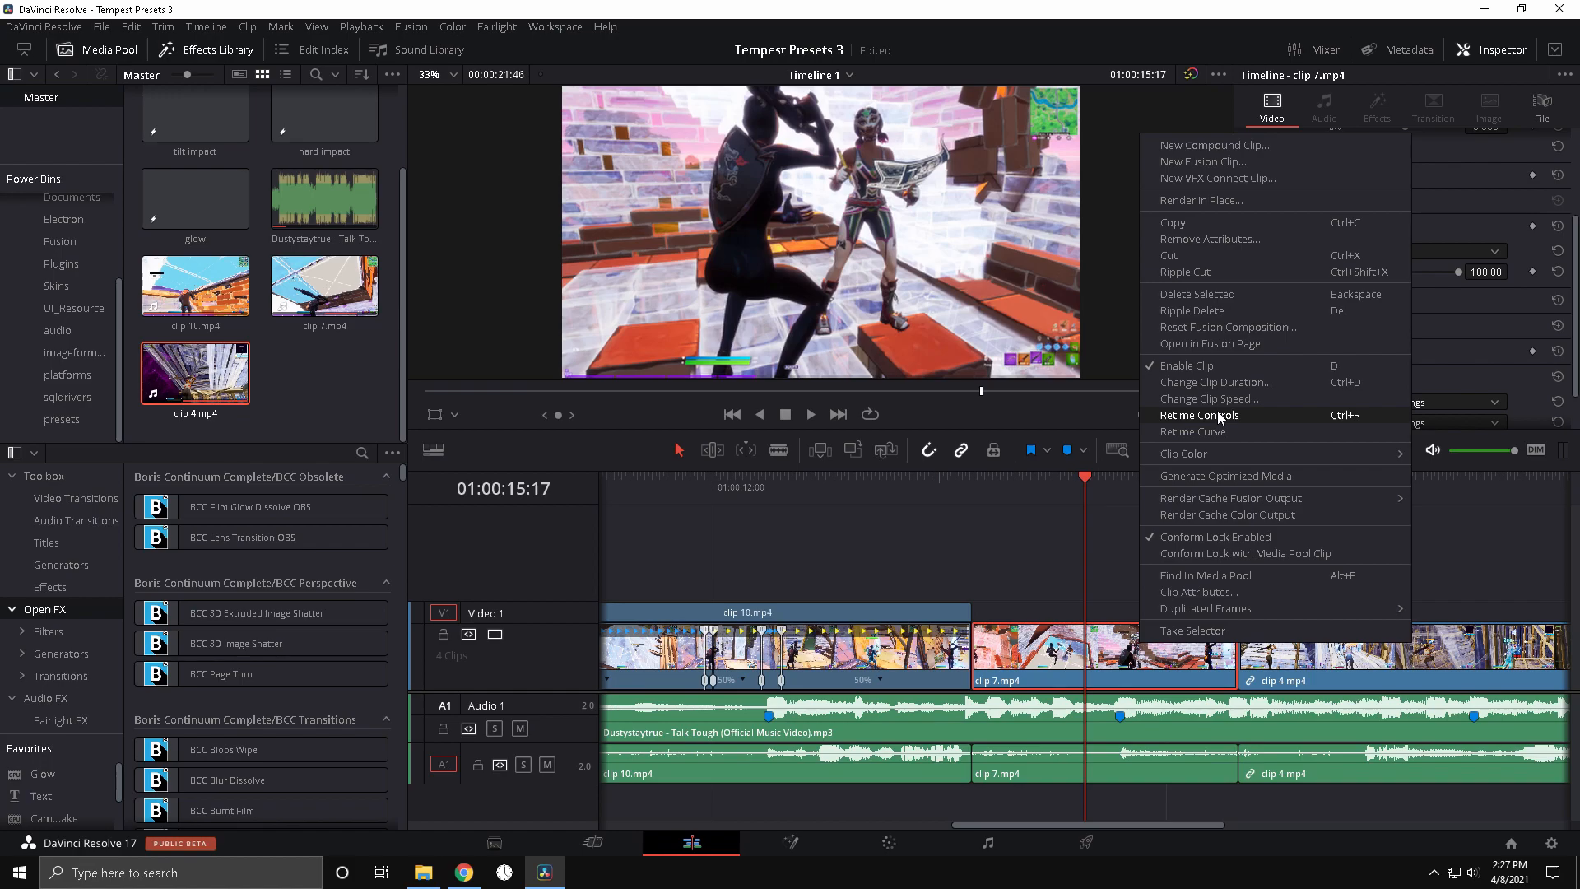
{"action": "mouse_move", "coordinate": [1234, 423]}
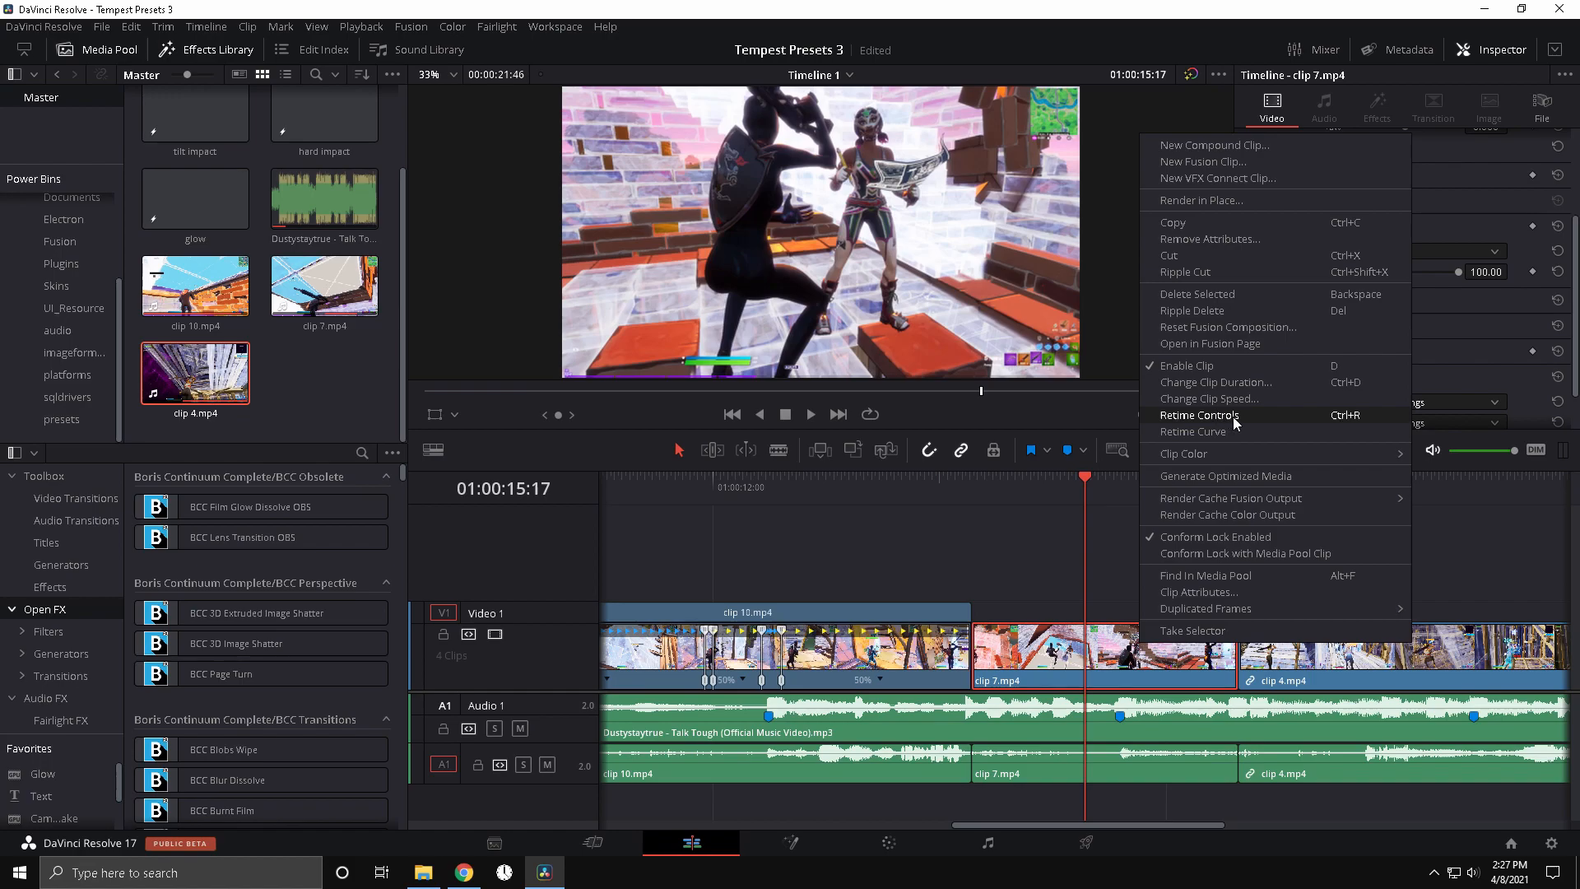
Show clip 7's retime controls and add speed points around the marker.
{"action": "left_click", "coordinate": [1198, 415]}
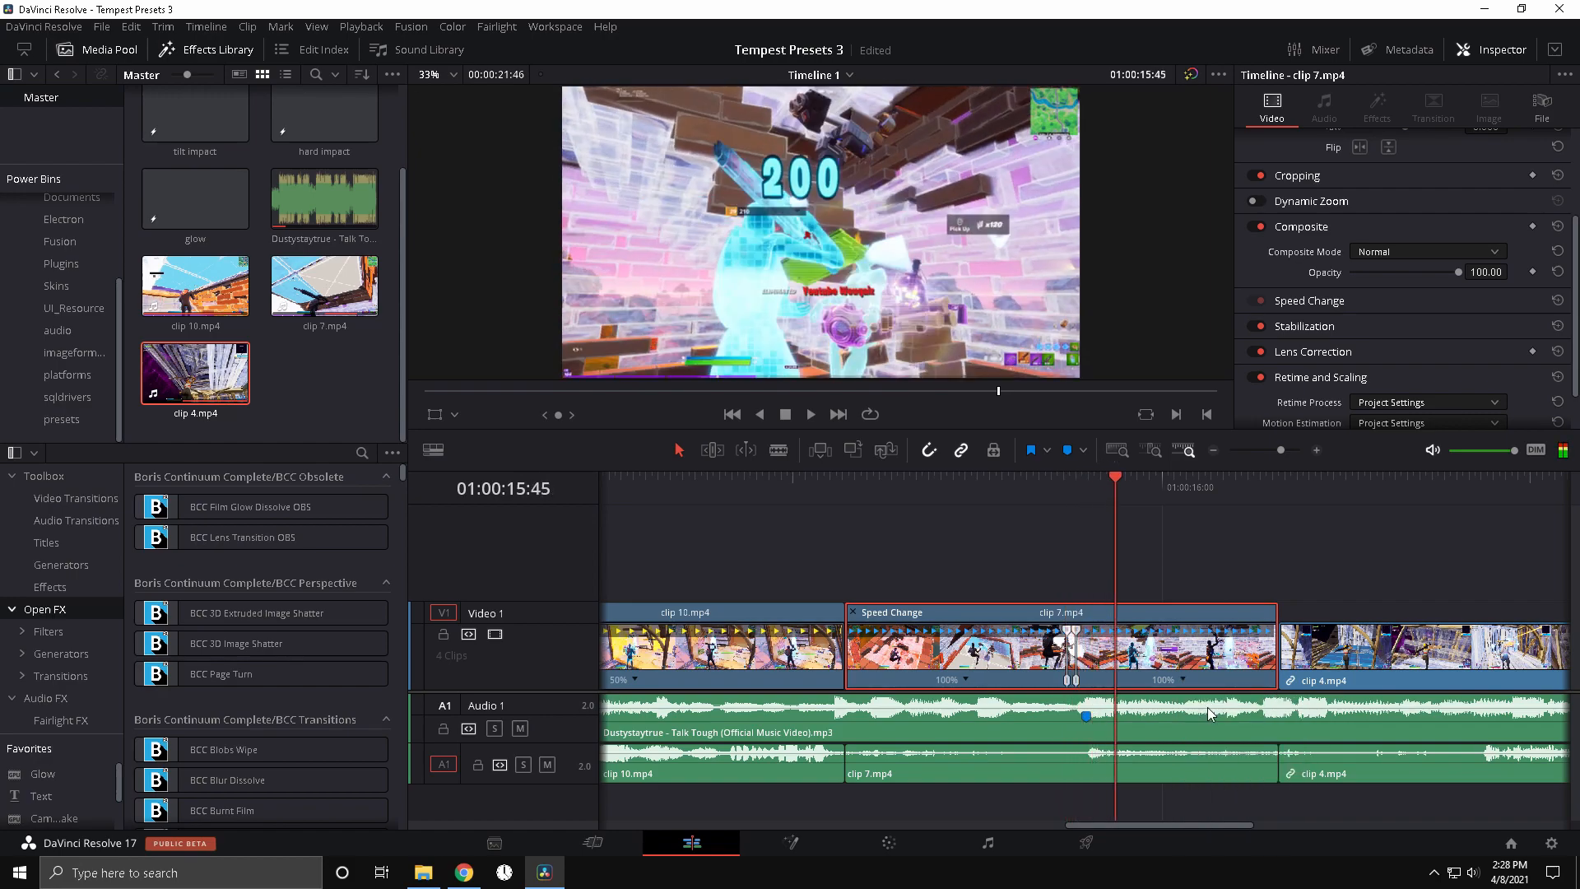
{"action": "left_click", "coordinate": [1075, 499]}
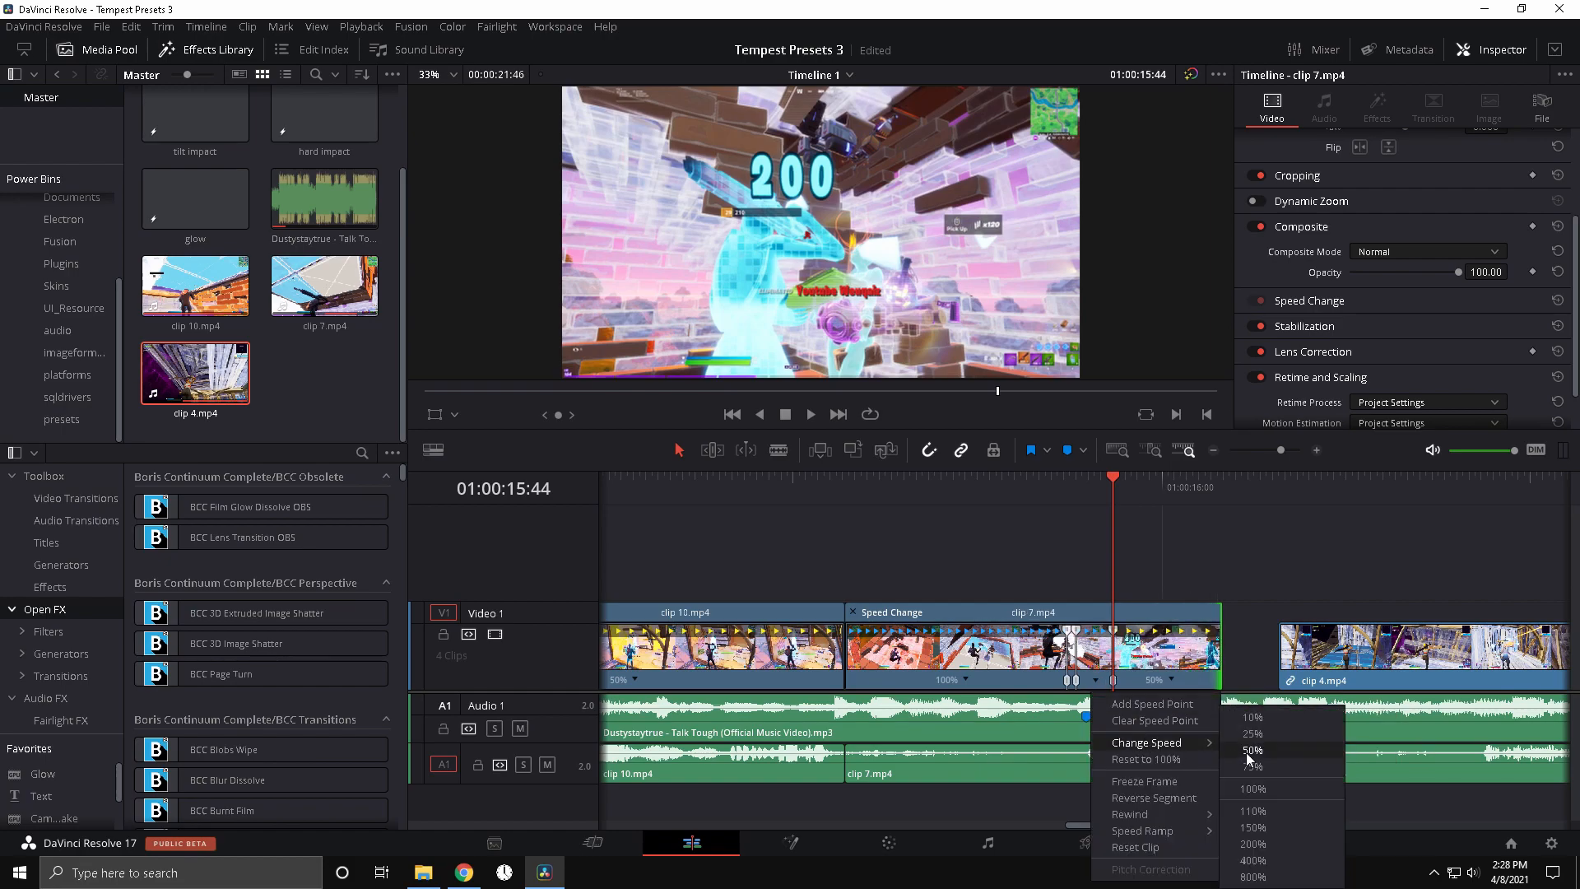
Set clip 7's sections to 200% then 50% and trim its end so clip 4 follows.
{"action": "left_click", "coordinate": [1251, 750]}
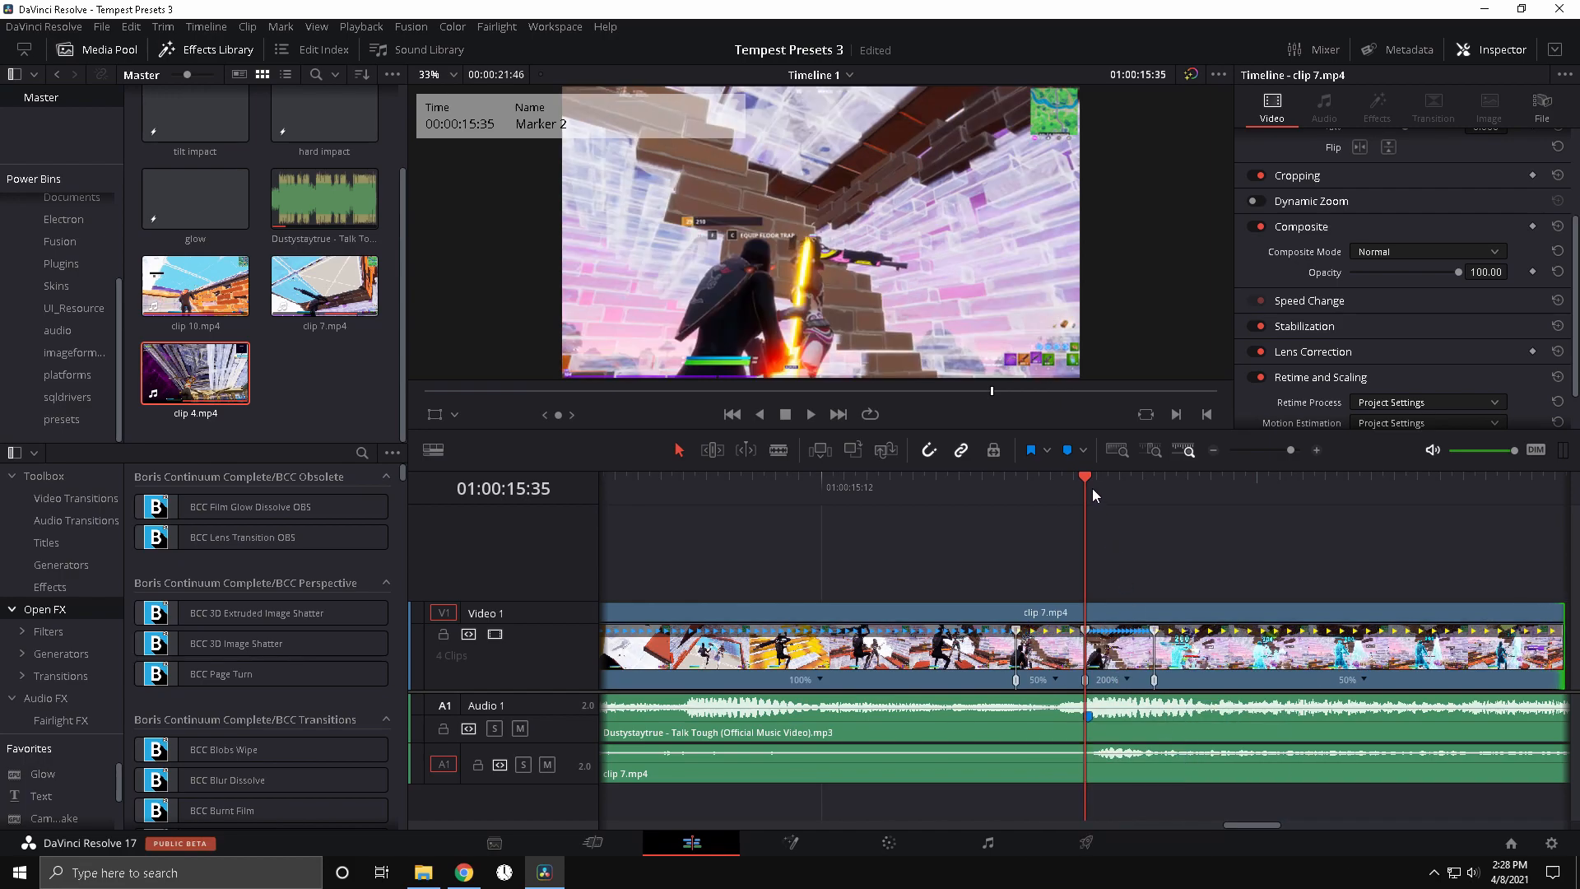
{"action": "left_click", "coordinate": [810, 413]}
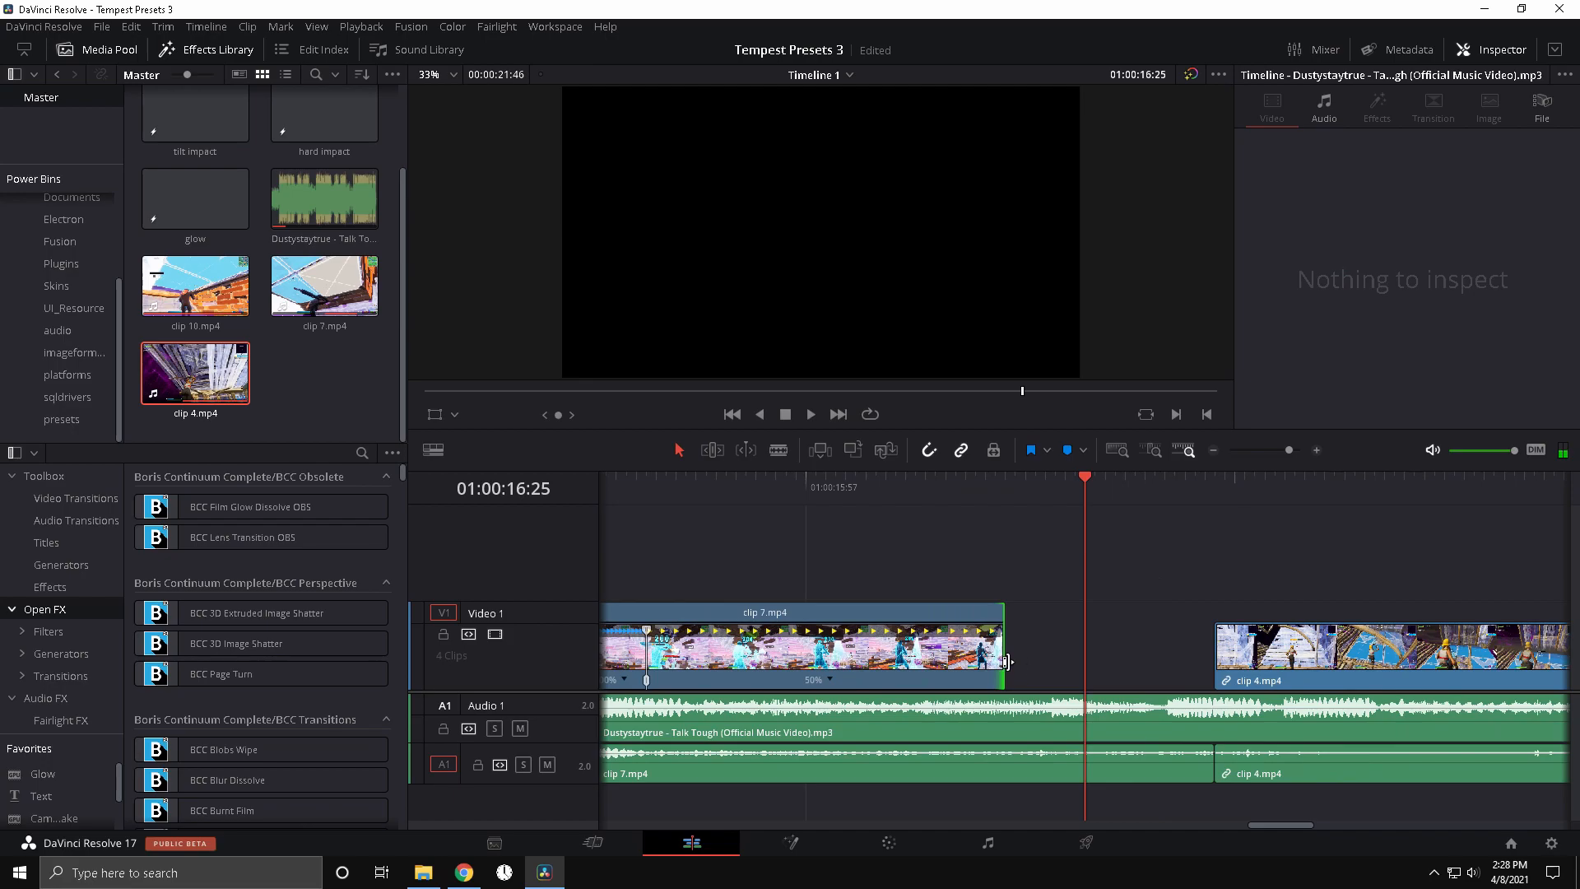
{"action": "left_click", "coordinate": [806, 645]}
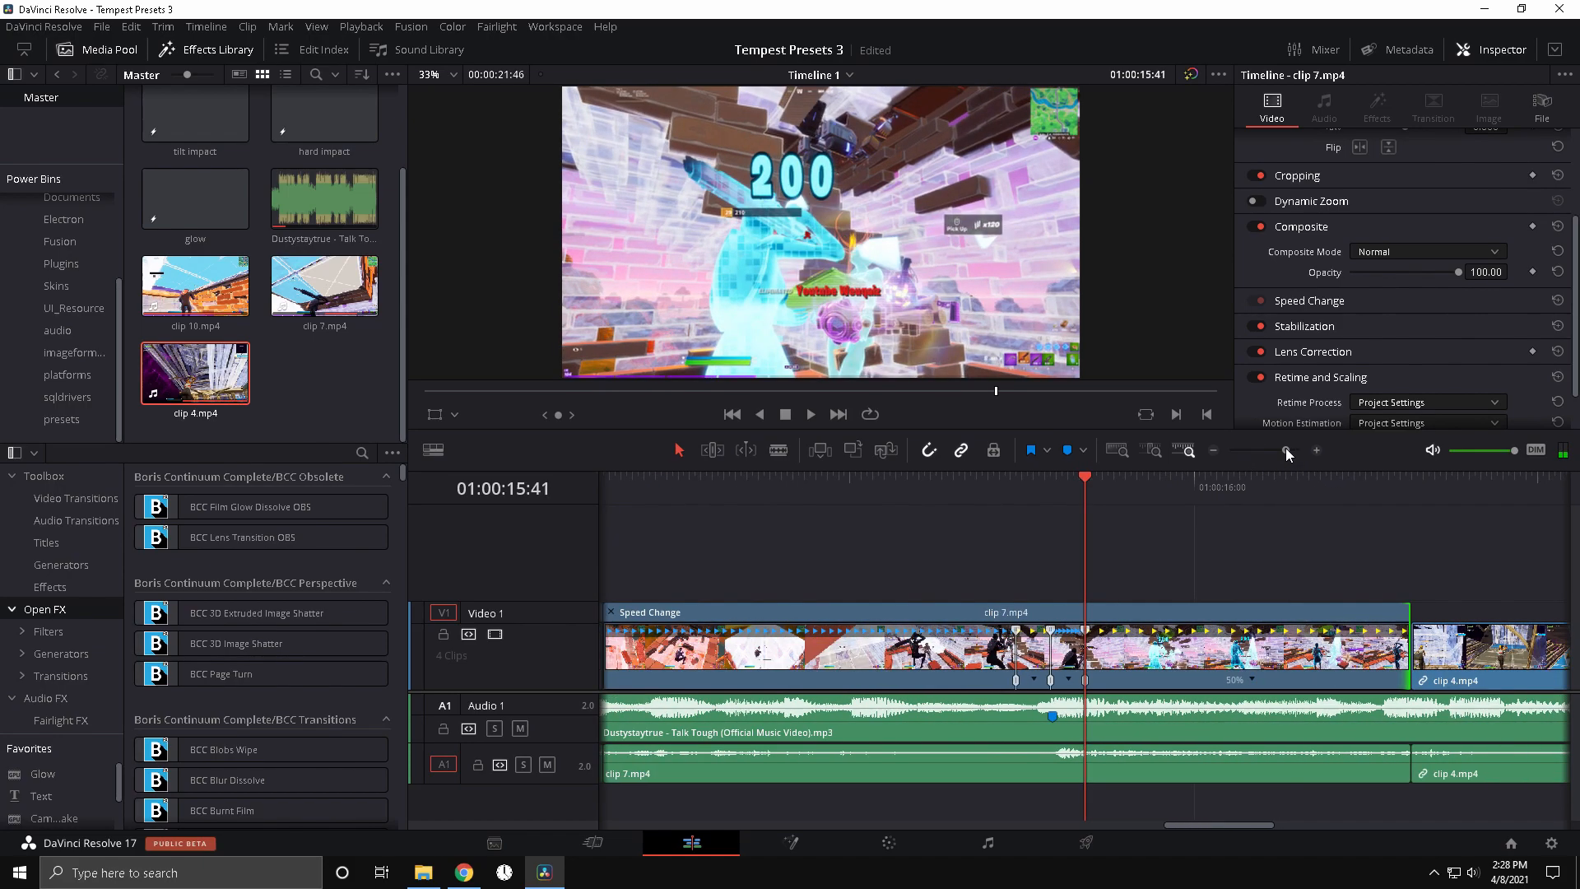
{"action": "left_click", "coordinate": [1287, 451]}
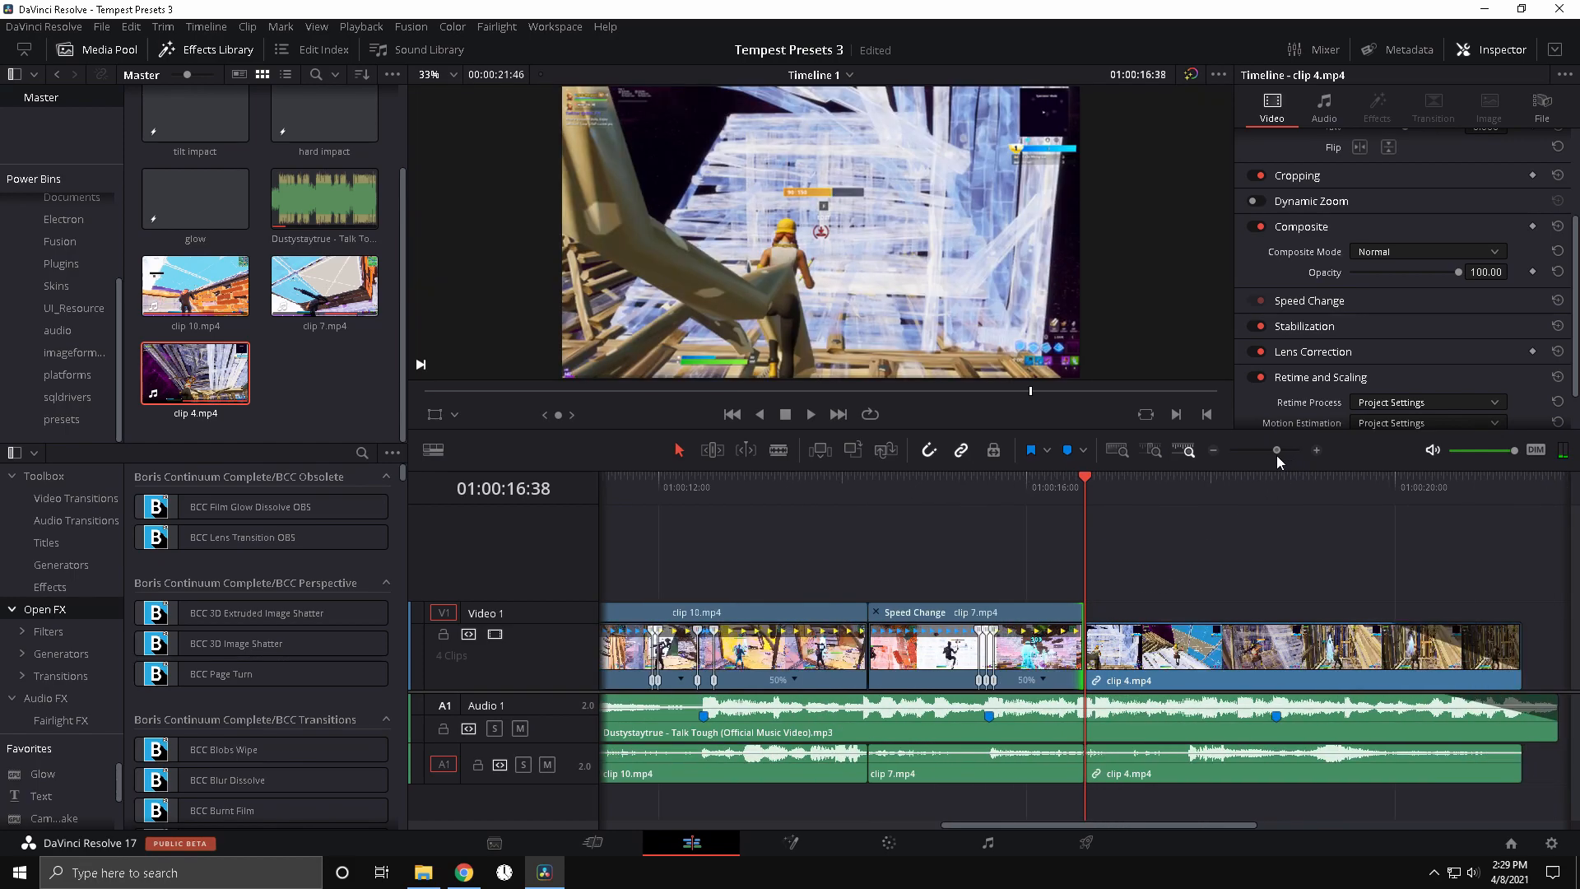
Add two speed points on clip 4 and slow its last section to 50%.
{"action": "left_click", "coordinate": [1259, 487]}
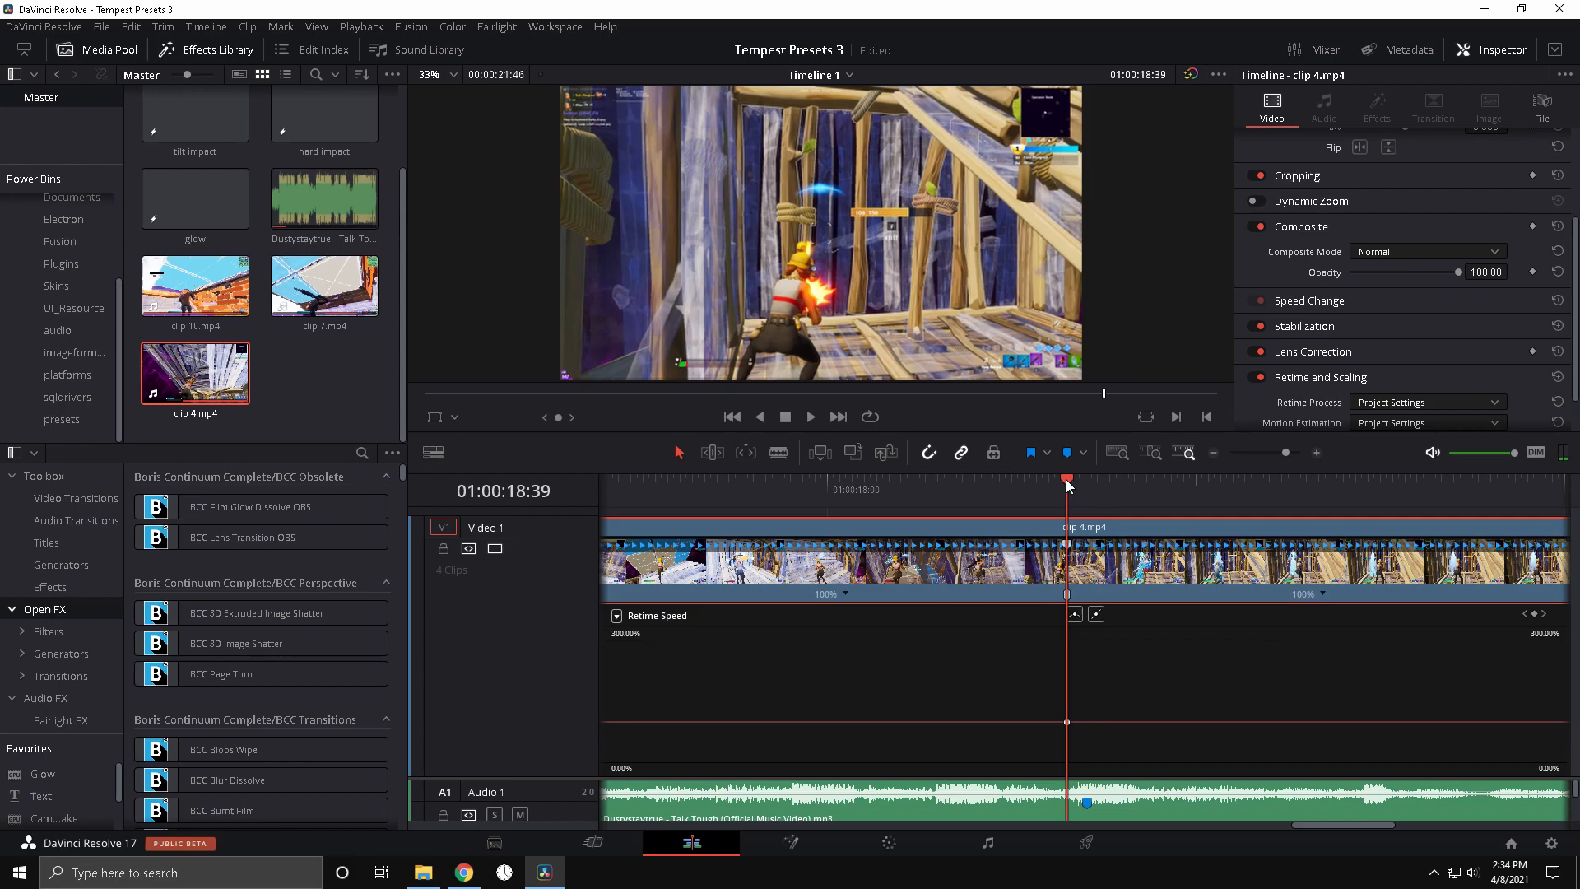
{"action": "mouse_move", "coordinate": [1124, 558]}
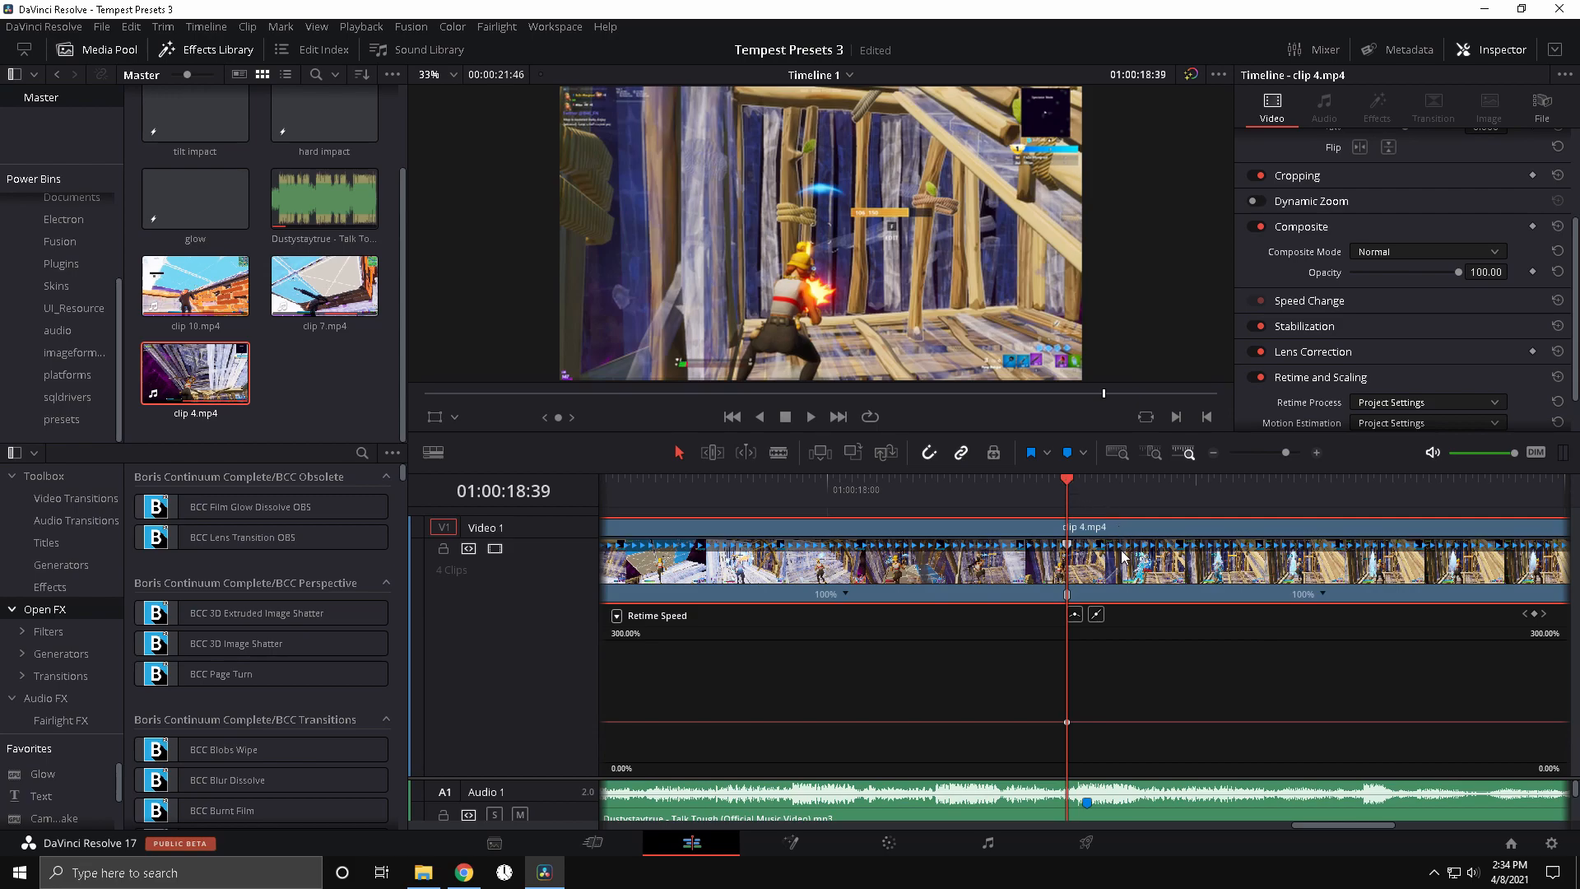
{"action": "mouse_move", "coordinate": [1126, 556]}
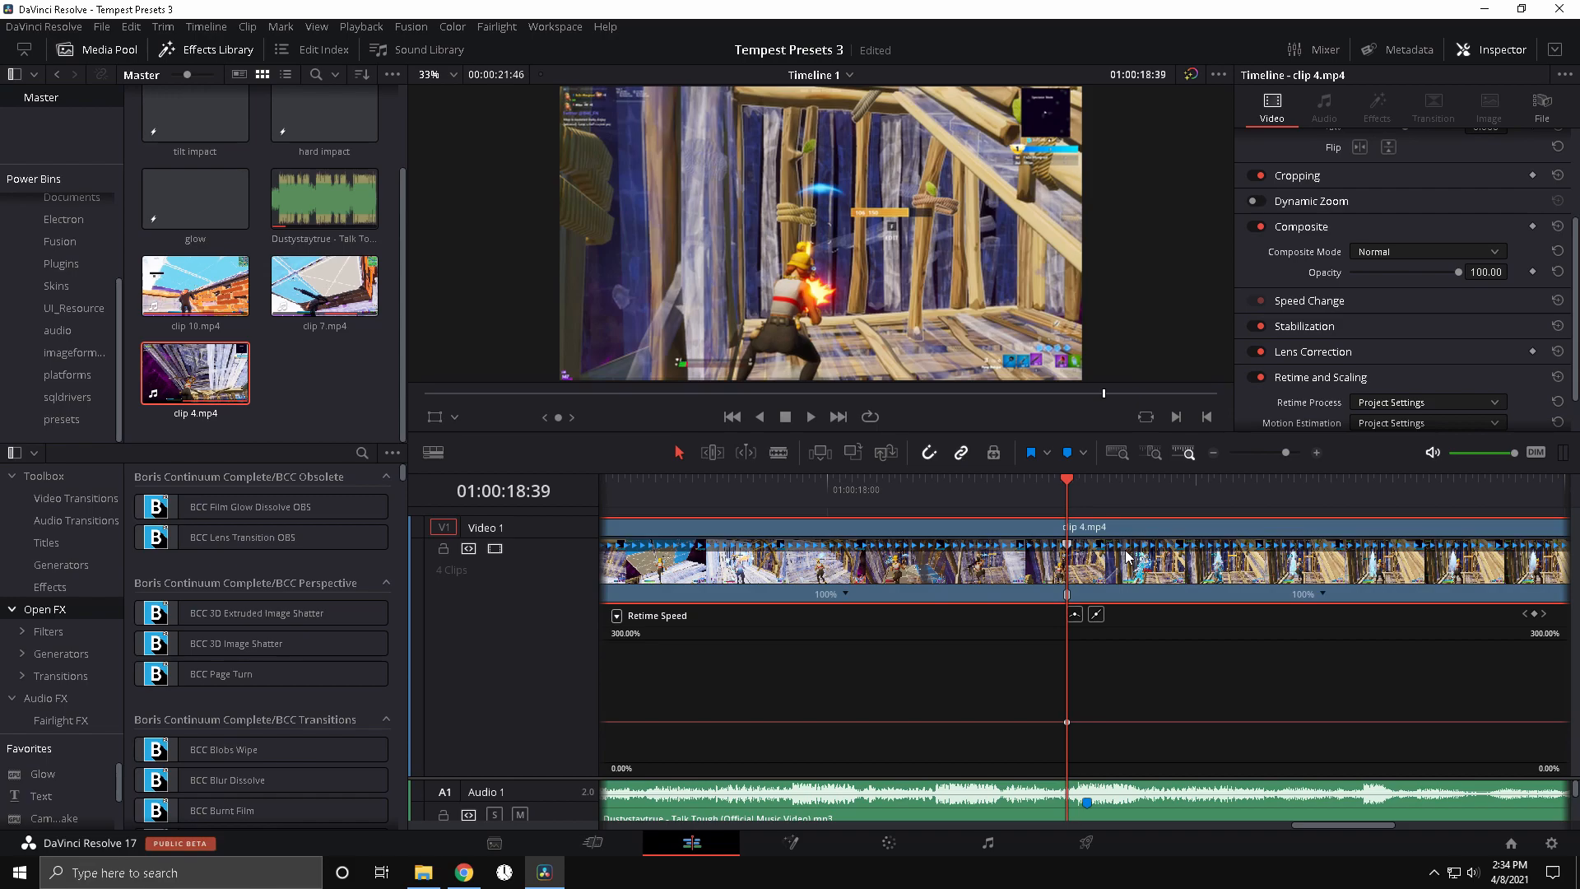
{"action": "right_click", "coordinate": [1066, 615]}
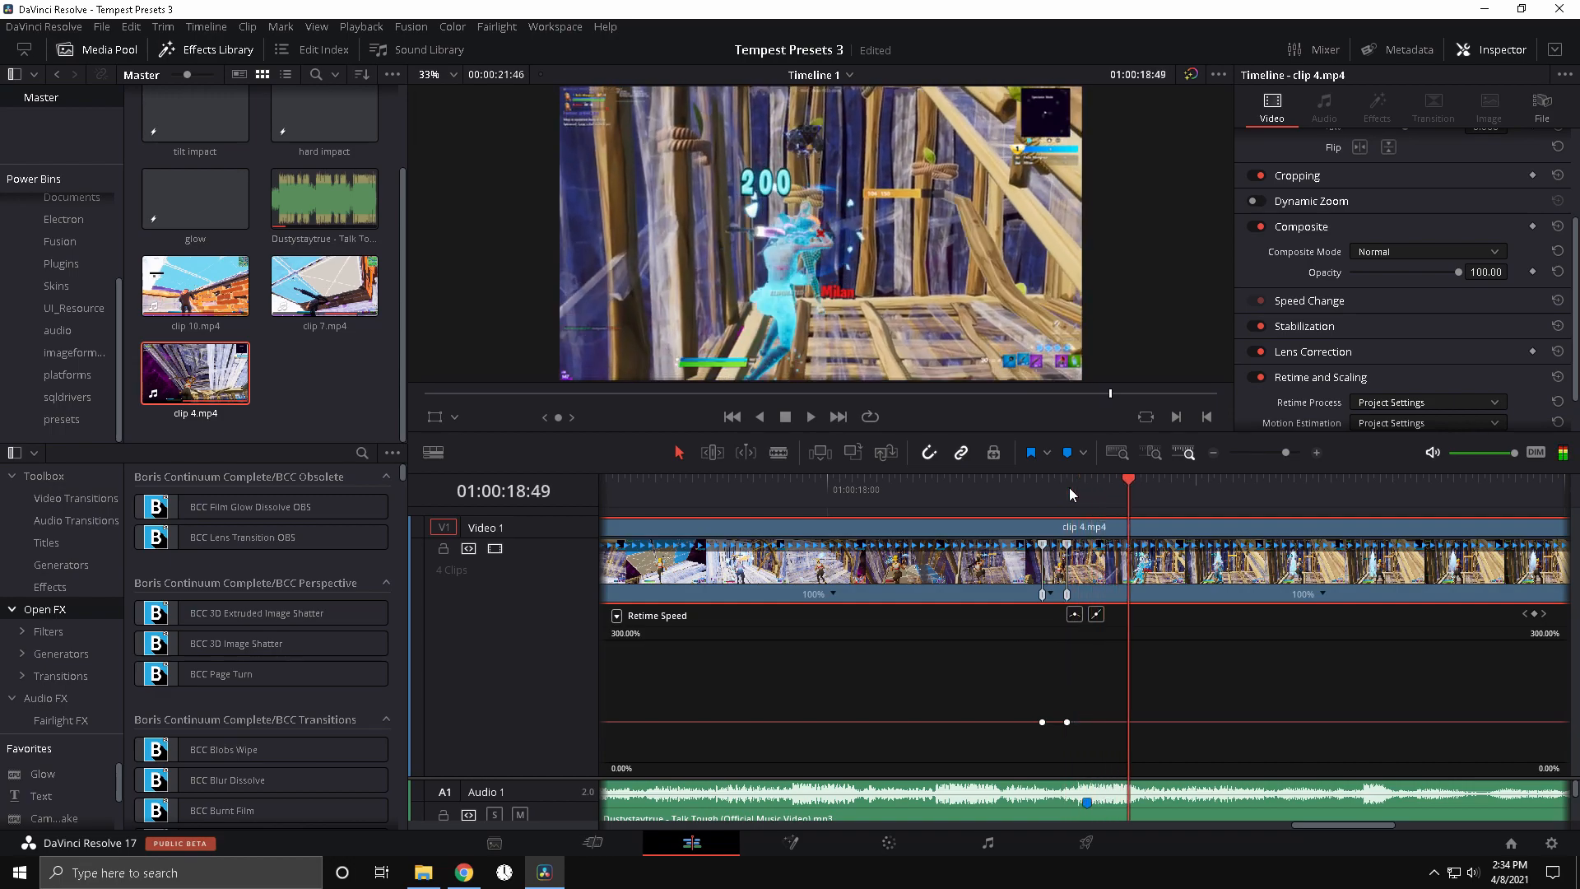
{"action": "right_click", "coordinate": [1307, 594]}
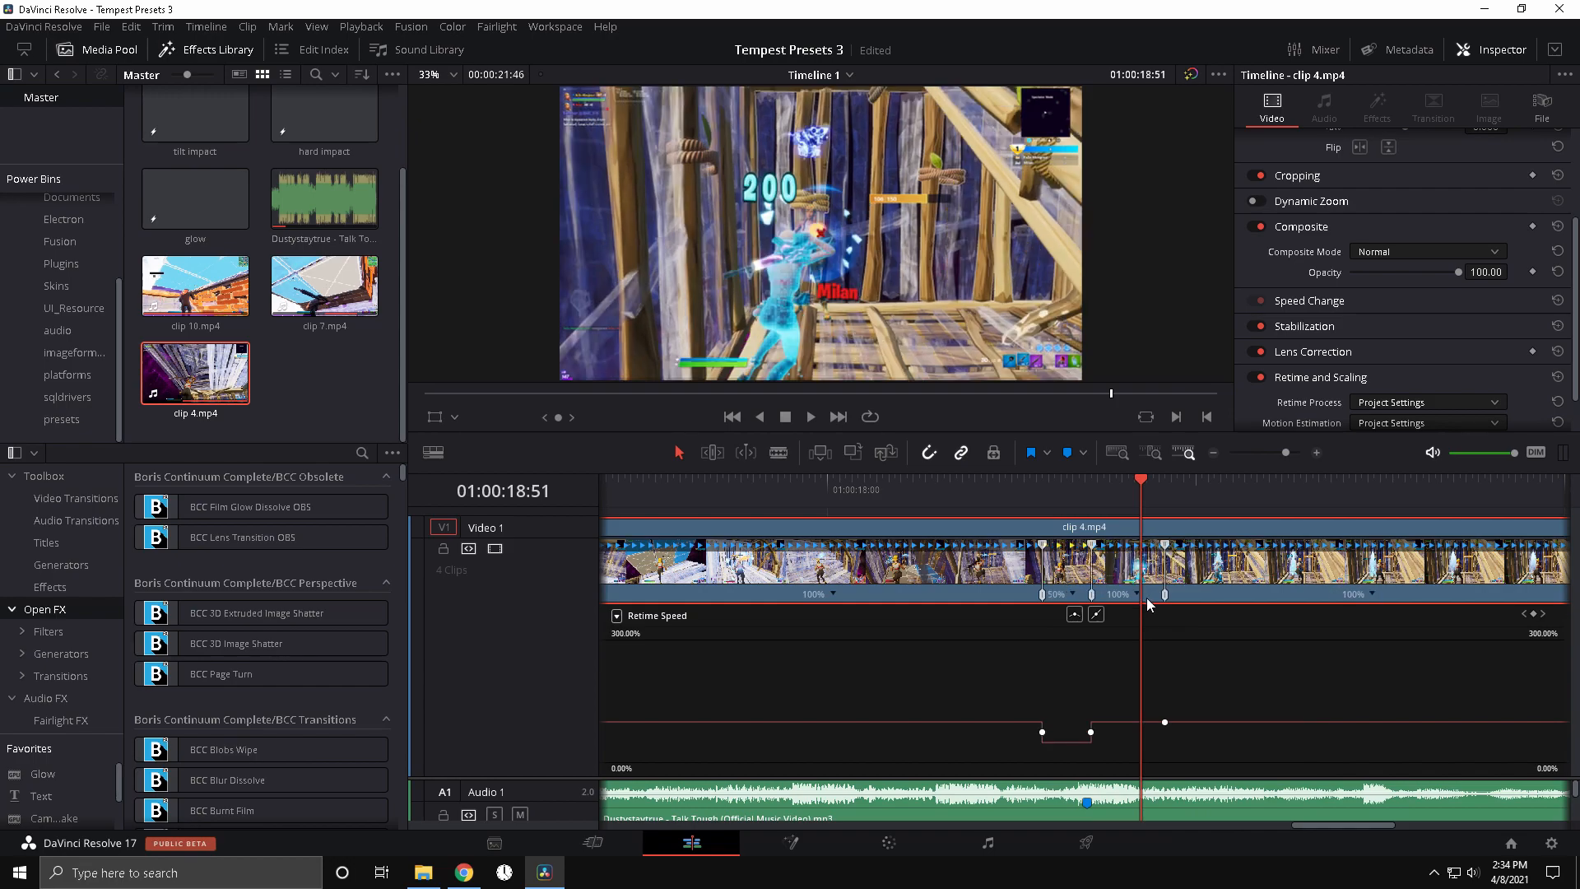
{"action": "mouse_move", "coordinate": [1296, 796]}
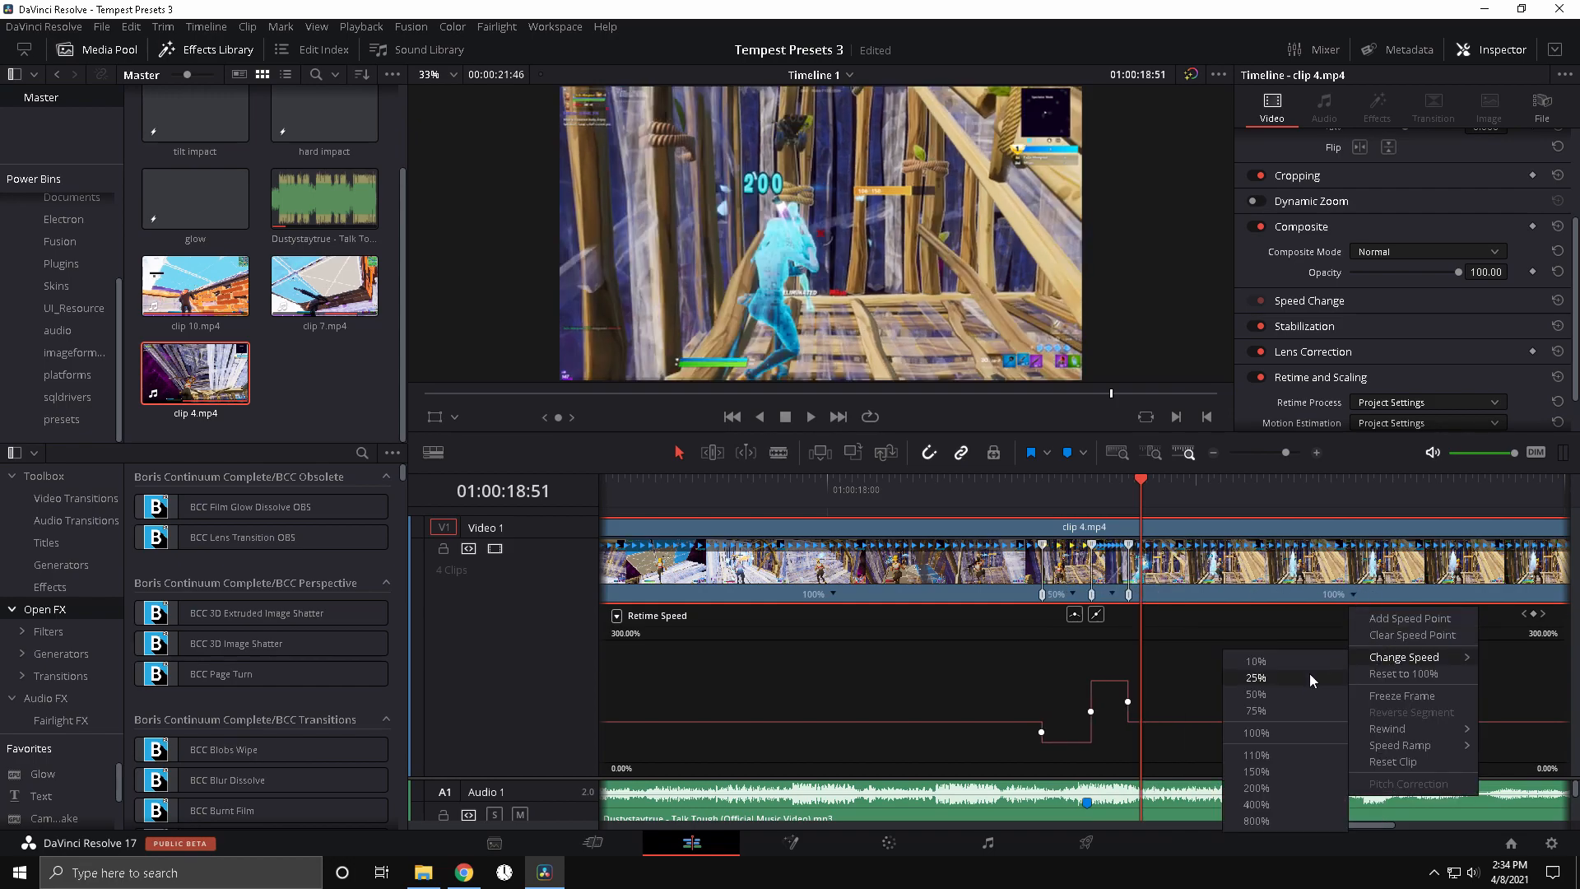
{"action": "left_click", "coordinate": [1256, 693]}
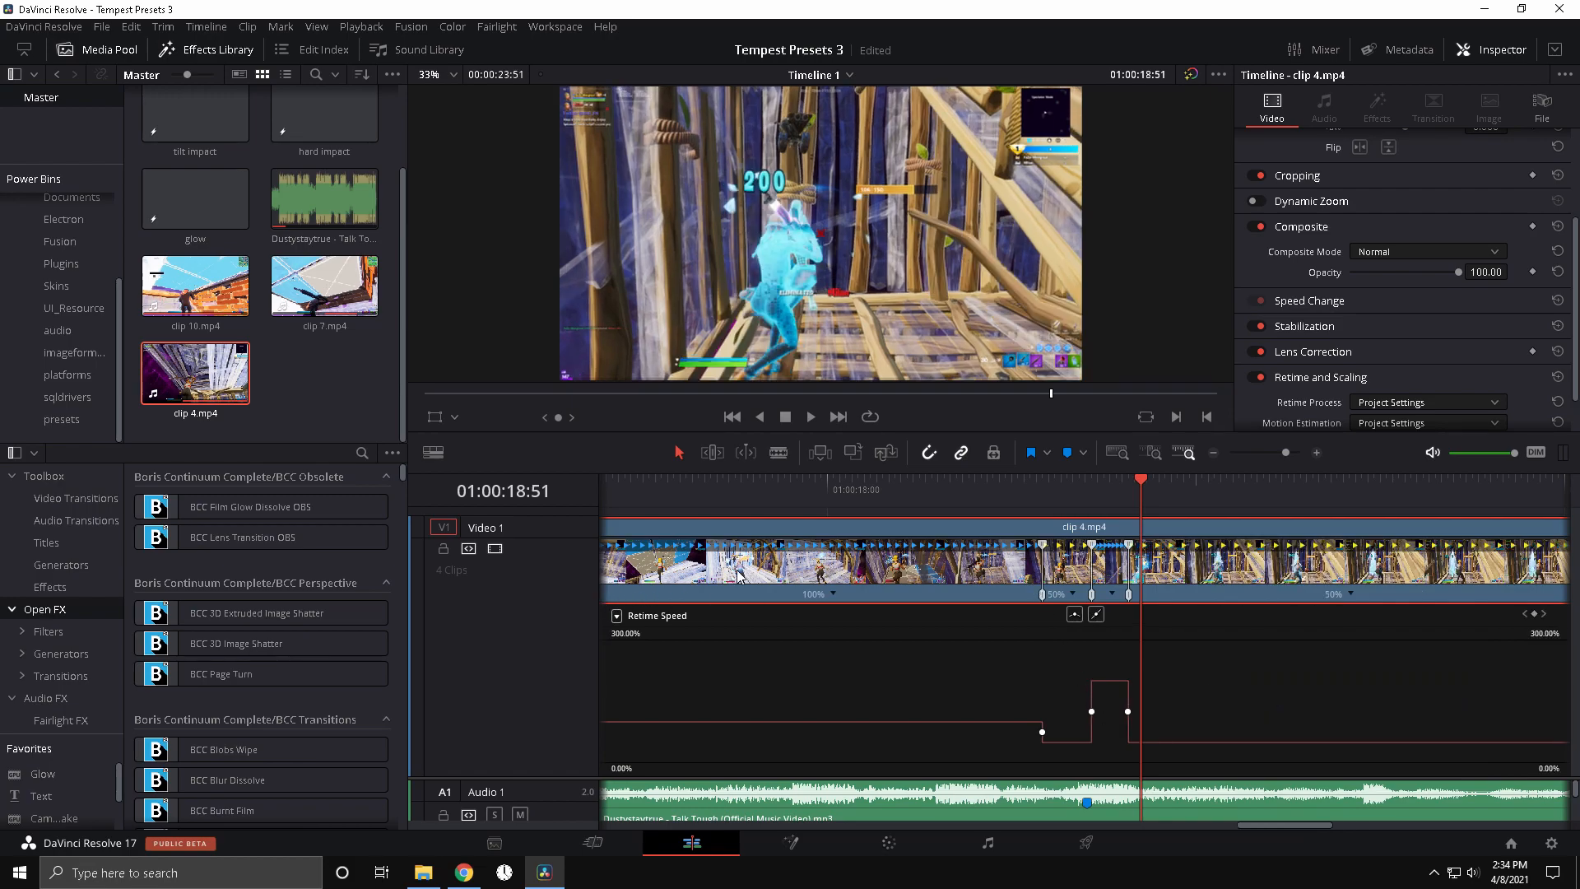
Switch the displayed retime curve and close clip 4's curve editor.
{"action": "left_click", "coordinate": [616, 614]}
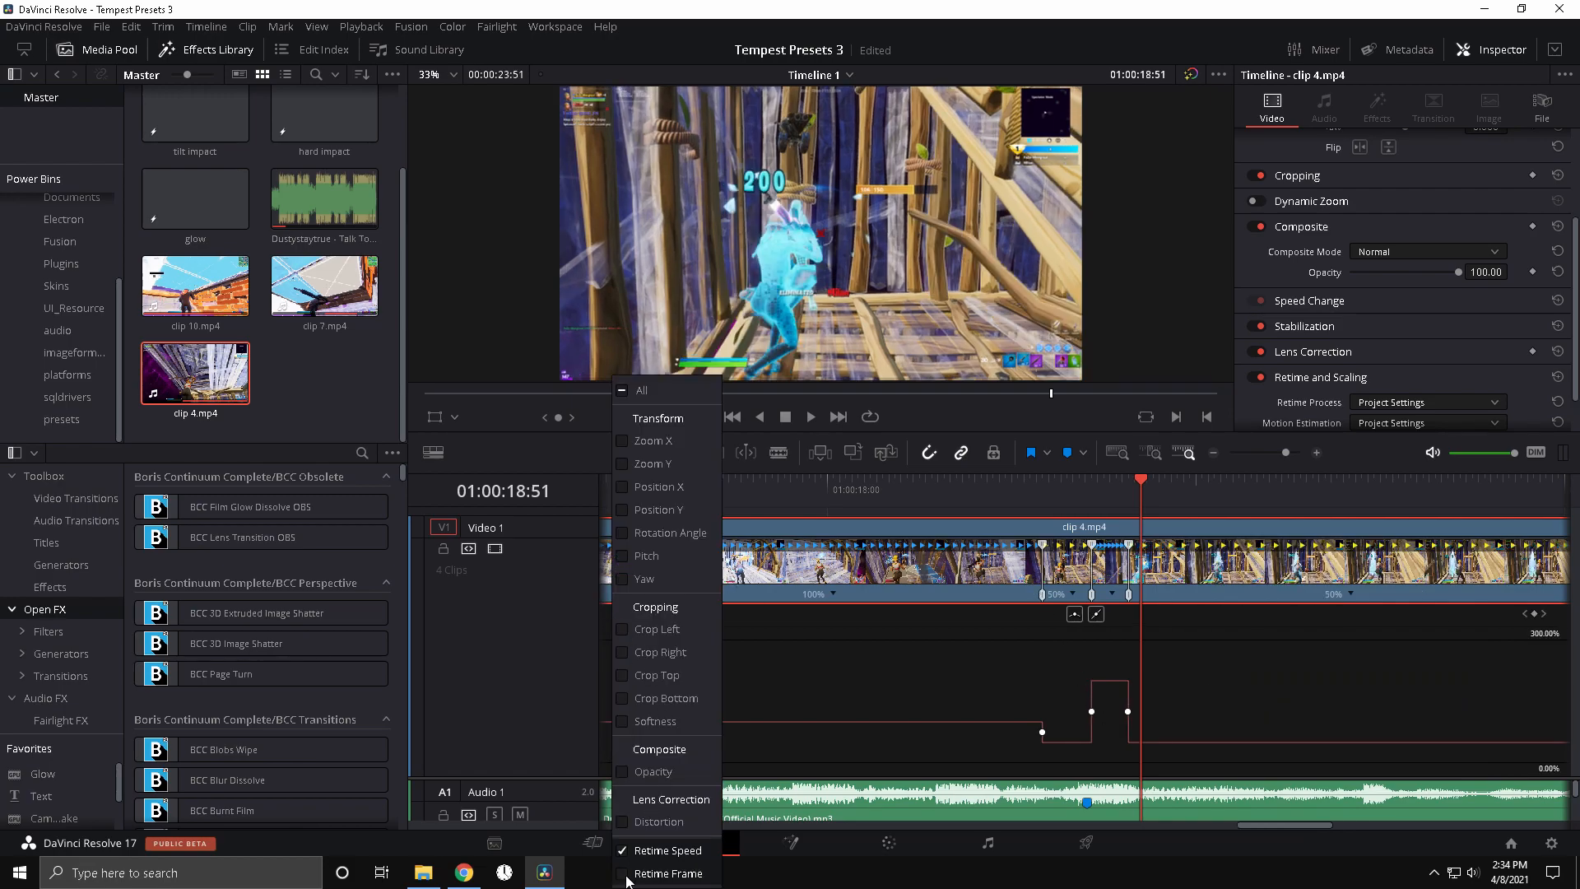
{"action": "left_click", "coordinate": [663, 850]}
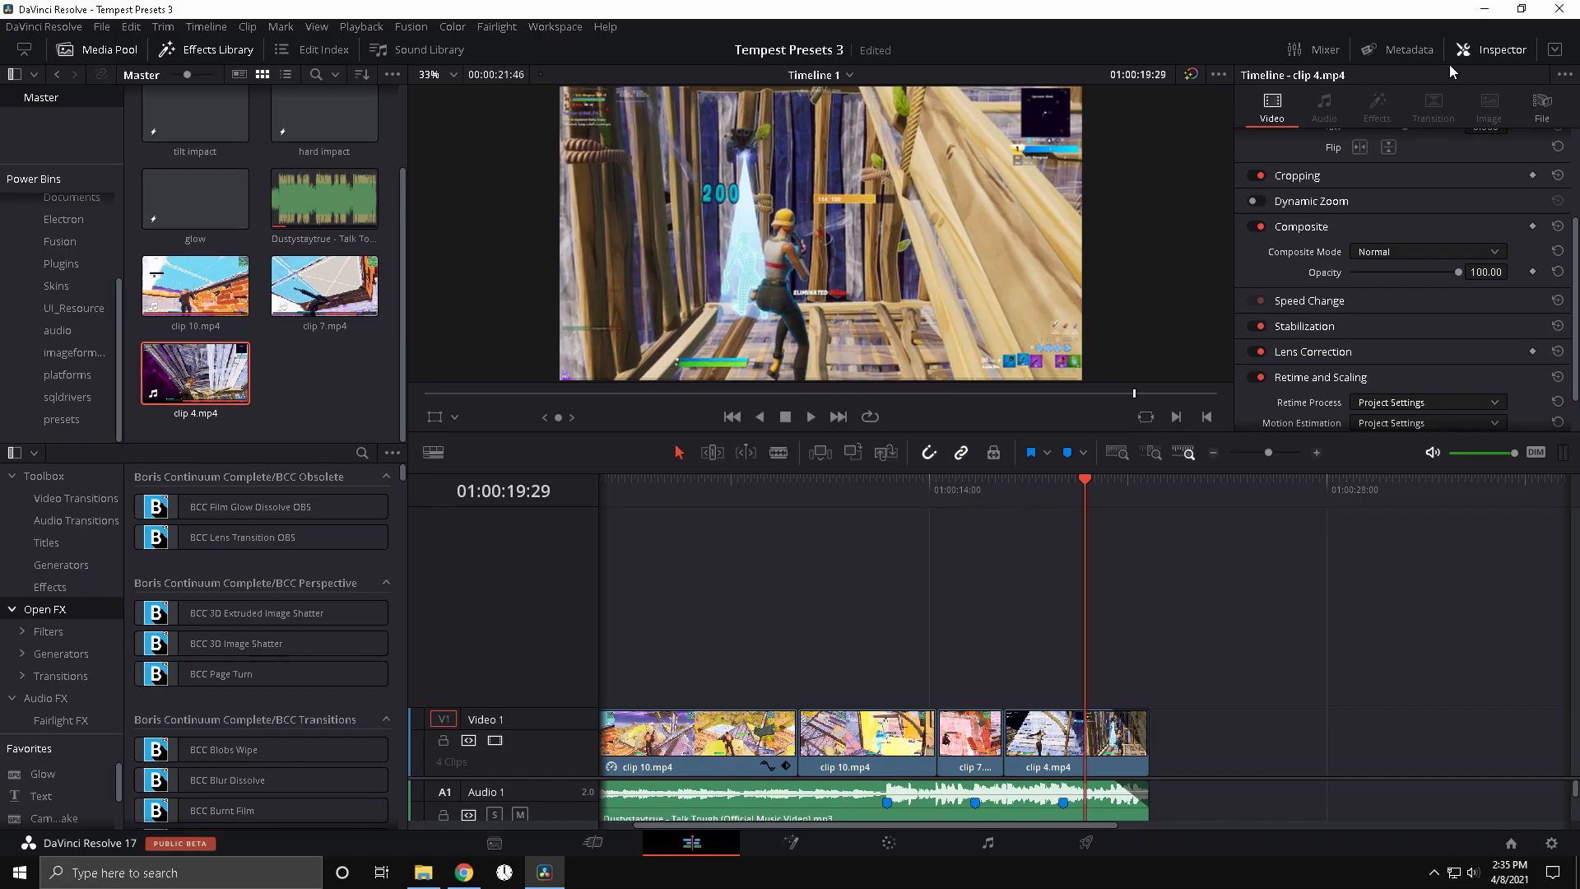
Download Tempest Presets 3.drp from the shared Drive folder to the desktop.
{"action": "left_click", "coordinate": [460, 872]}
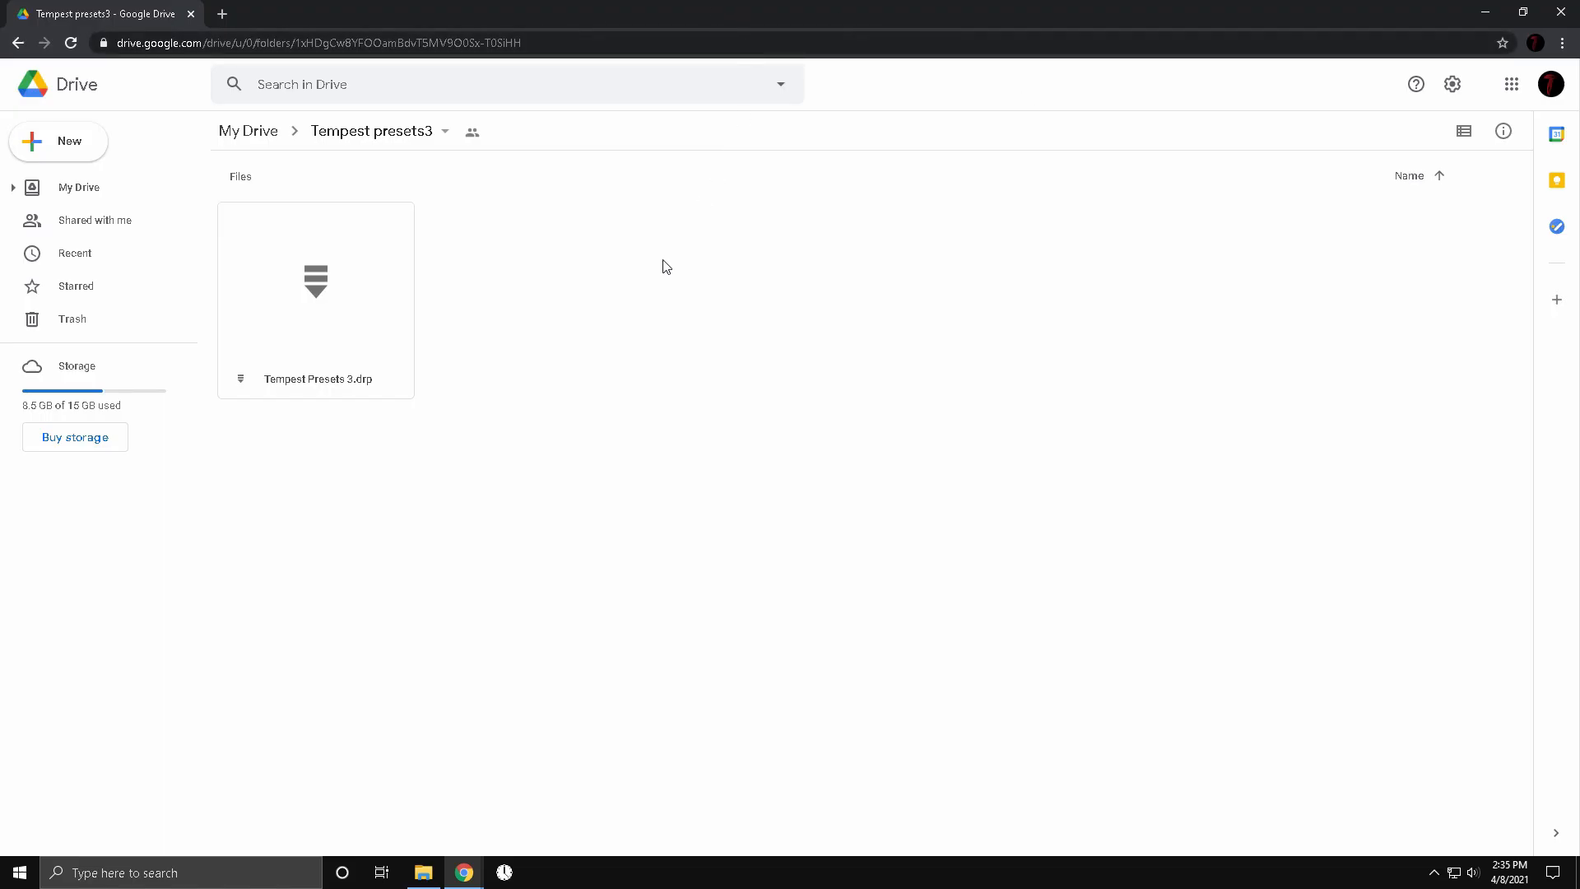
{"action": "mouse_move", "coordinate": [495, 97]}
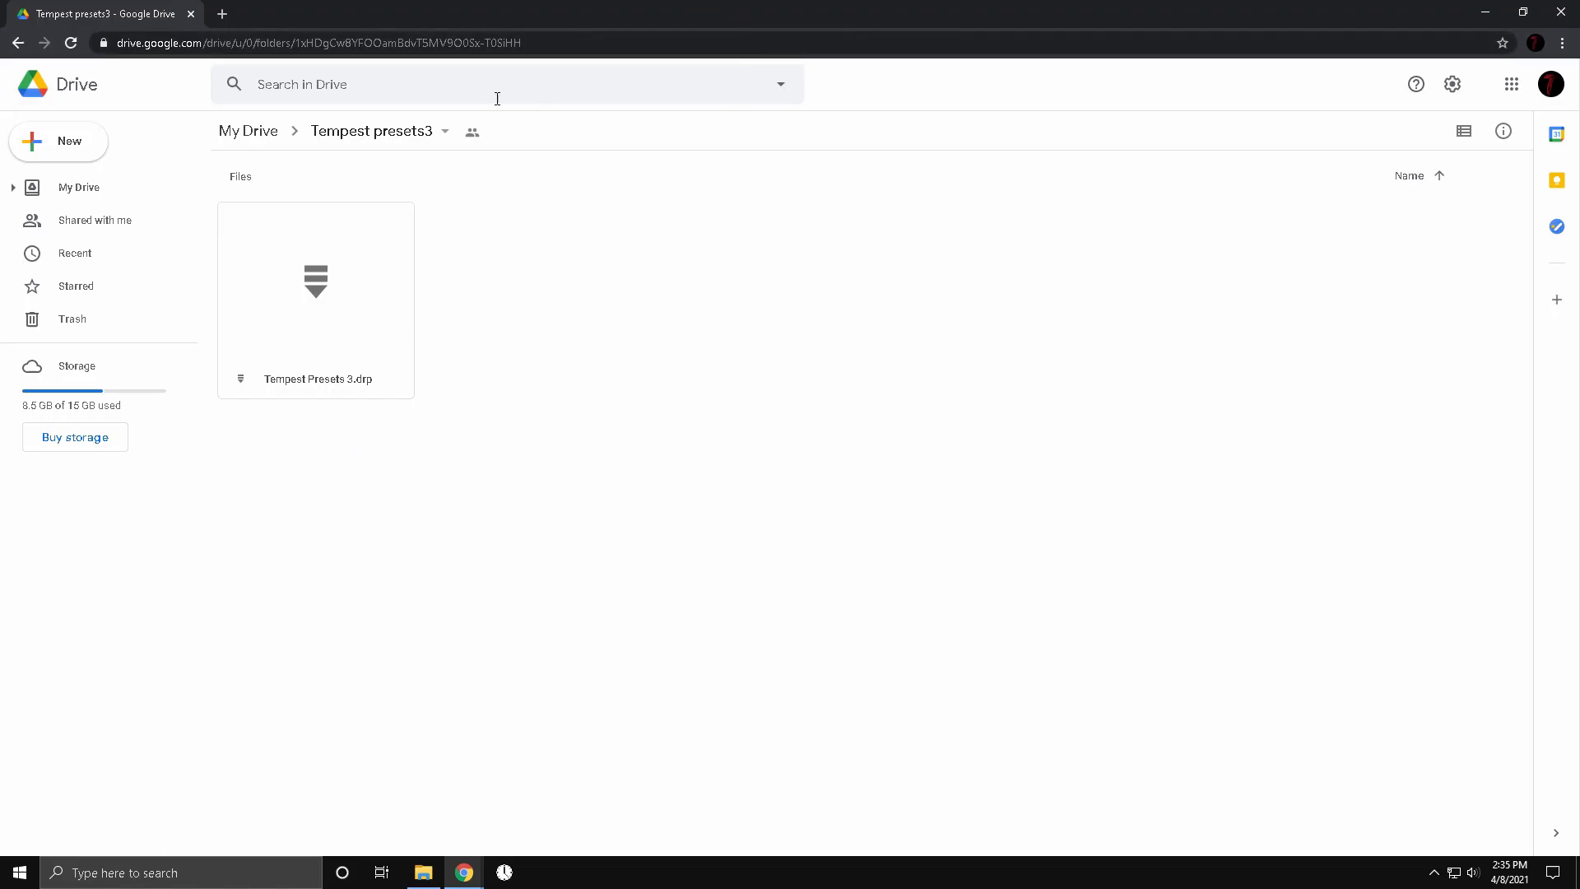
{"action": "left_click", "coordinate": [316, 298]}
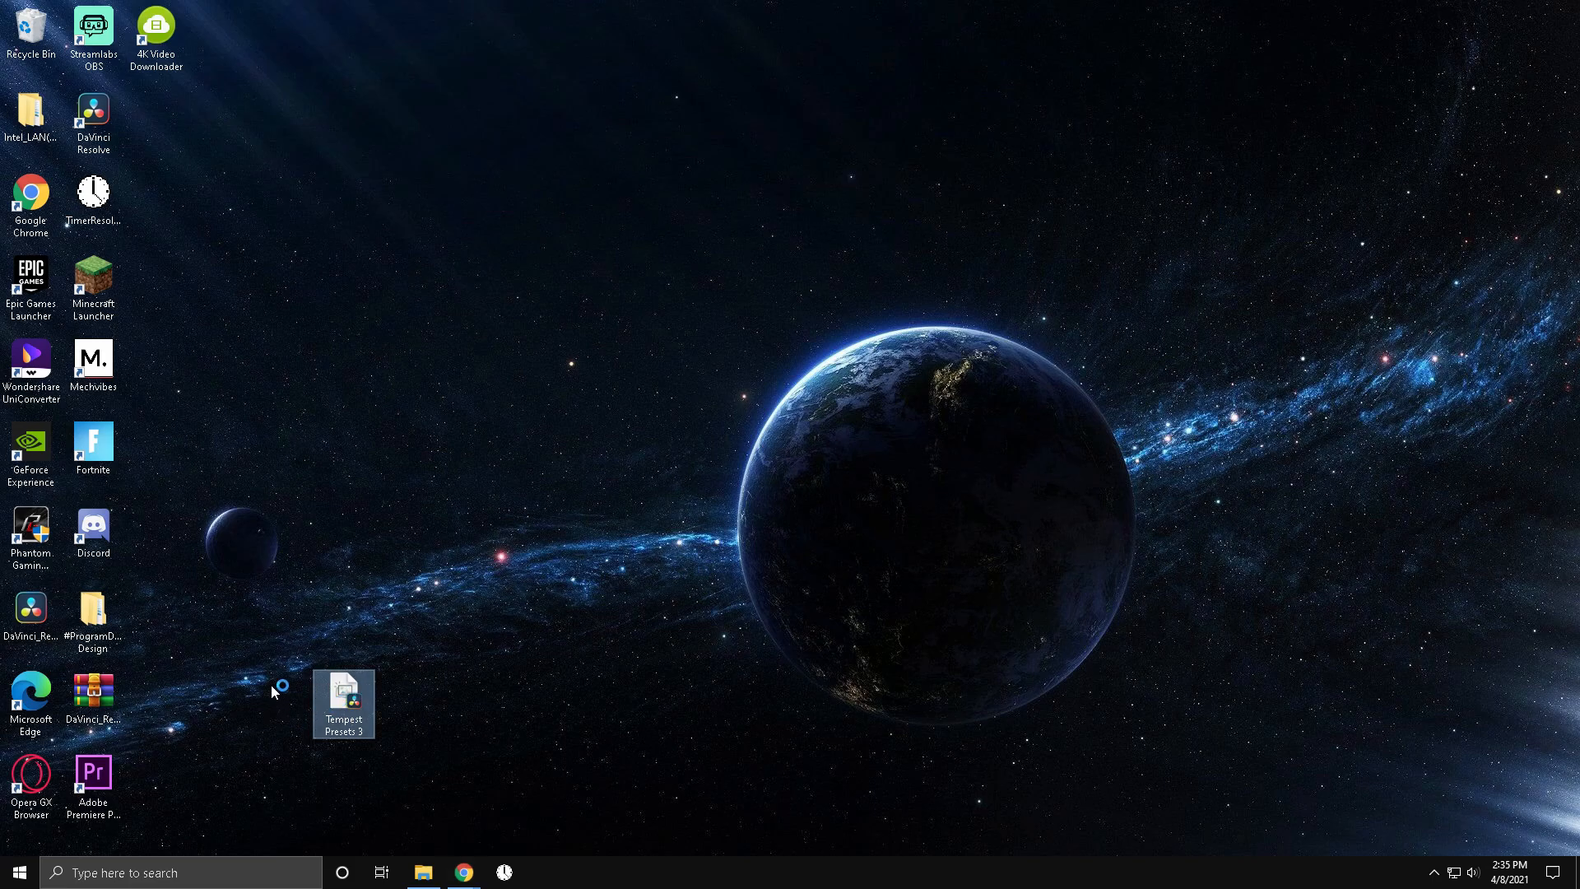
Import the .drp file into Resolve as 'Copy of Tempest Presets 3'.
{"action": "double_click", "coordinate": [92, 118]}
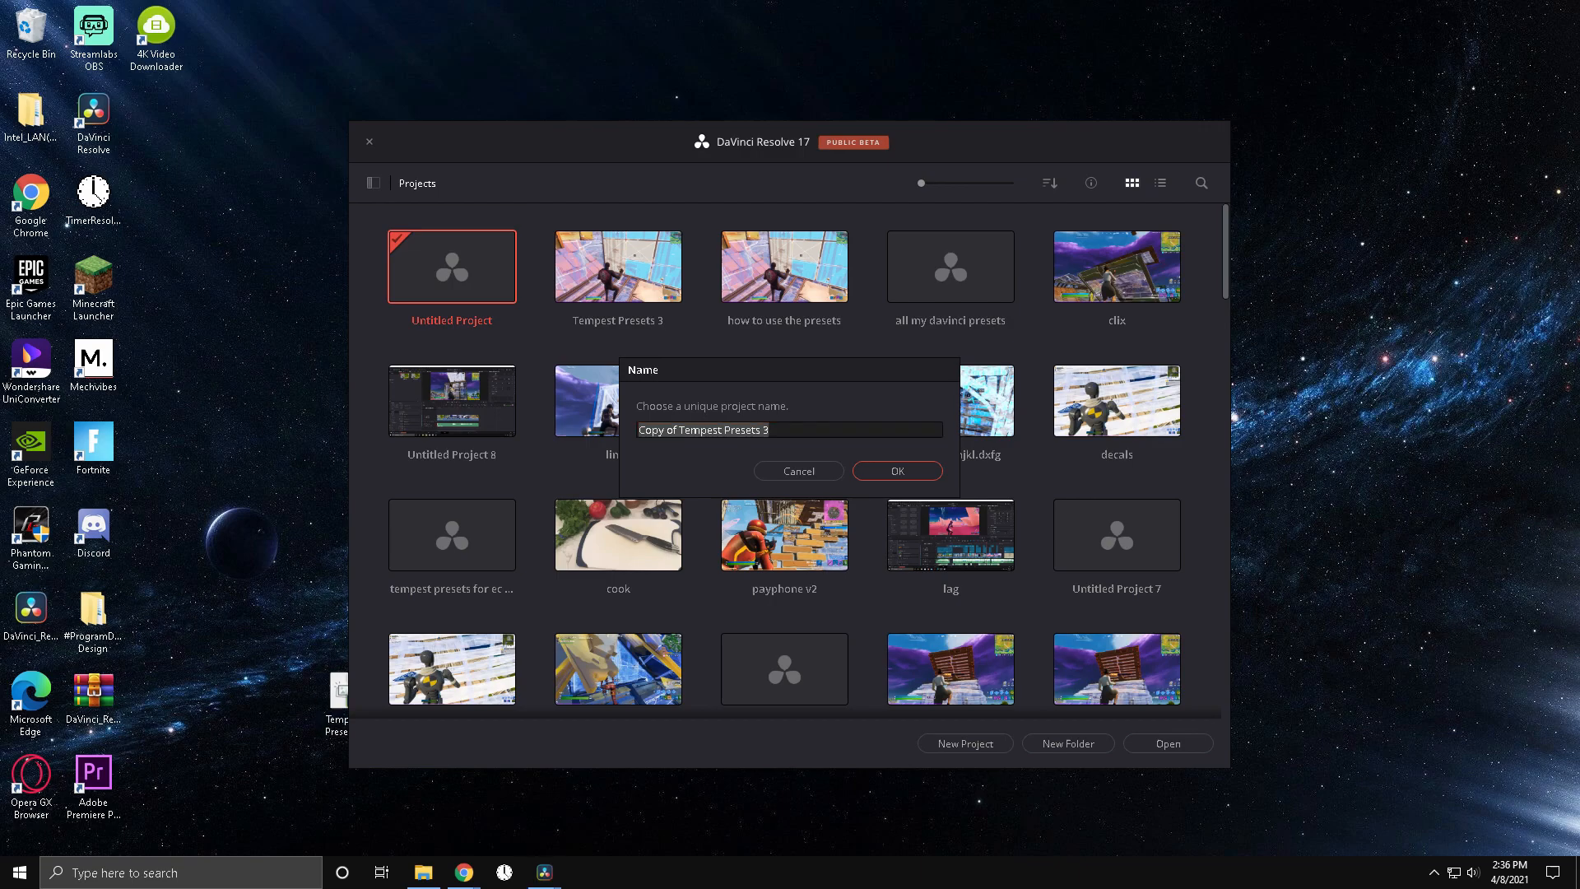
{"action": "left_click", "coordinate": [788, 429]}
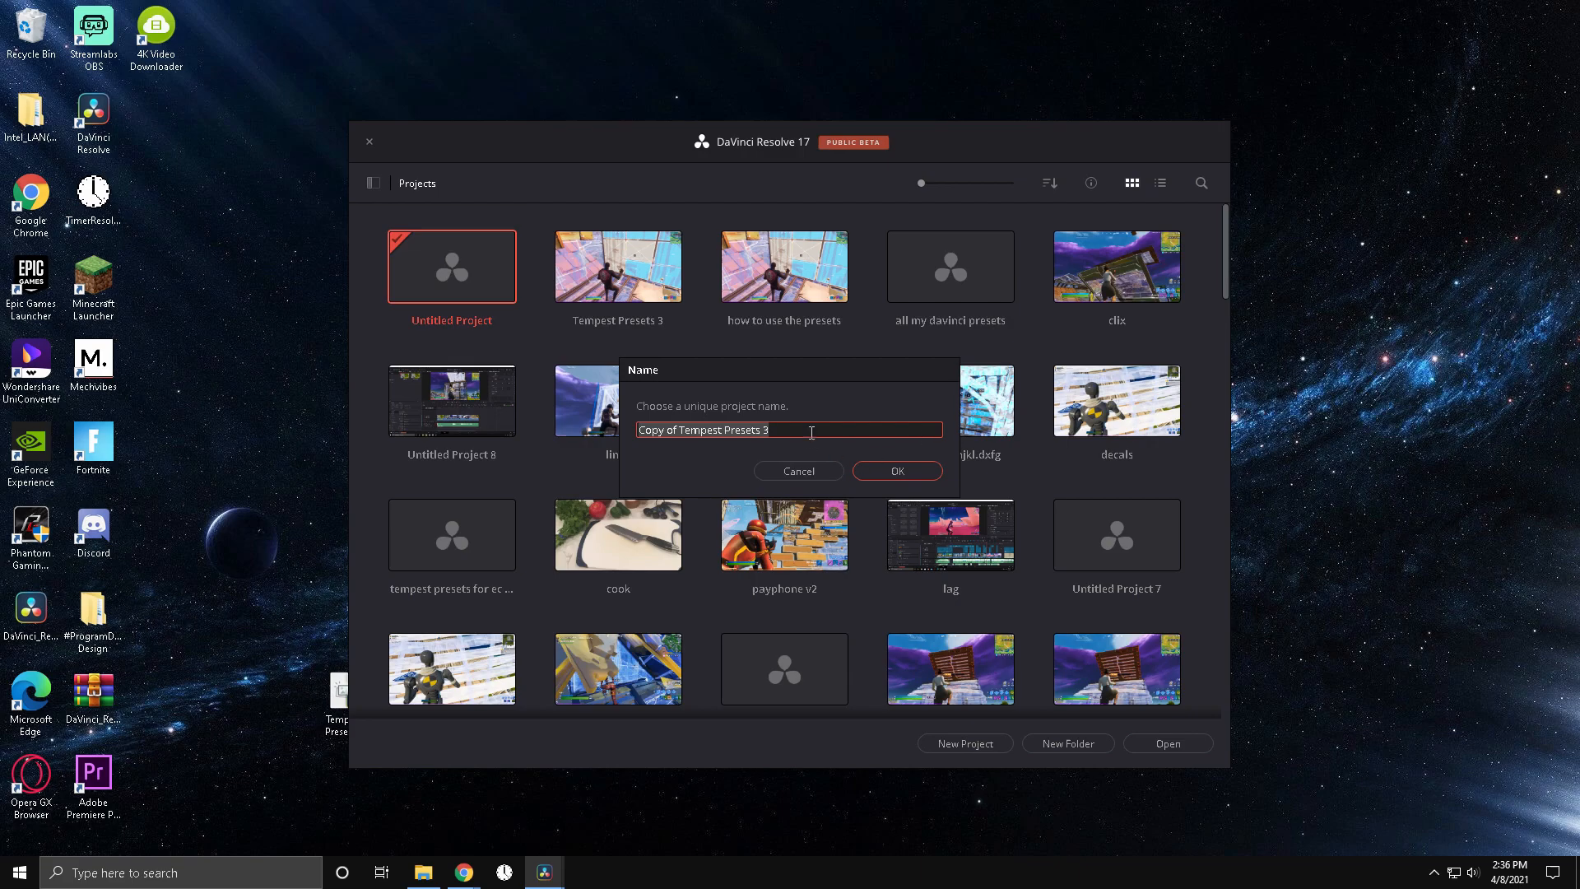
{"action": "mouse_move", "coordinate": [938, 490]}
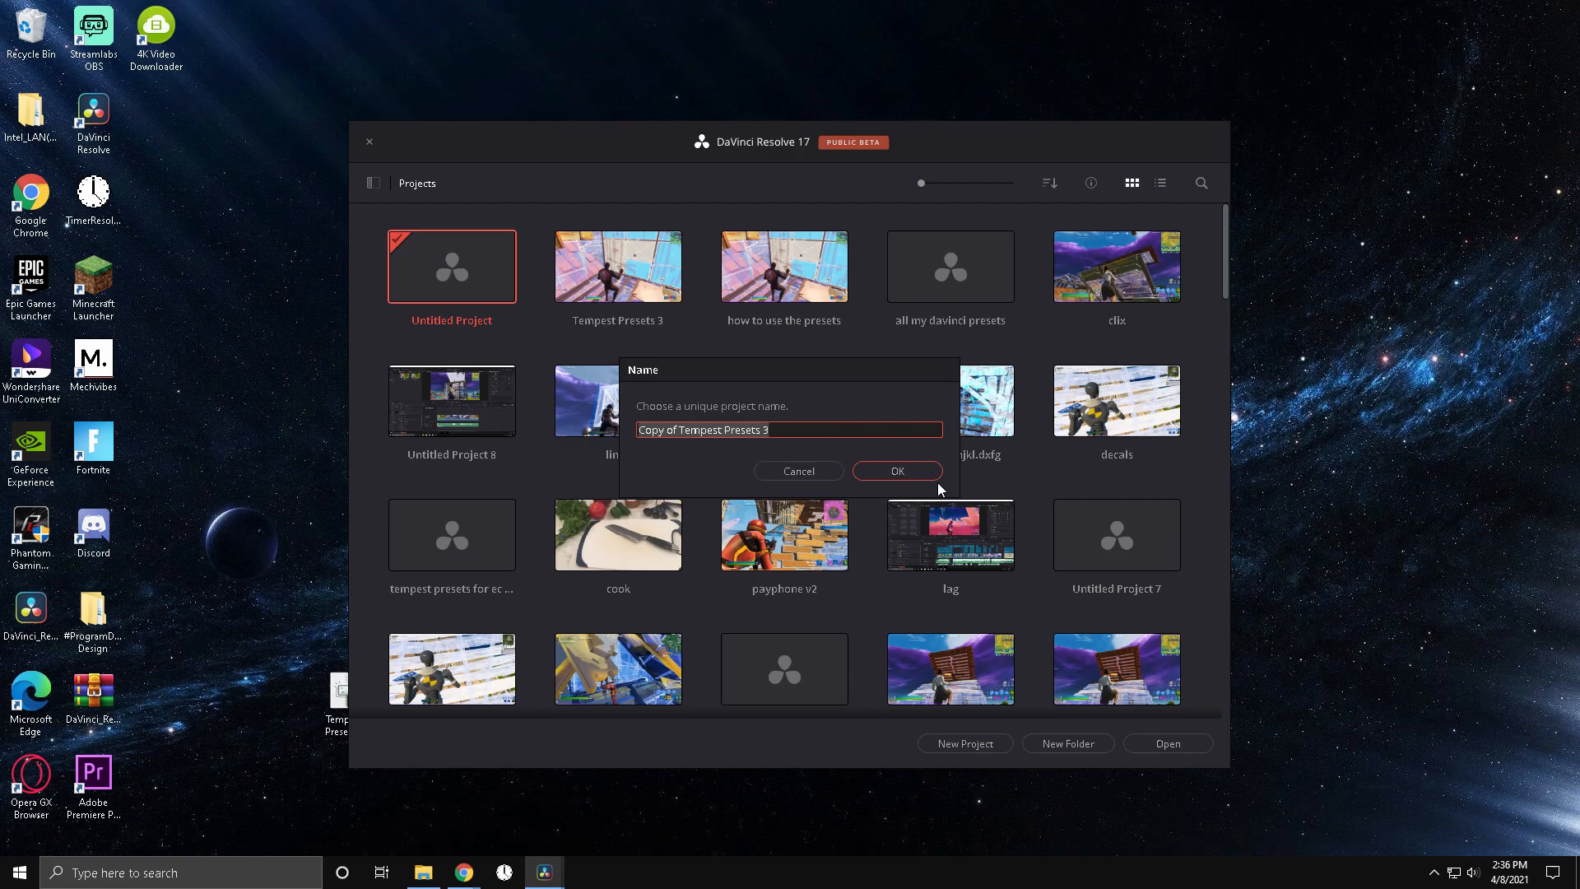
{"action": "left_click", "coordinate": [895, 471]}
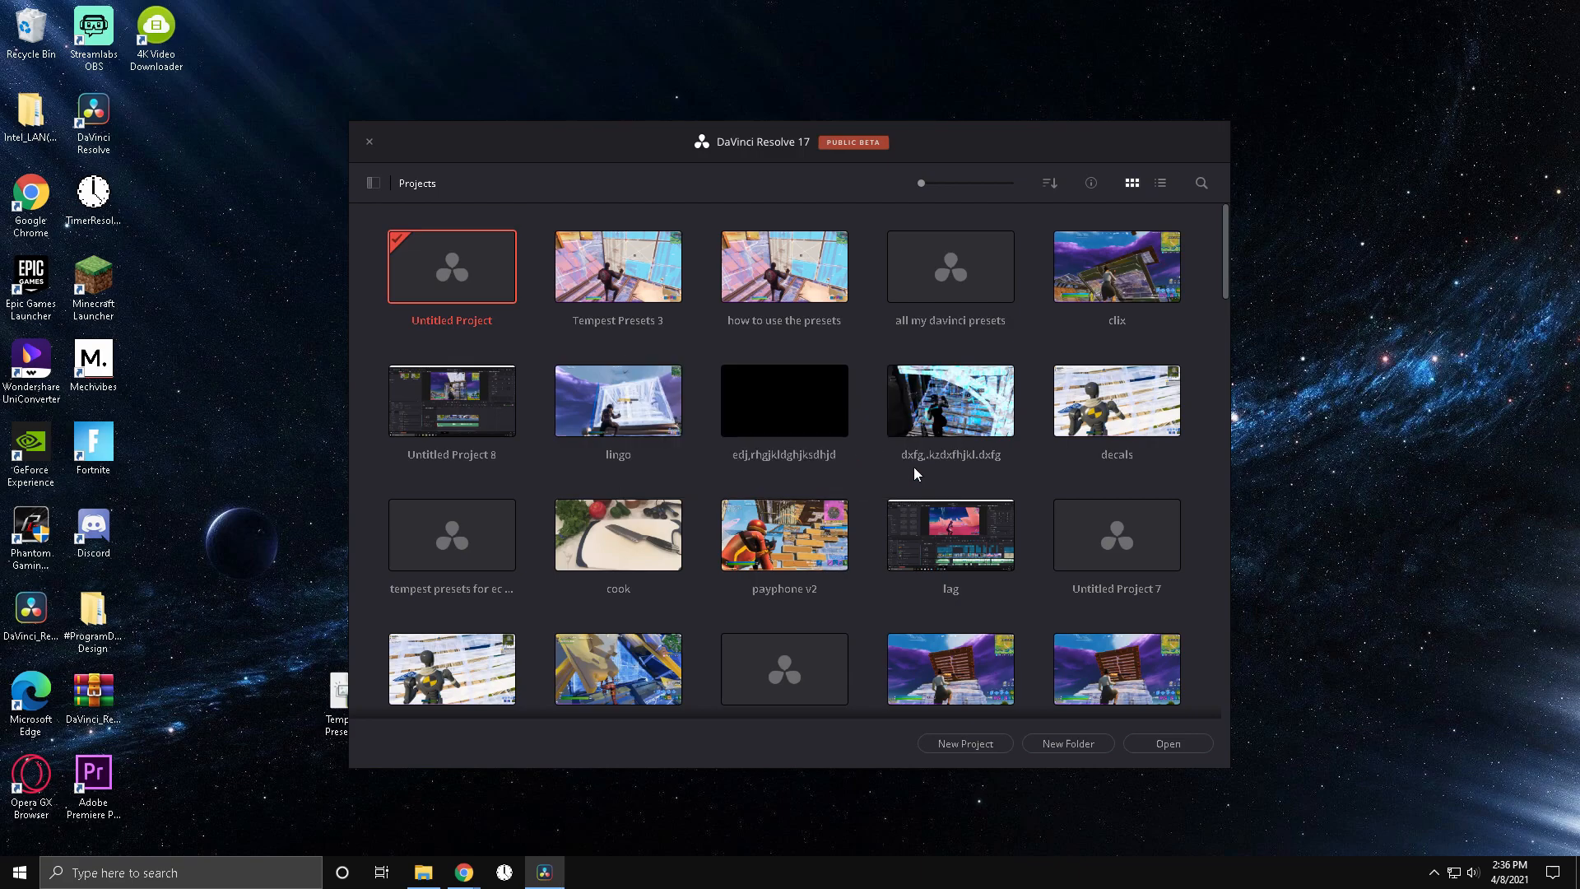
Open the copied project and collect Y impact, tilt impact, hard impact and glow into a Power Bin.
{"action": "double_click", "coordinate": [618, 267]}
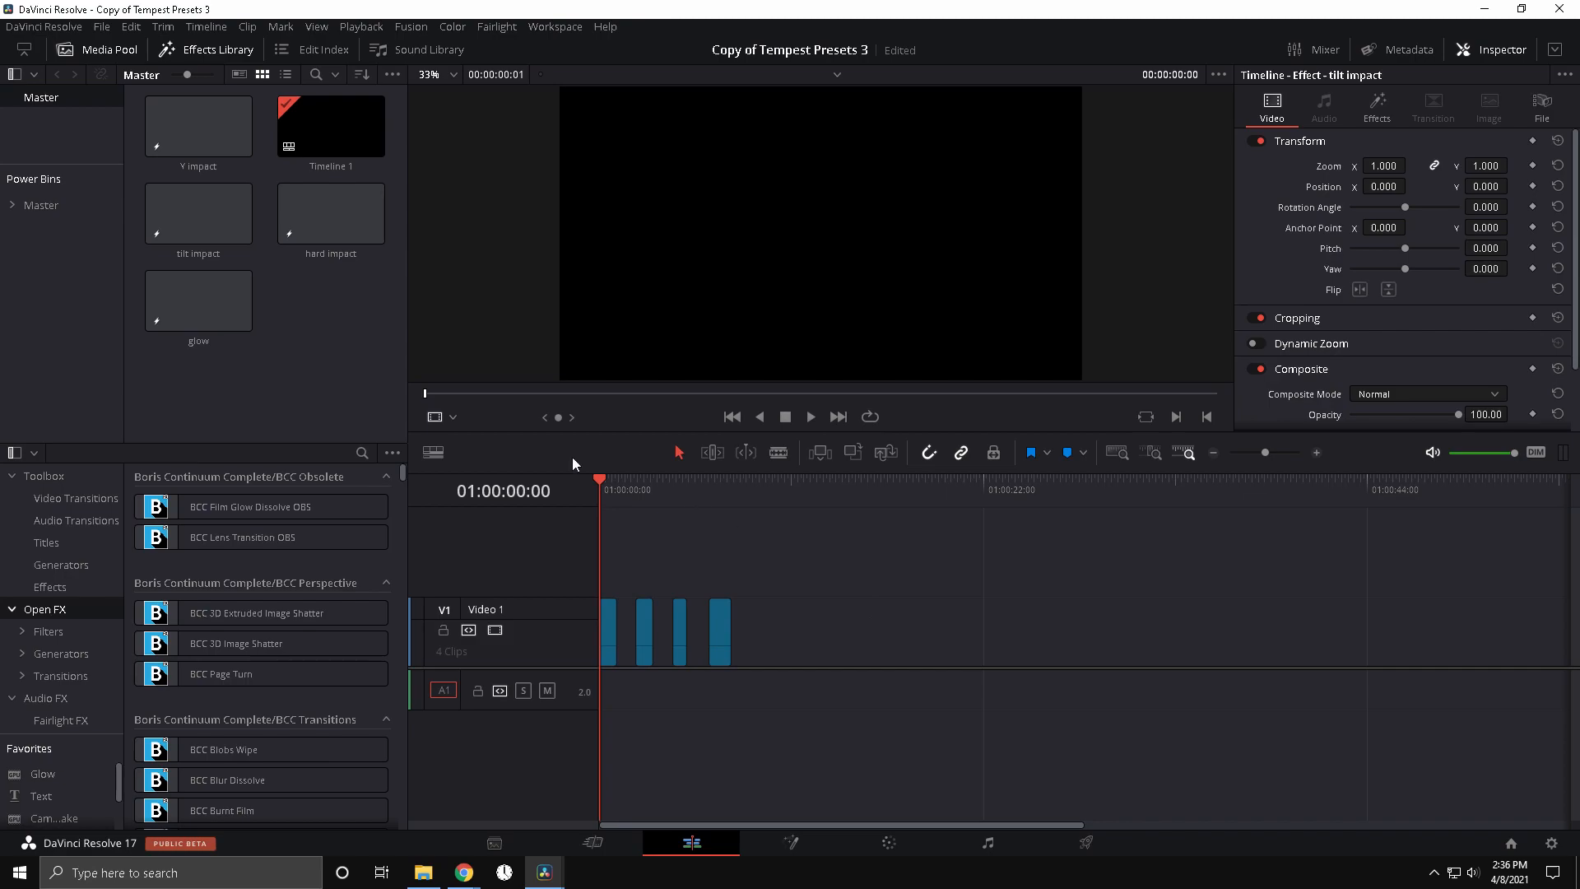
{"action": "left_click", "coordinate": [197, 125]}
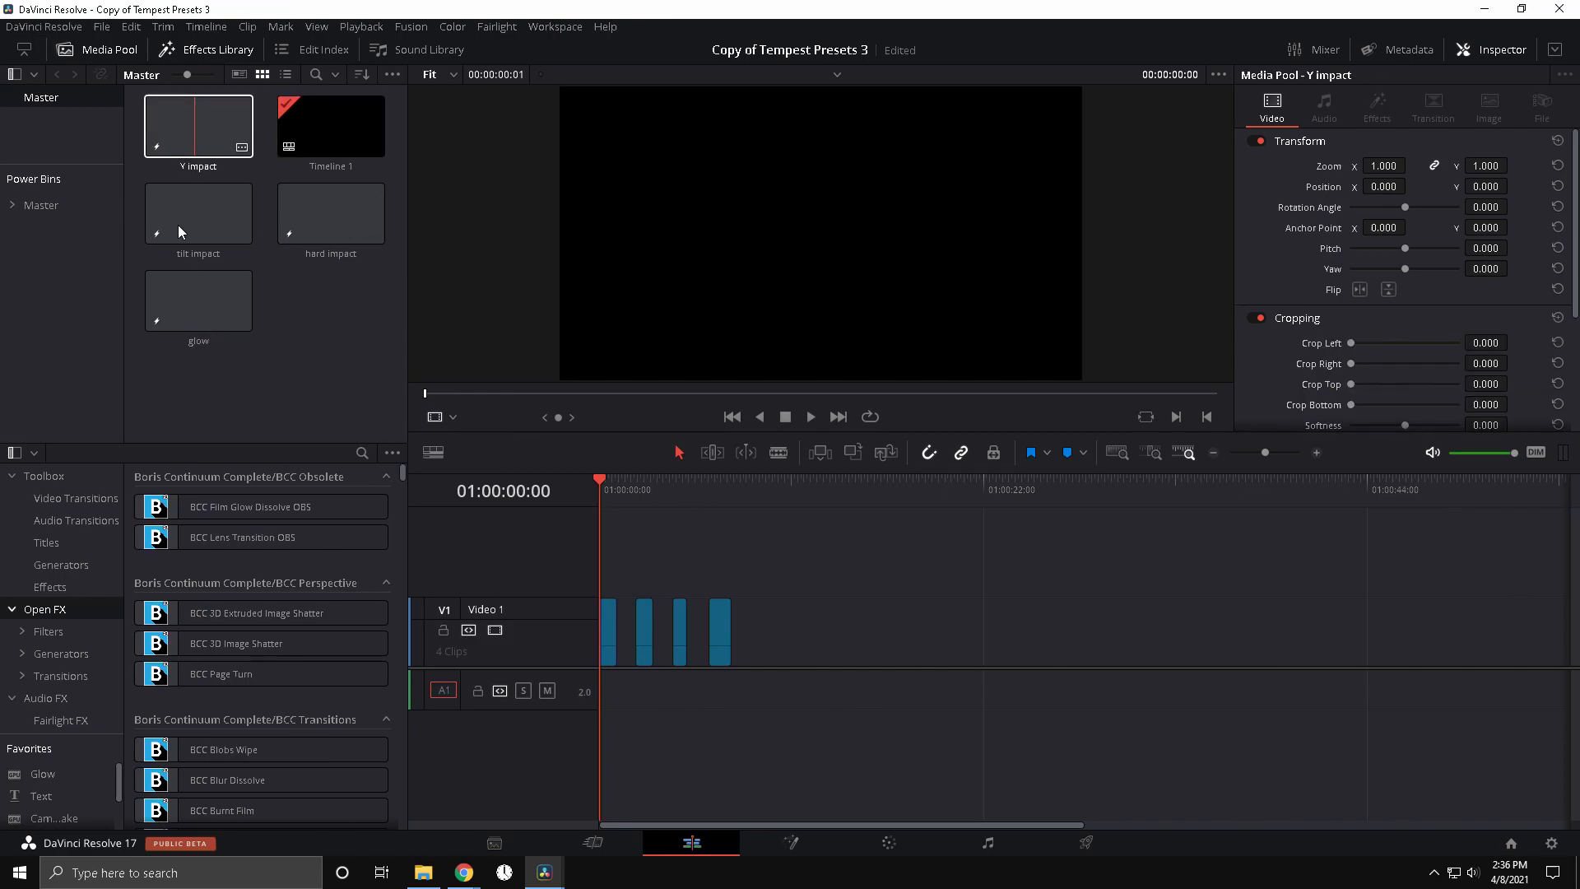
{"action": "left_click", "coordinate": [197, 298]}
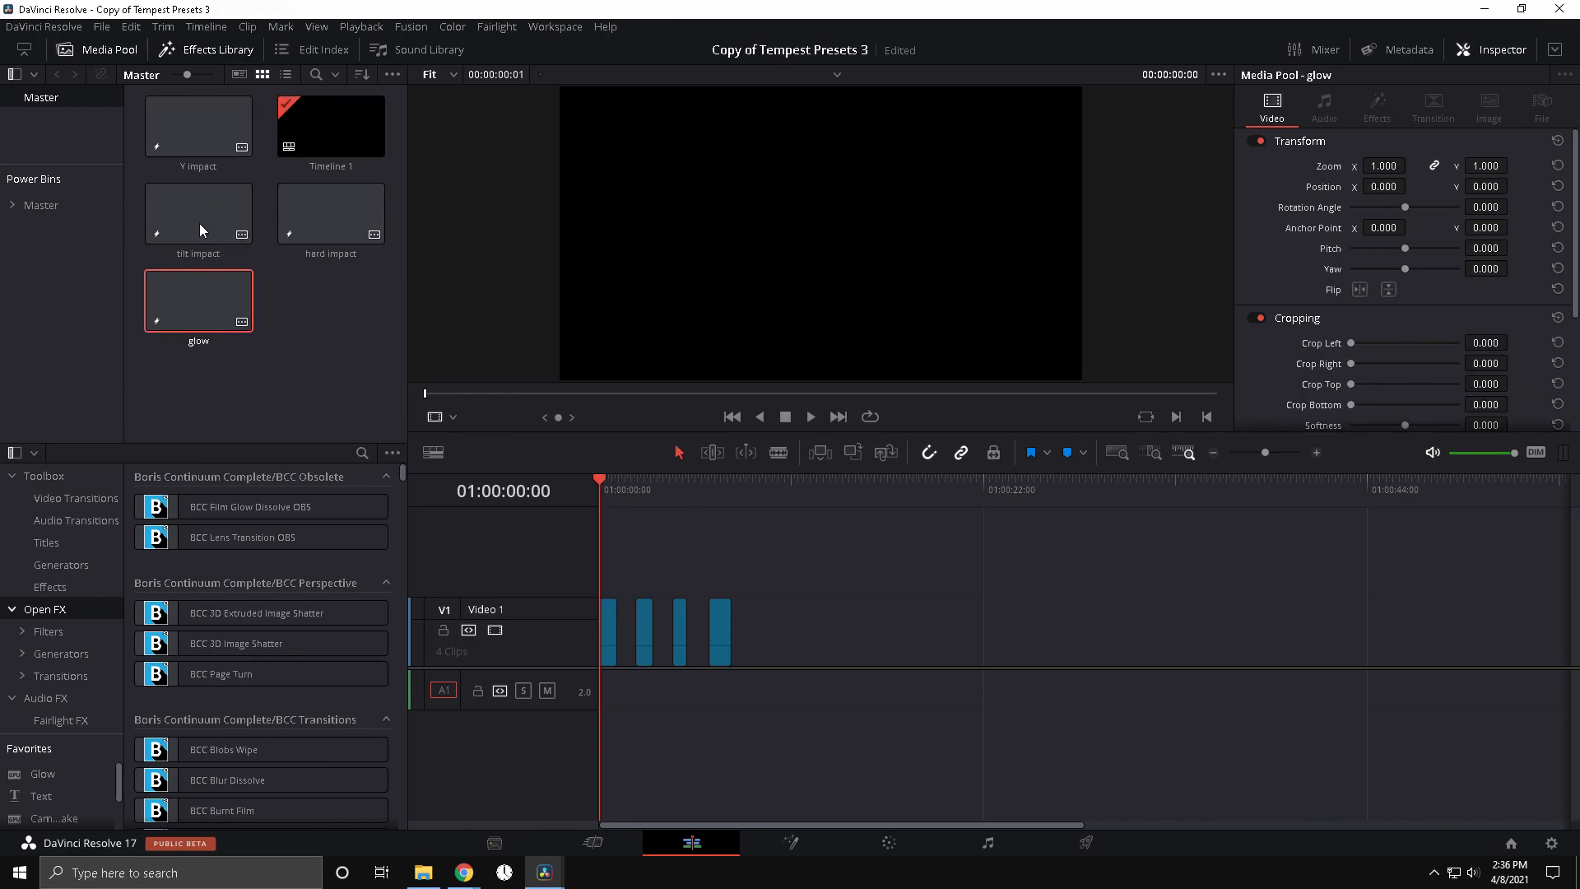
{"action": "left_click", "coordinate": [331, 214]}
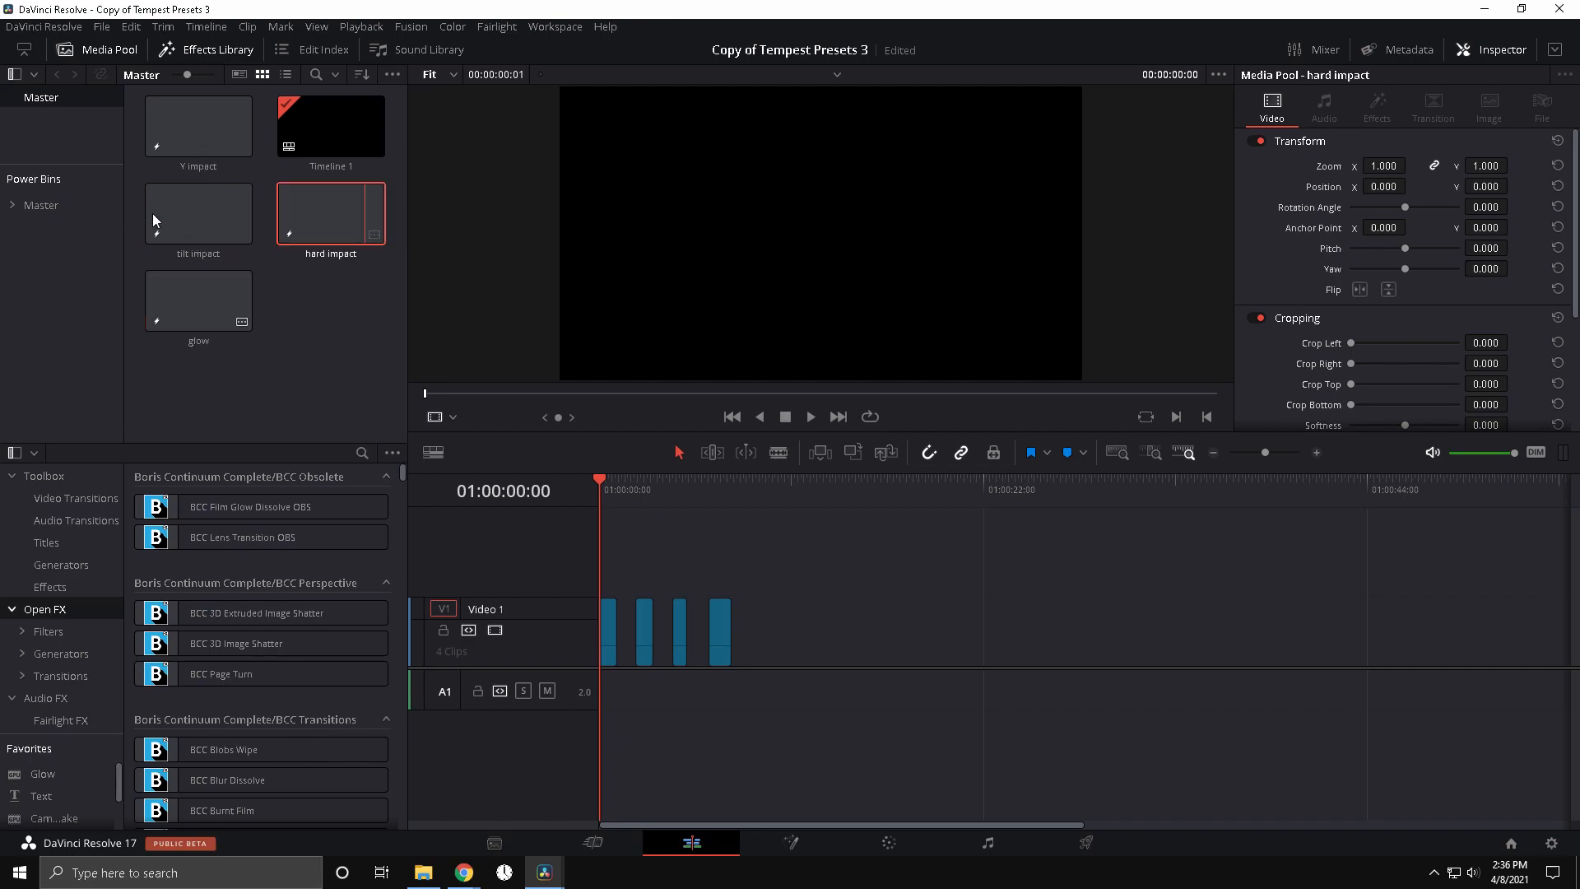
{"action": "left_click", "coordinate": [41, 204]}
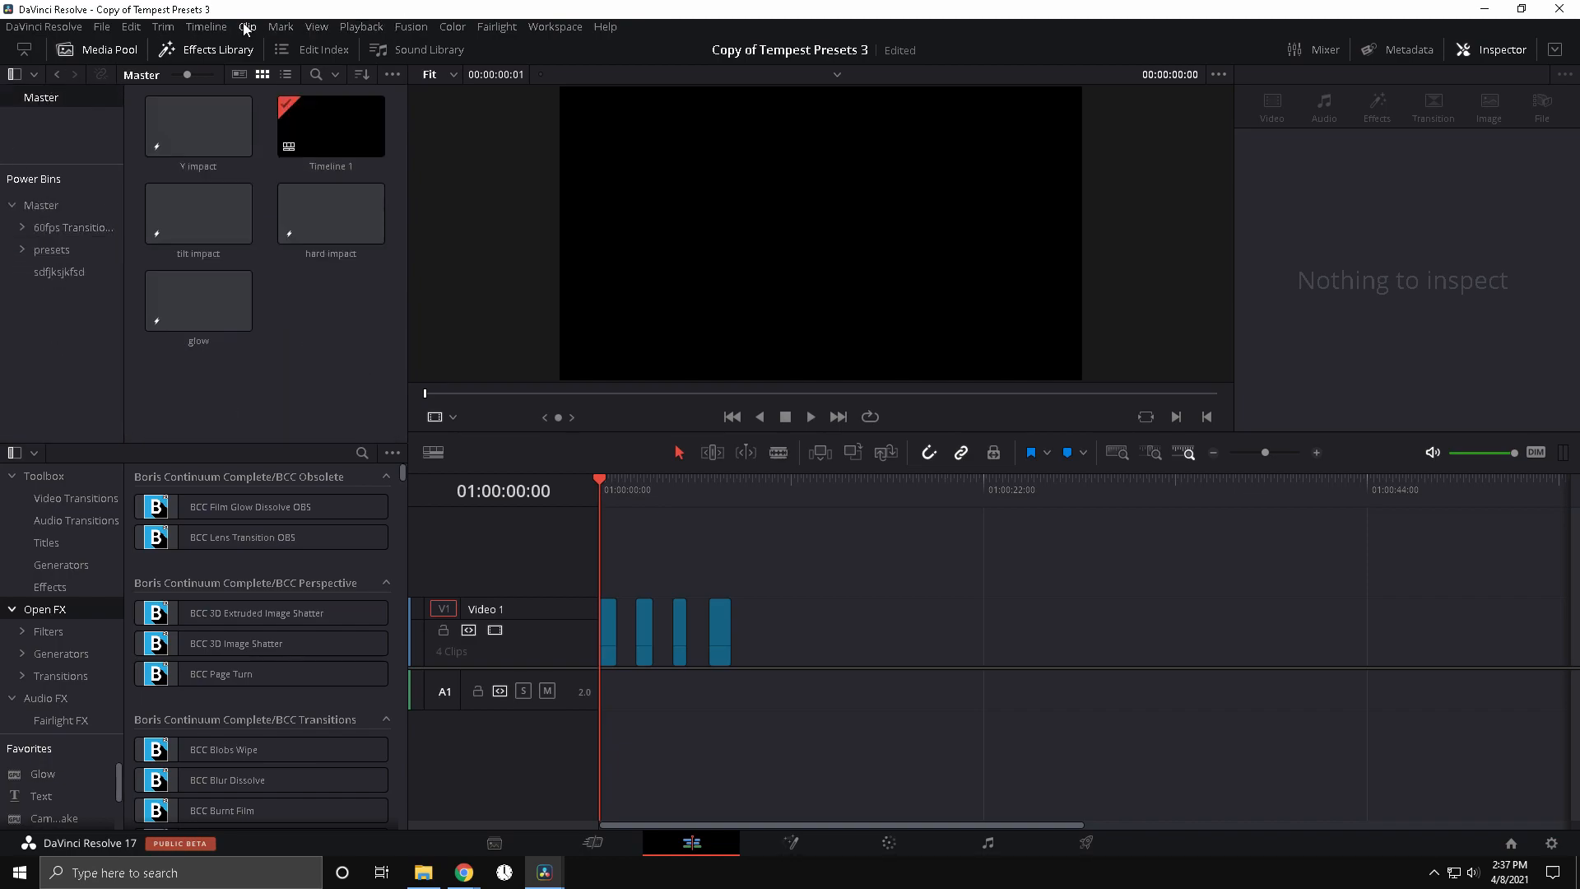
{"action": "left_click", "coordinate": [316, 27]}
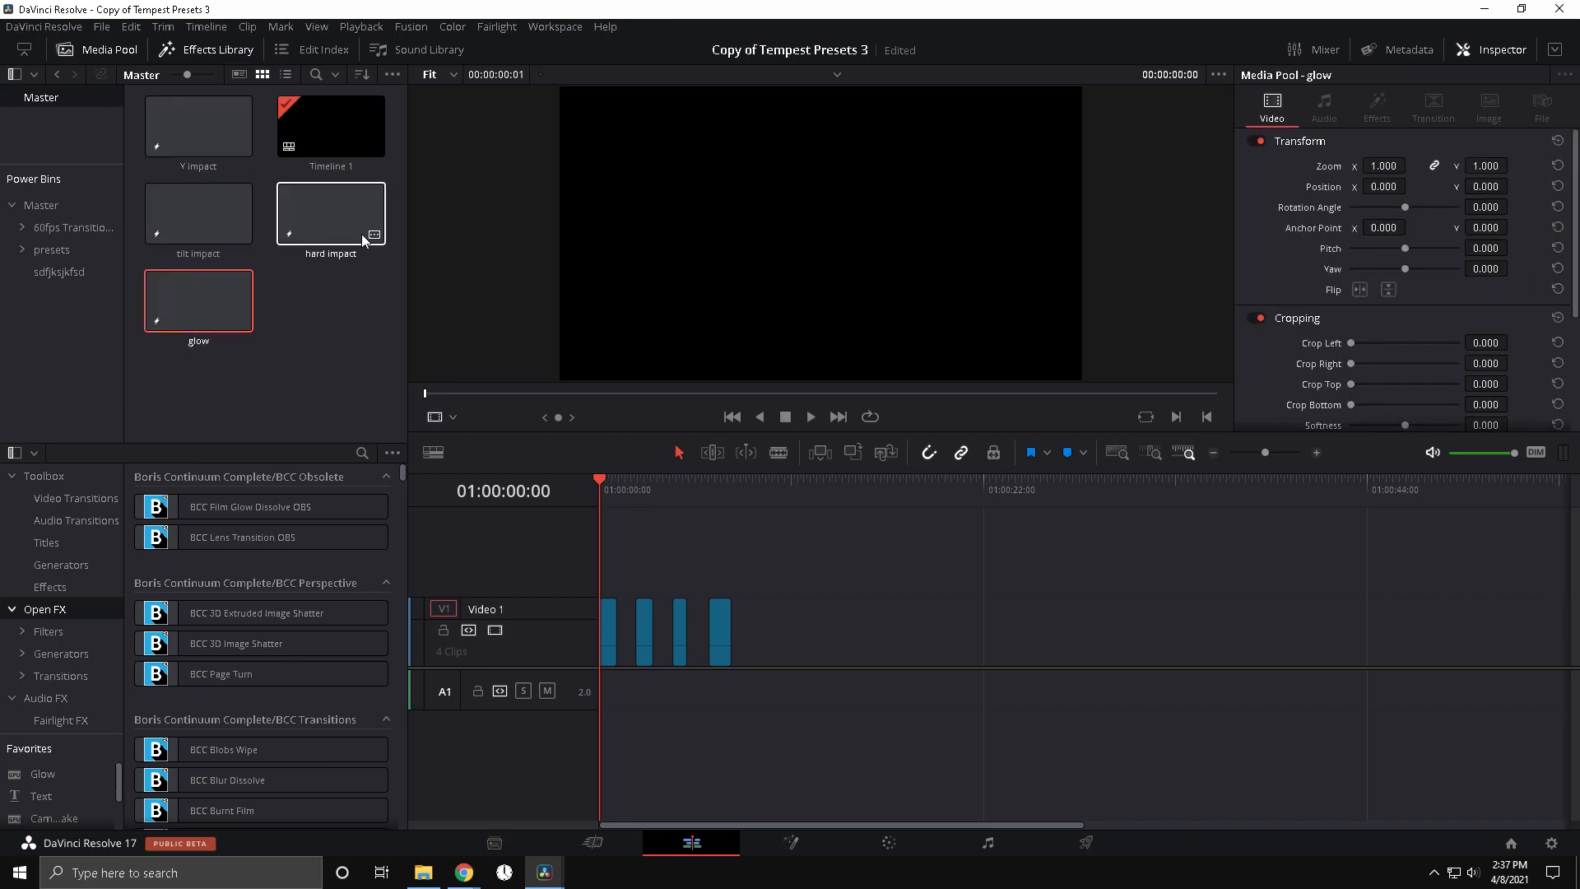
{"action": "left_click", "coordinate": [197, 212]}
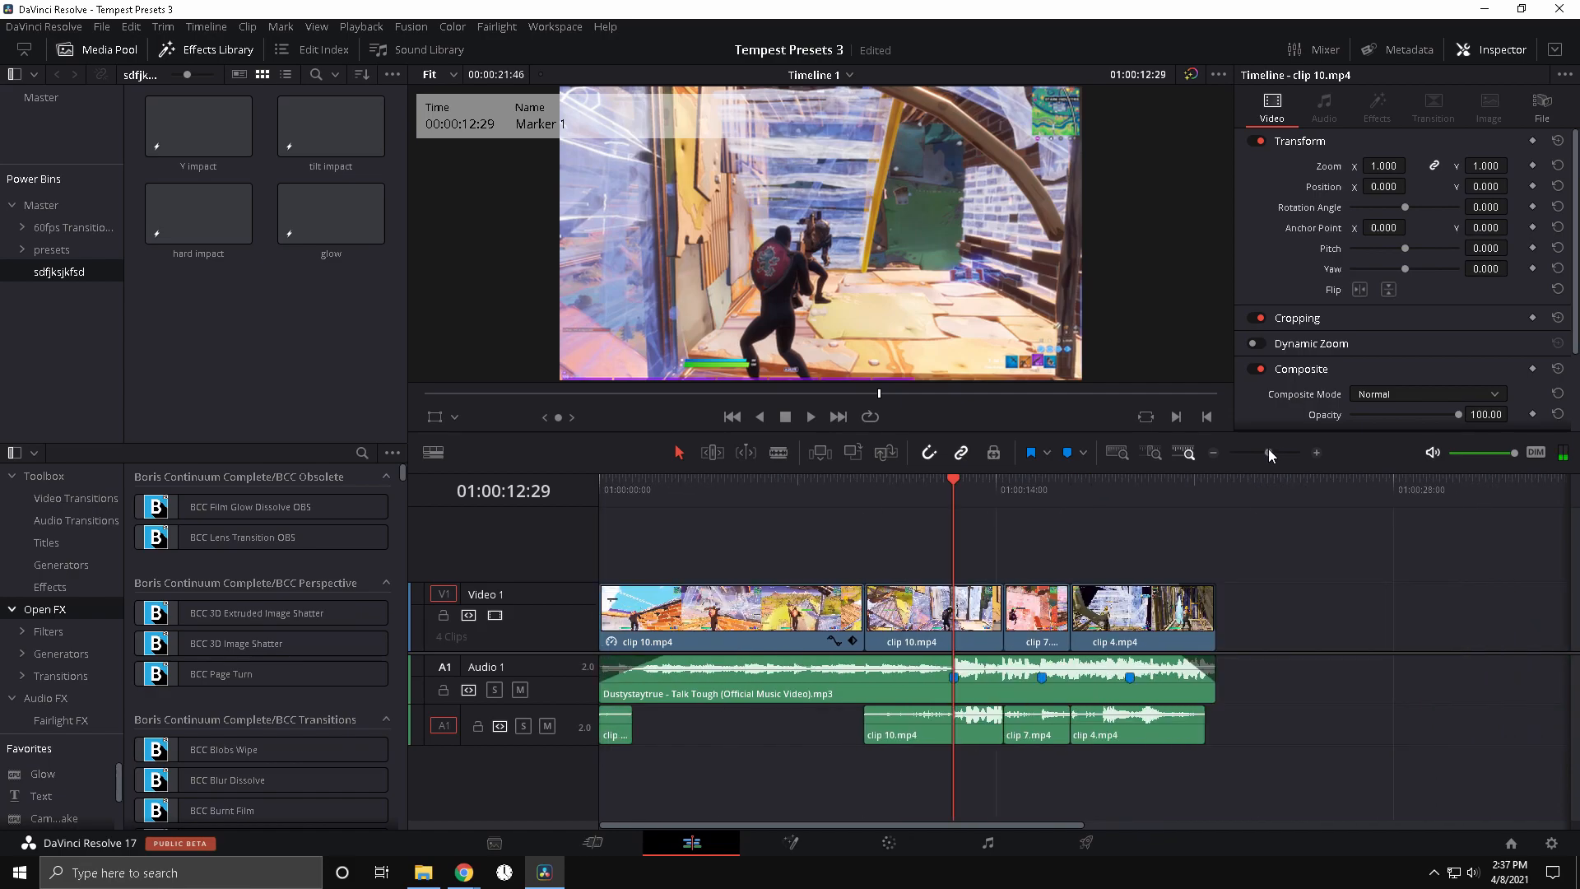
Drag hard impact from the power bin onto Video 2 at the marker.
{"action": "left_click", "coordinate": [197, 213]}
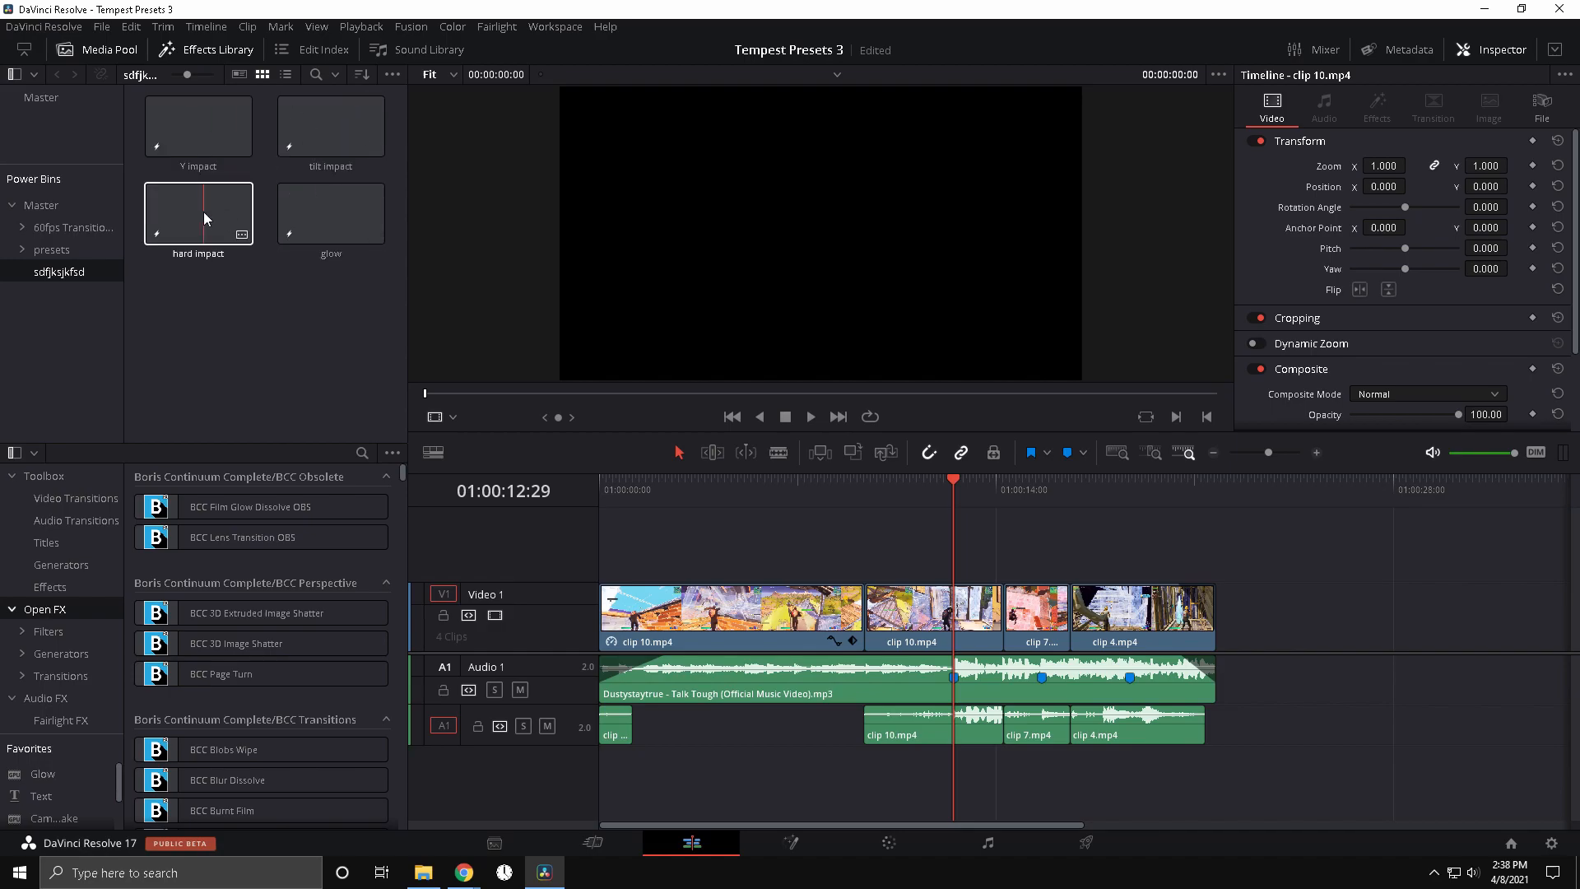
{"action": "mouse_move", "coordinate": [208, 242]}
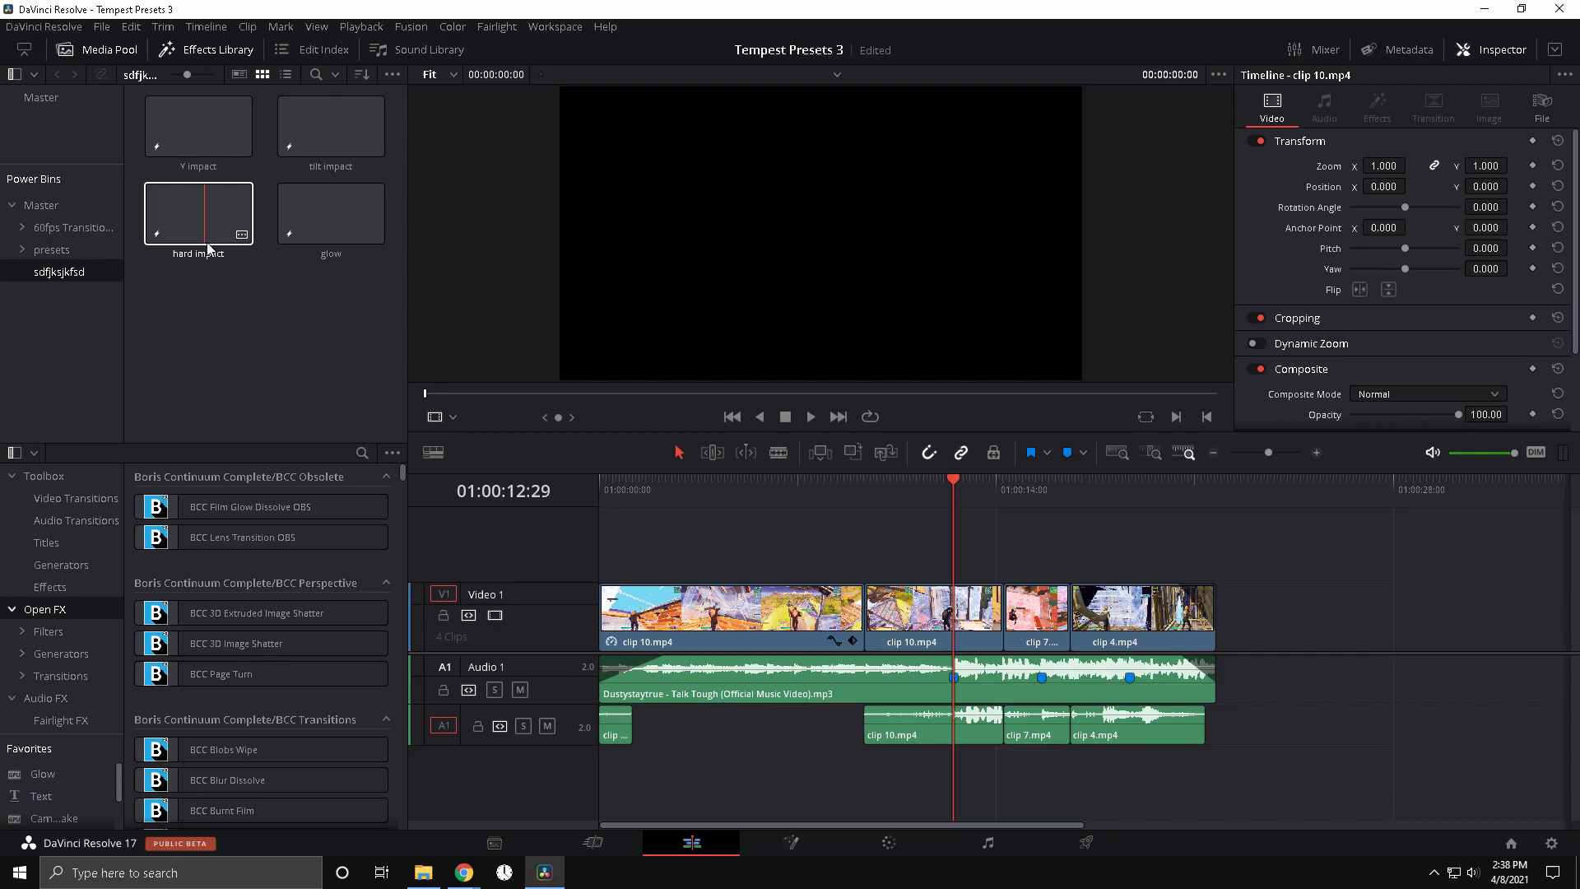
{"action": "left_click_drag", "start_coordinate": [197, 212], "coordinate": [452, 375]}
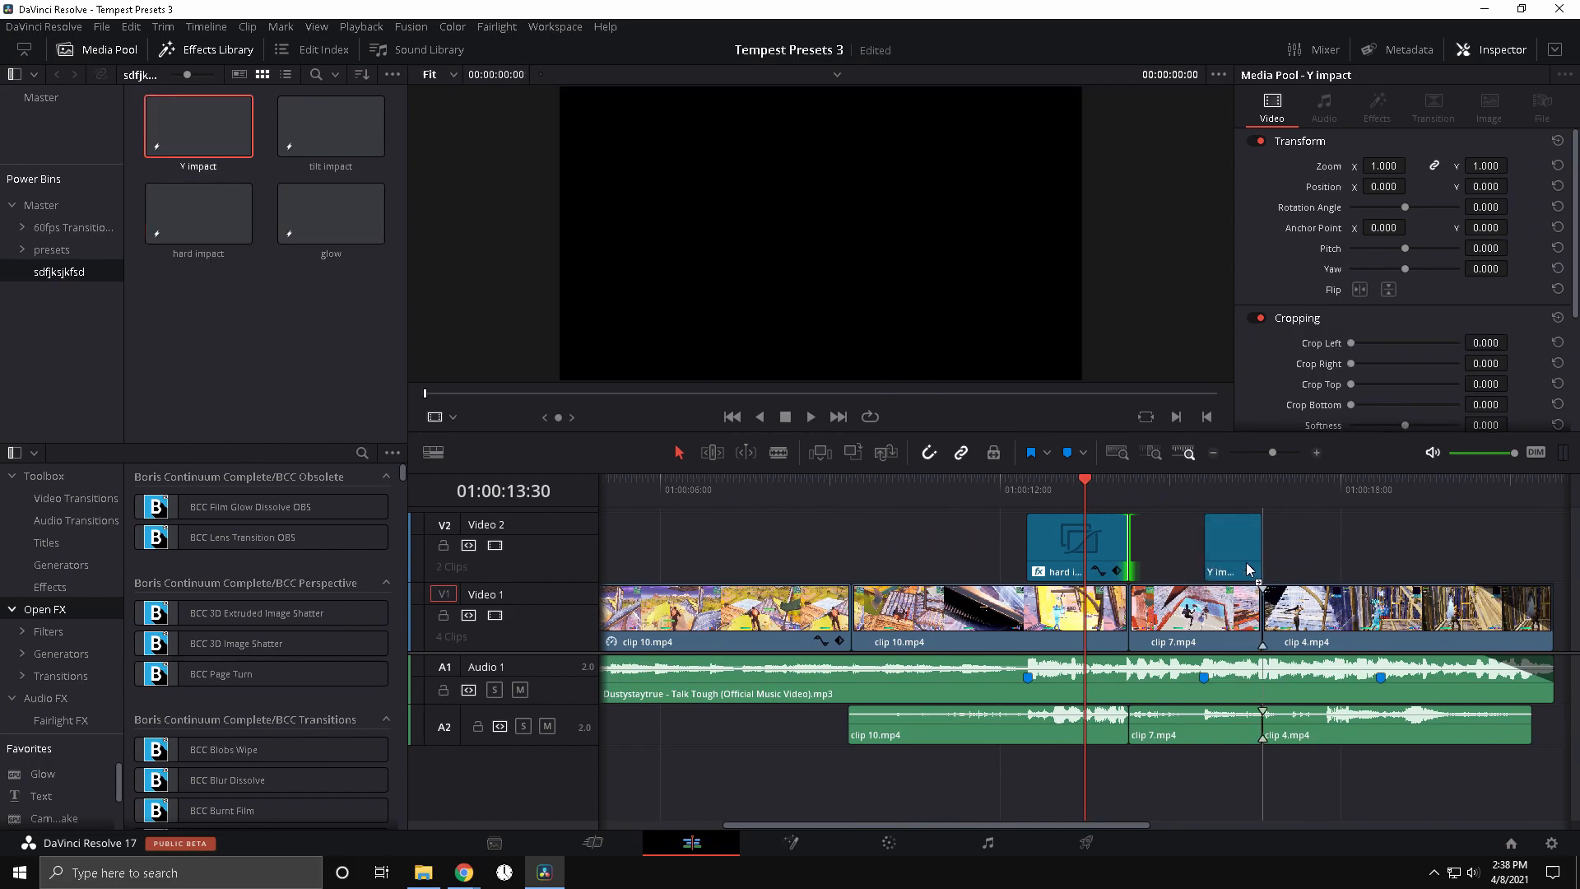
Place tilt impact on Video 2 at the later marker above clip 4.
{"action": "left_click", "coordinate": [1076, 545]}
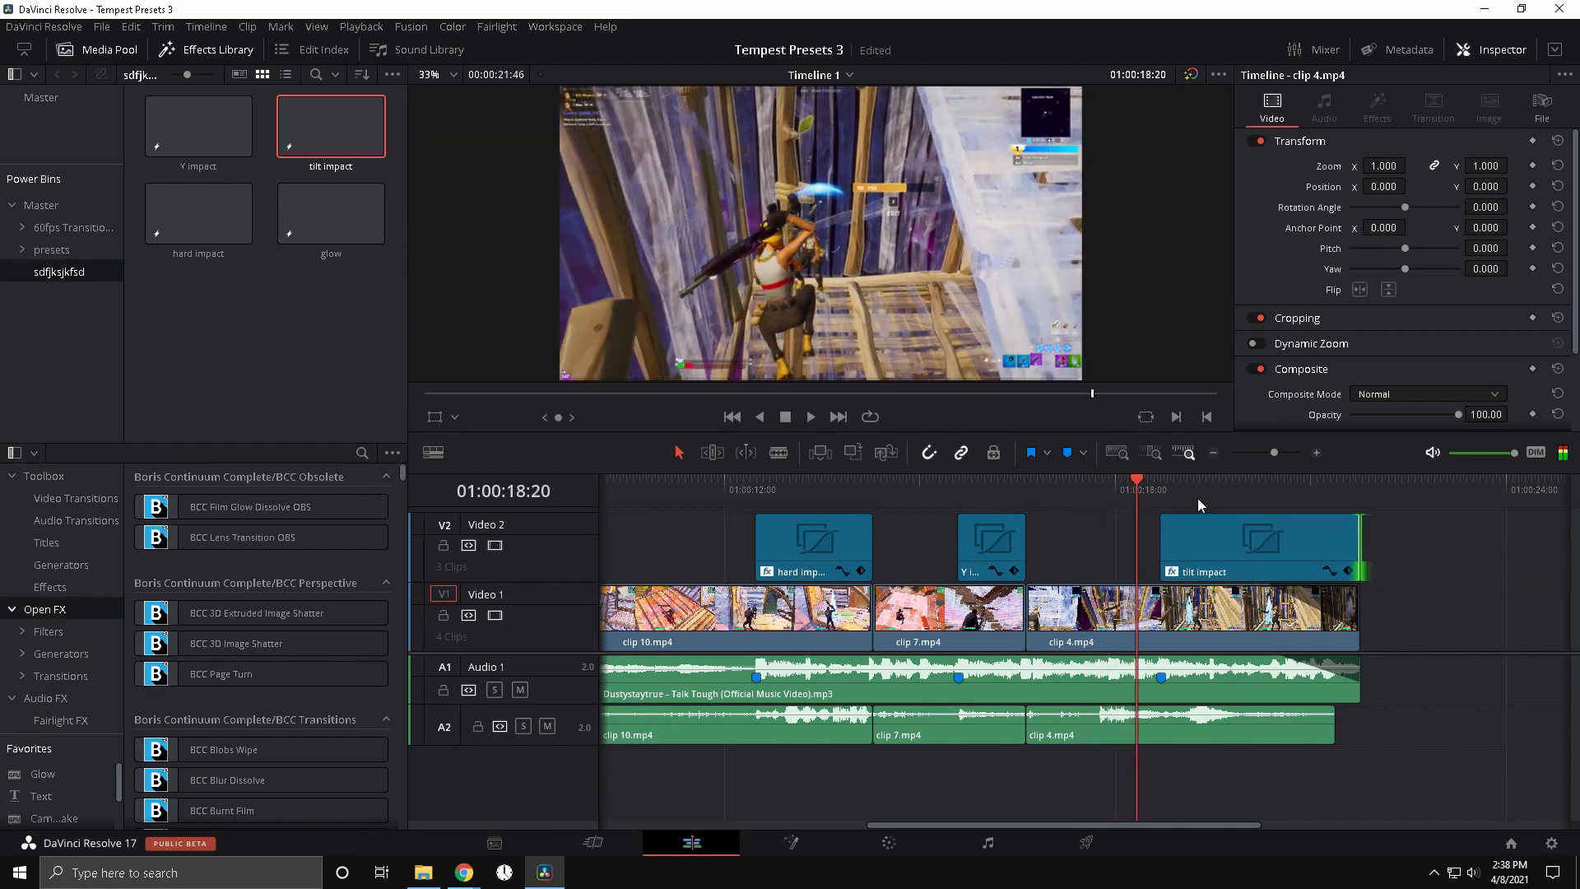
{"action": "left_click", "coordinate": [1195, 489]}
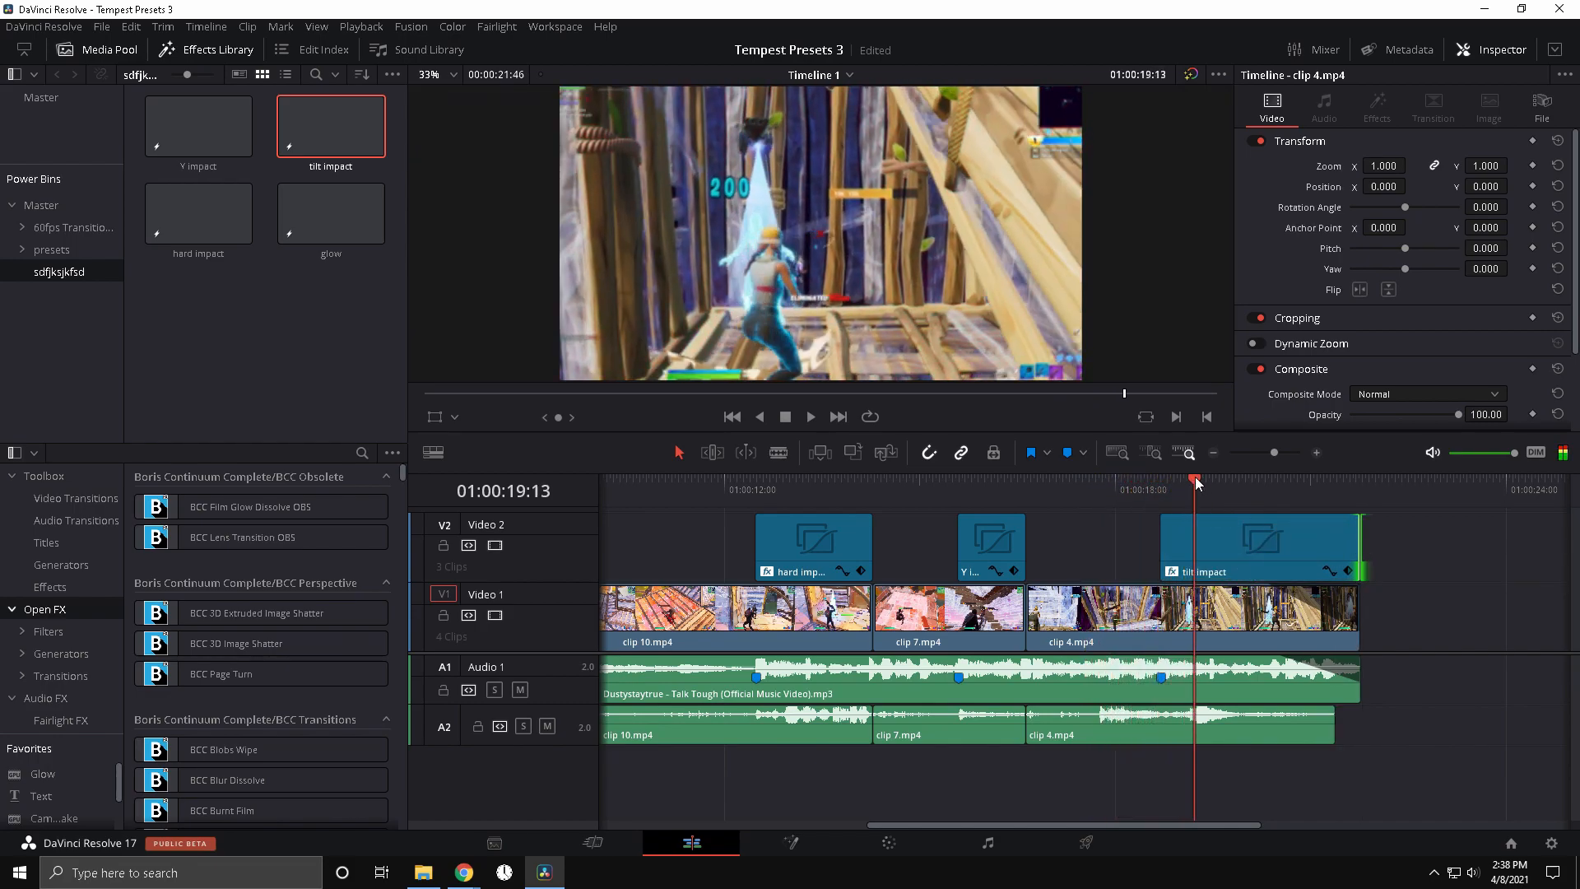
{"action": "left_click", "coordinate": [708, 480]}
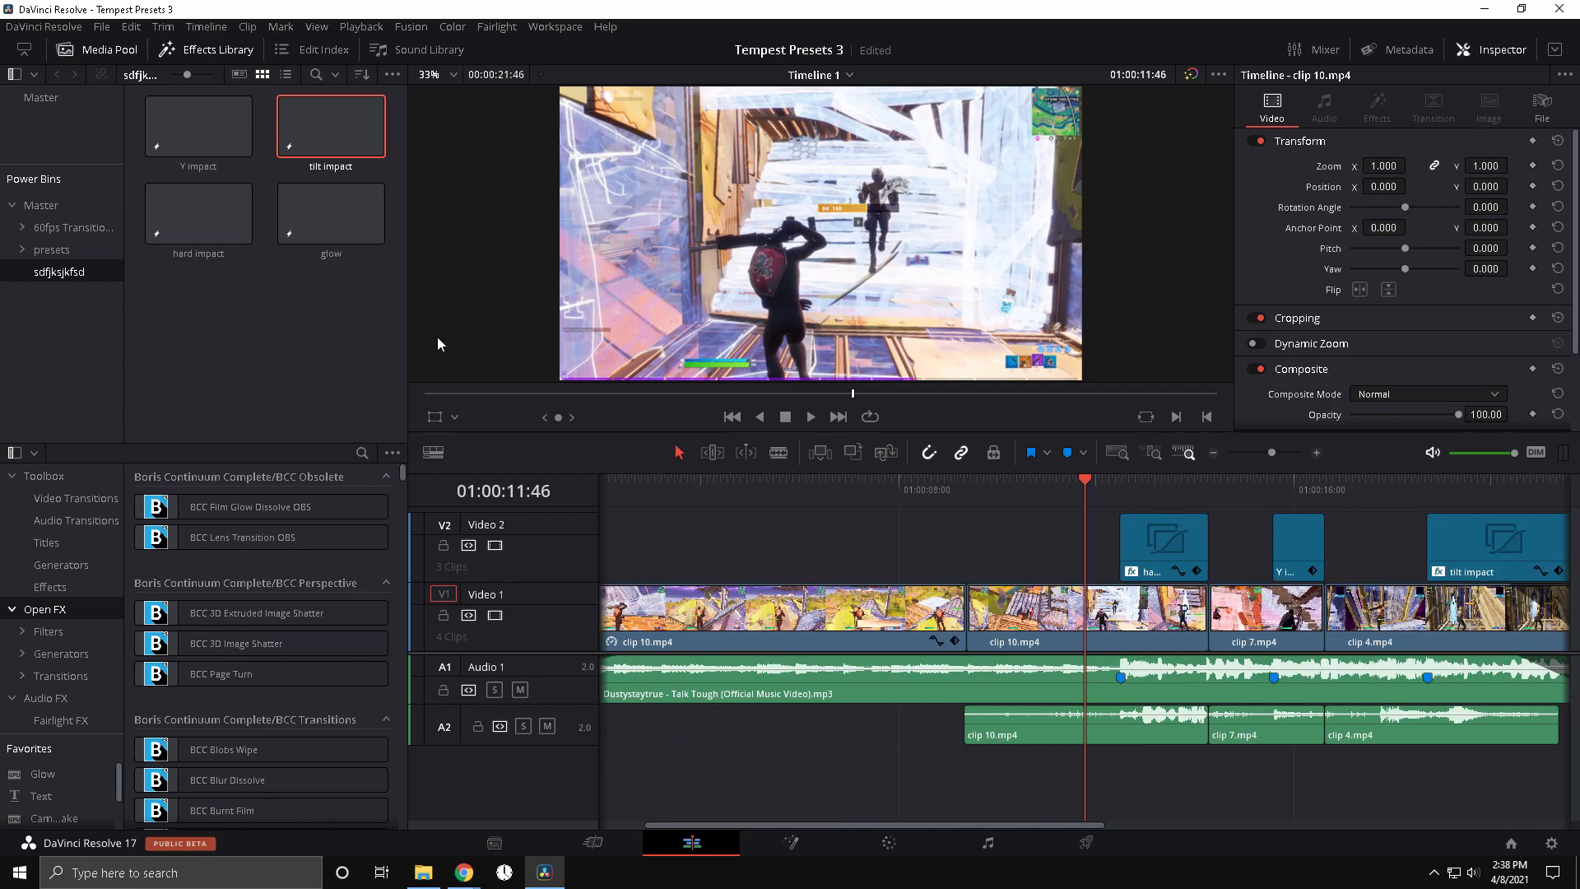
Place the glow preset on a new Video 3 track above hard impact at the first marker.
{"action": "left_click", "coordinate": [331, 213]}
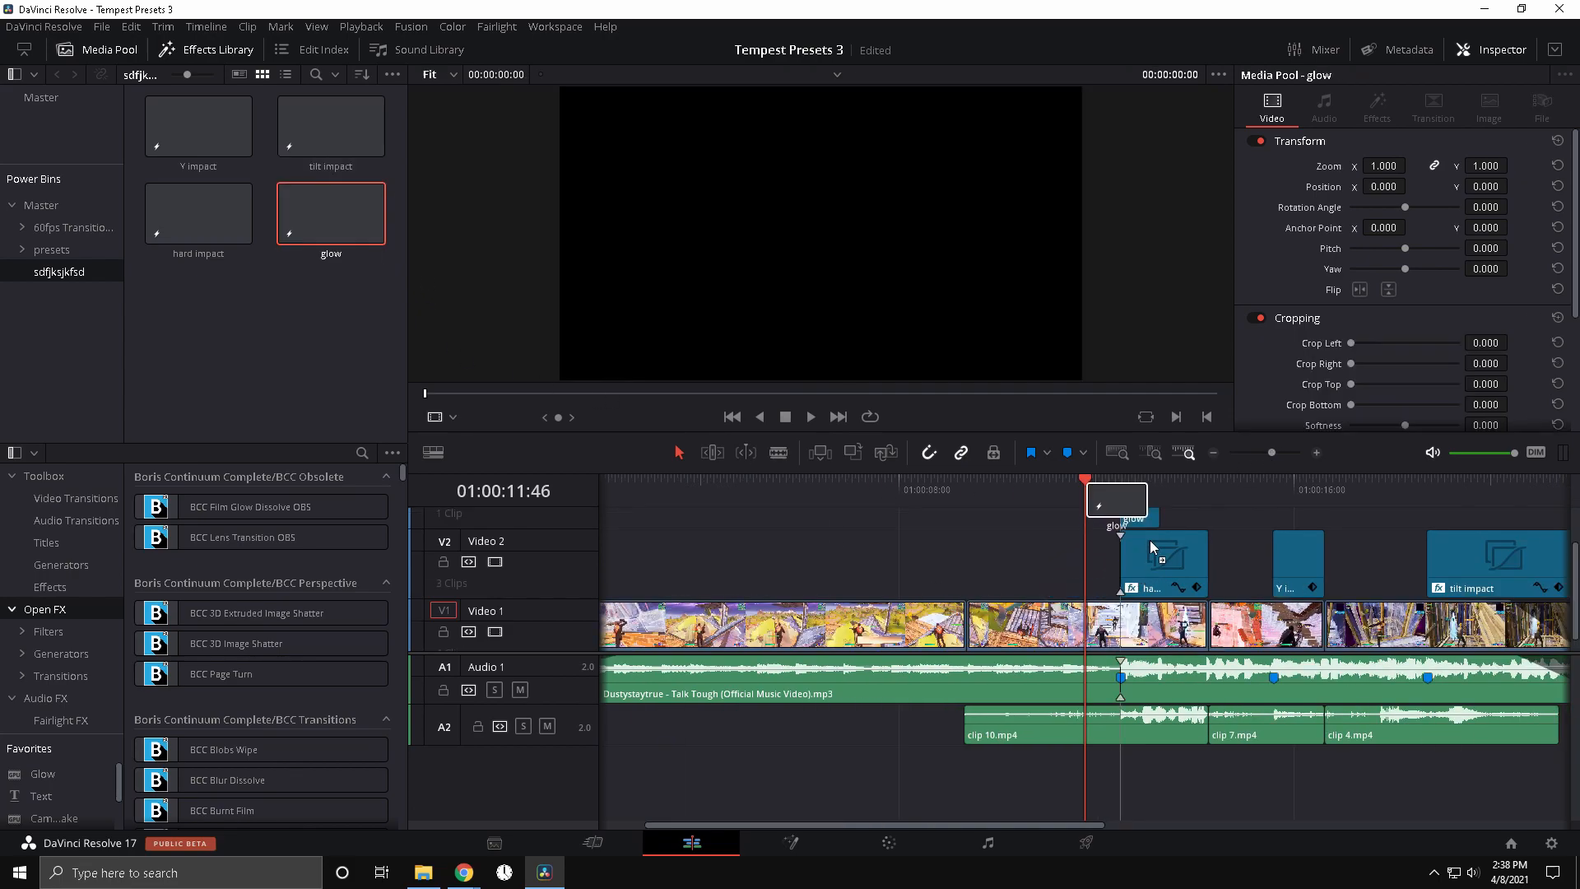
{"action": "left_click", "coordinate": [1120, 479]}
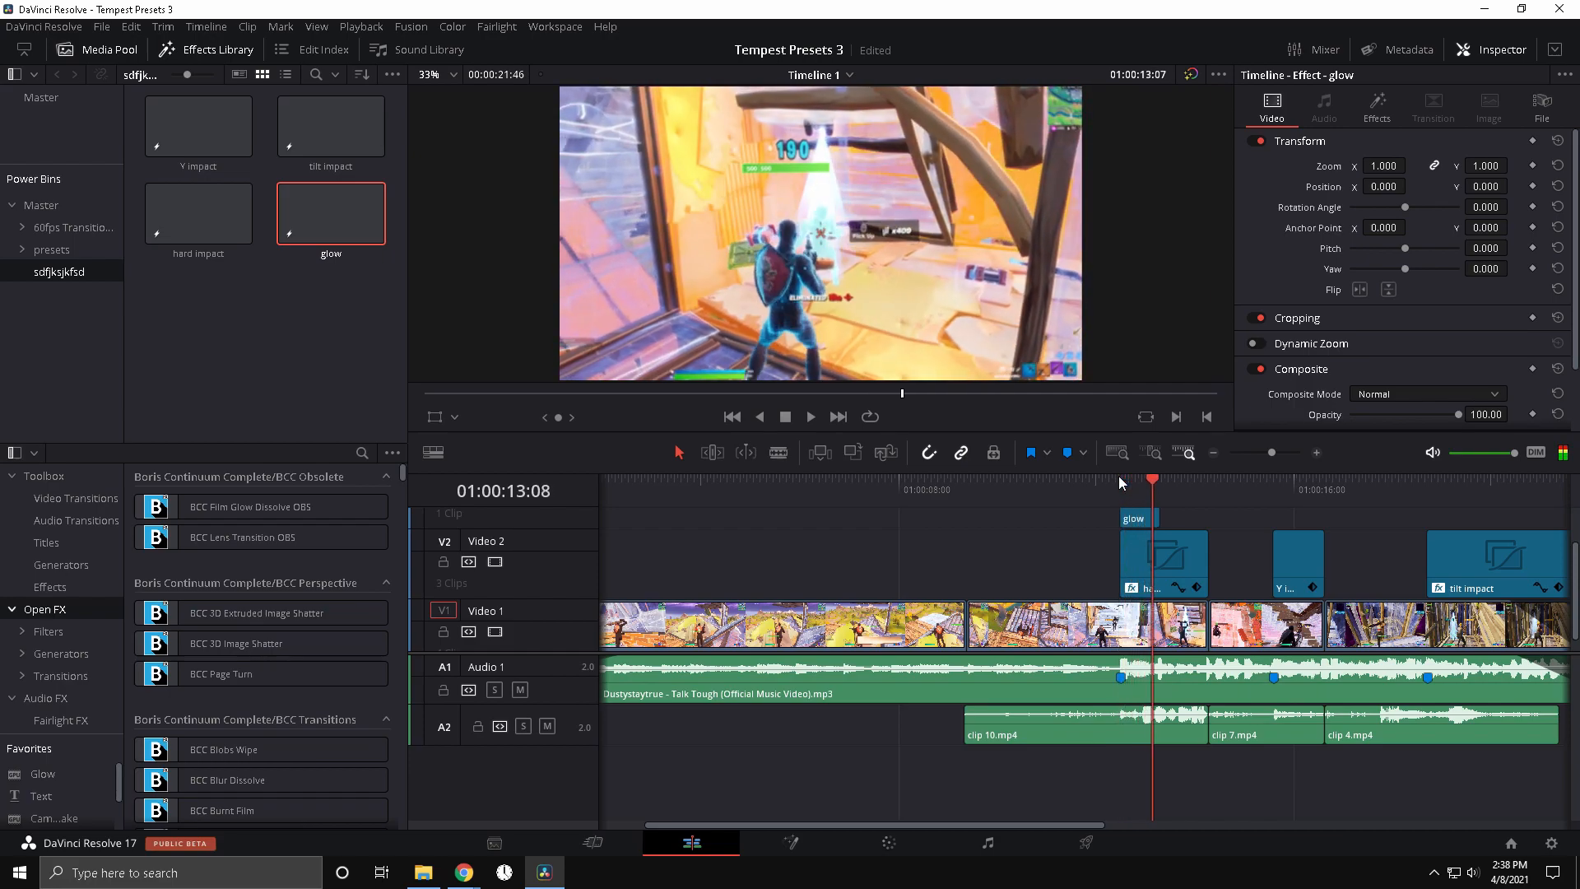
{"action": "left_click", "coordinate": [965, 479]}
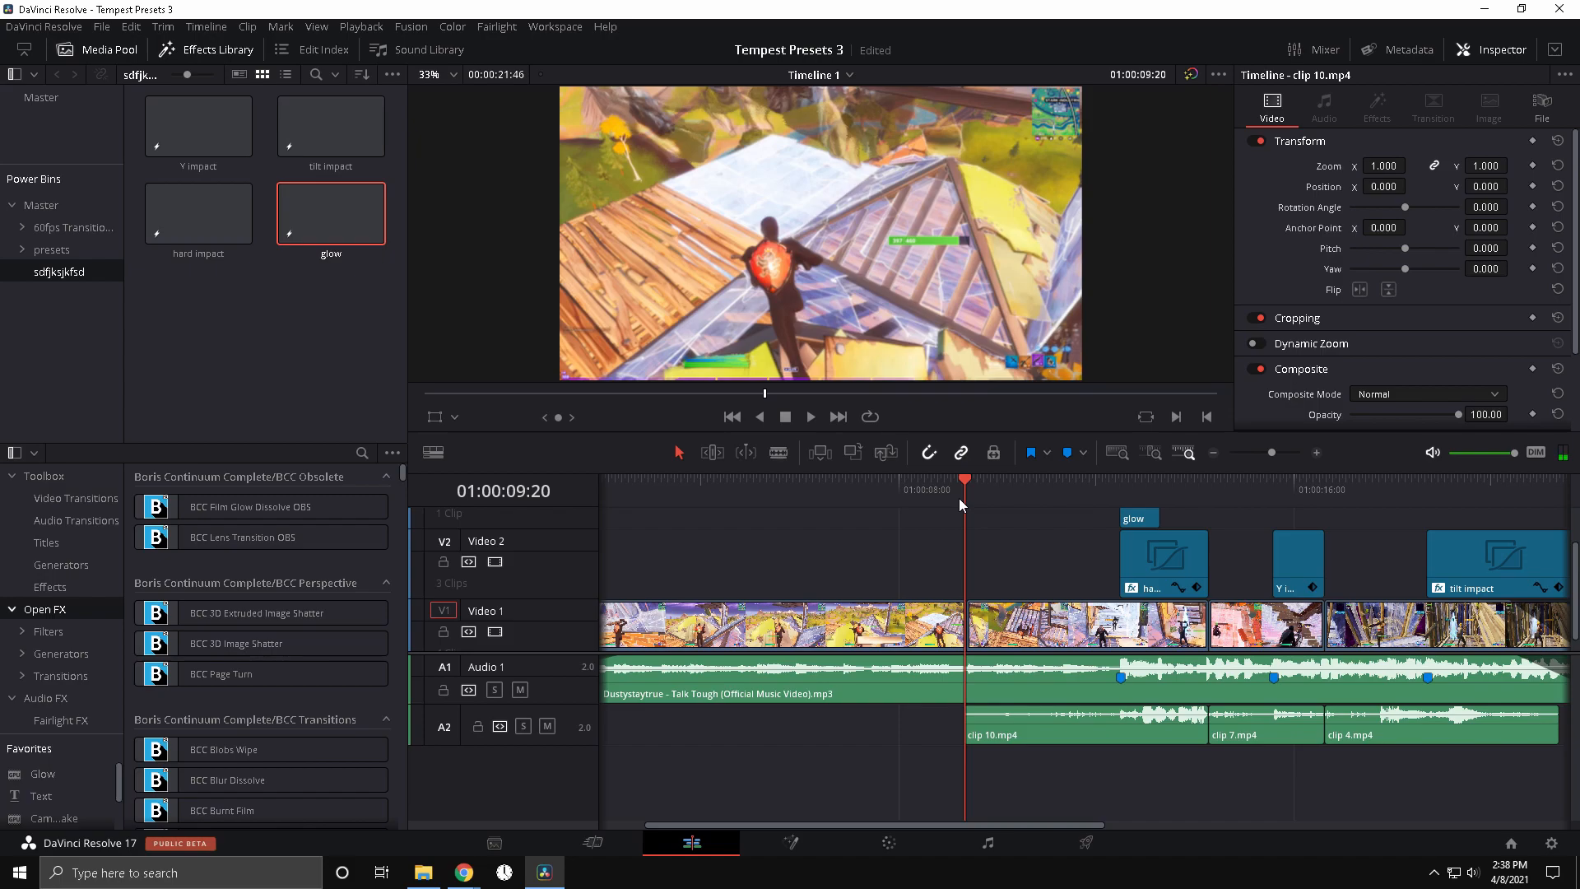
{"action": "mouse_move", "coordinate": [308, 134]}
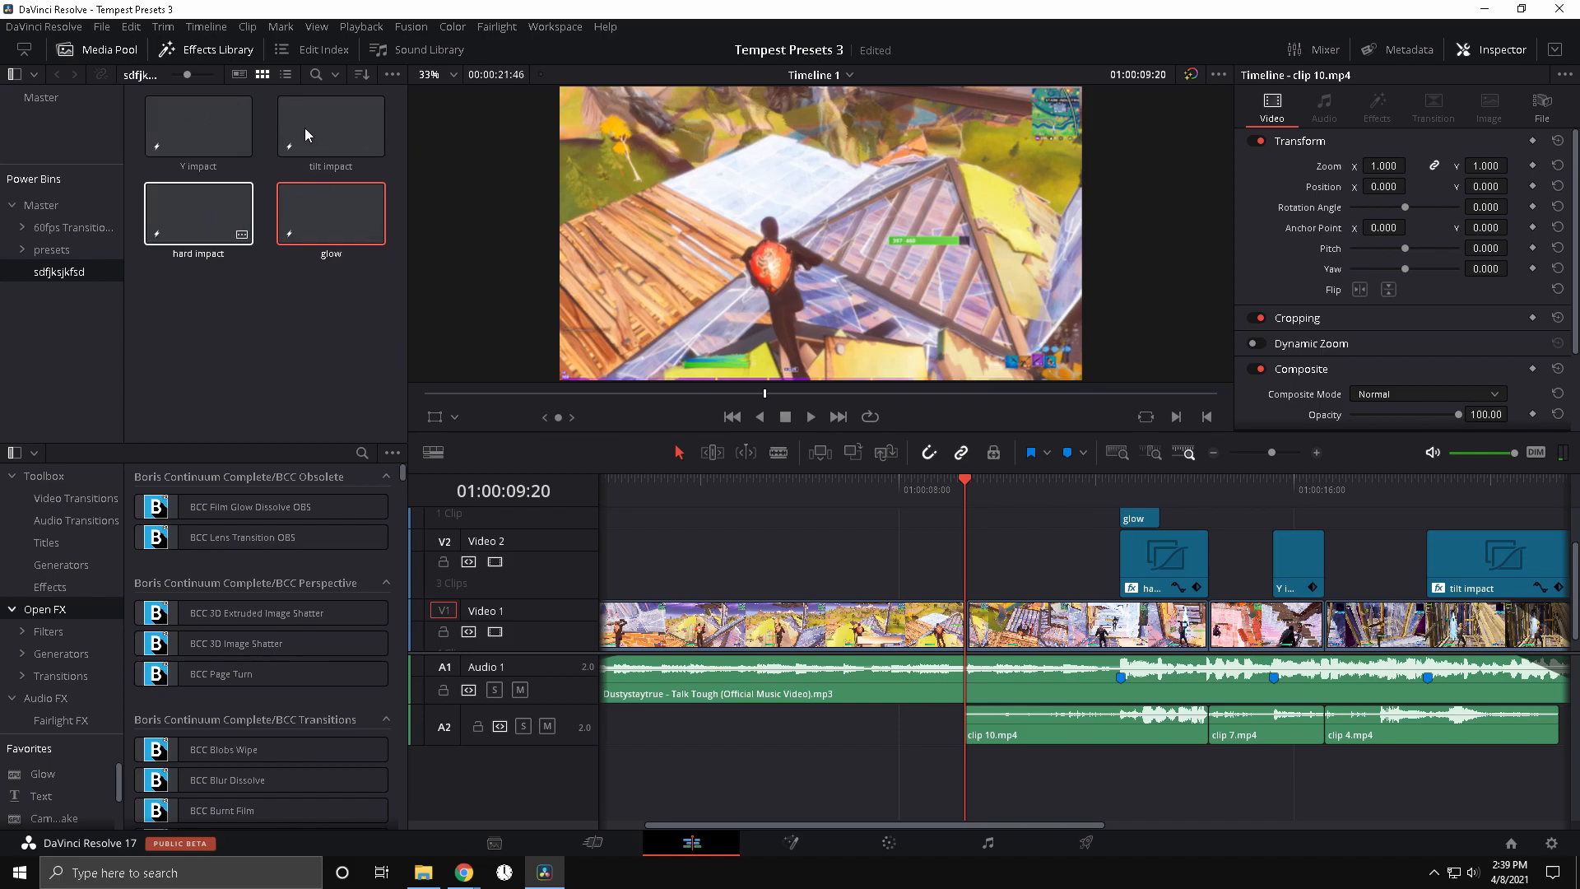
Review the preset clips in the power bin, then preview the glow at the first marker.
{"action": "left_click", "coordinate": [331, 126]}
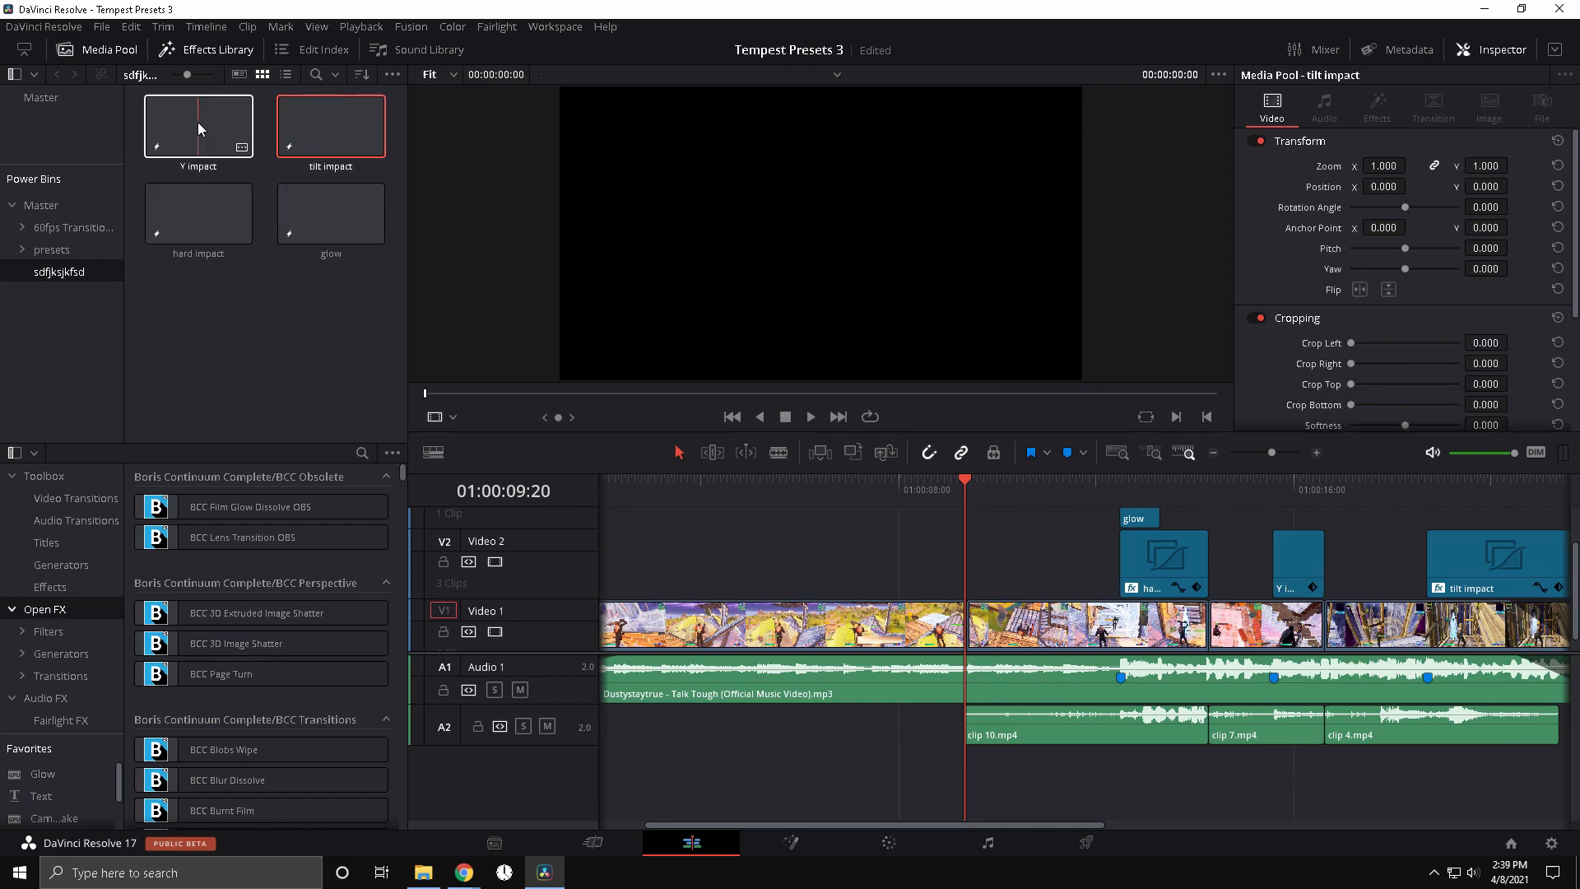
{"action": "left_click", "coordinate": [331, 213]}
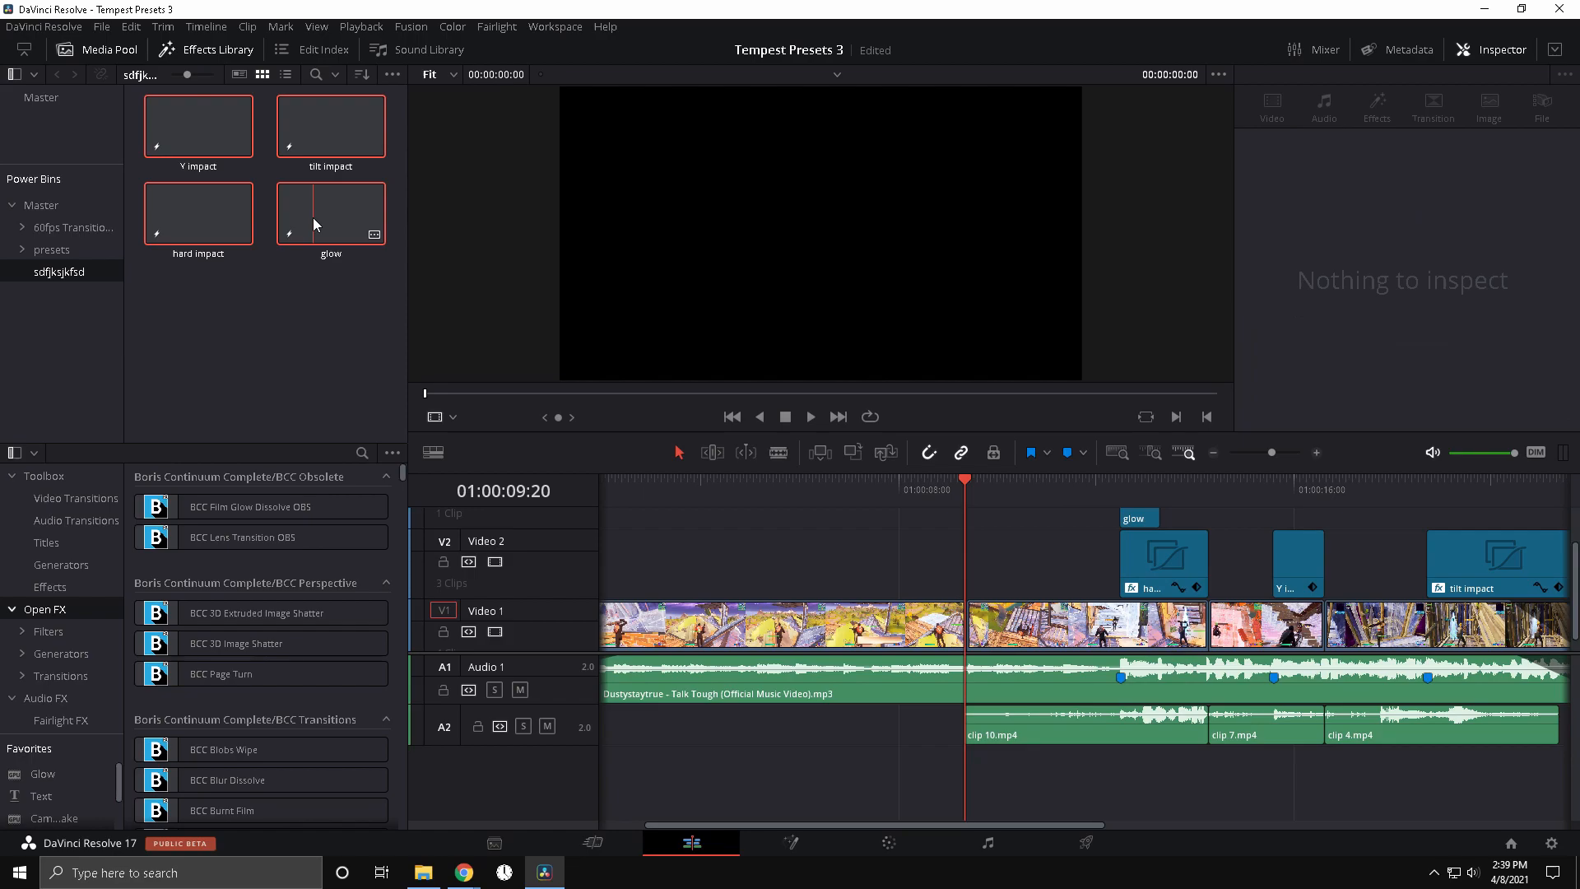
{"action": "left_click", "coordinate": [197, 127]}
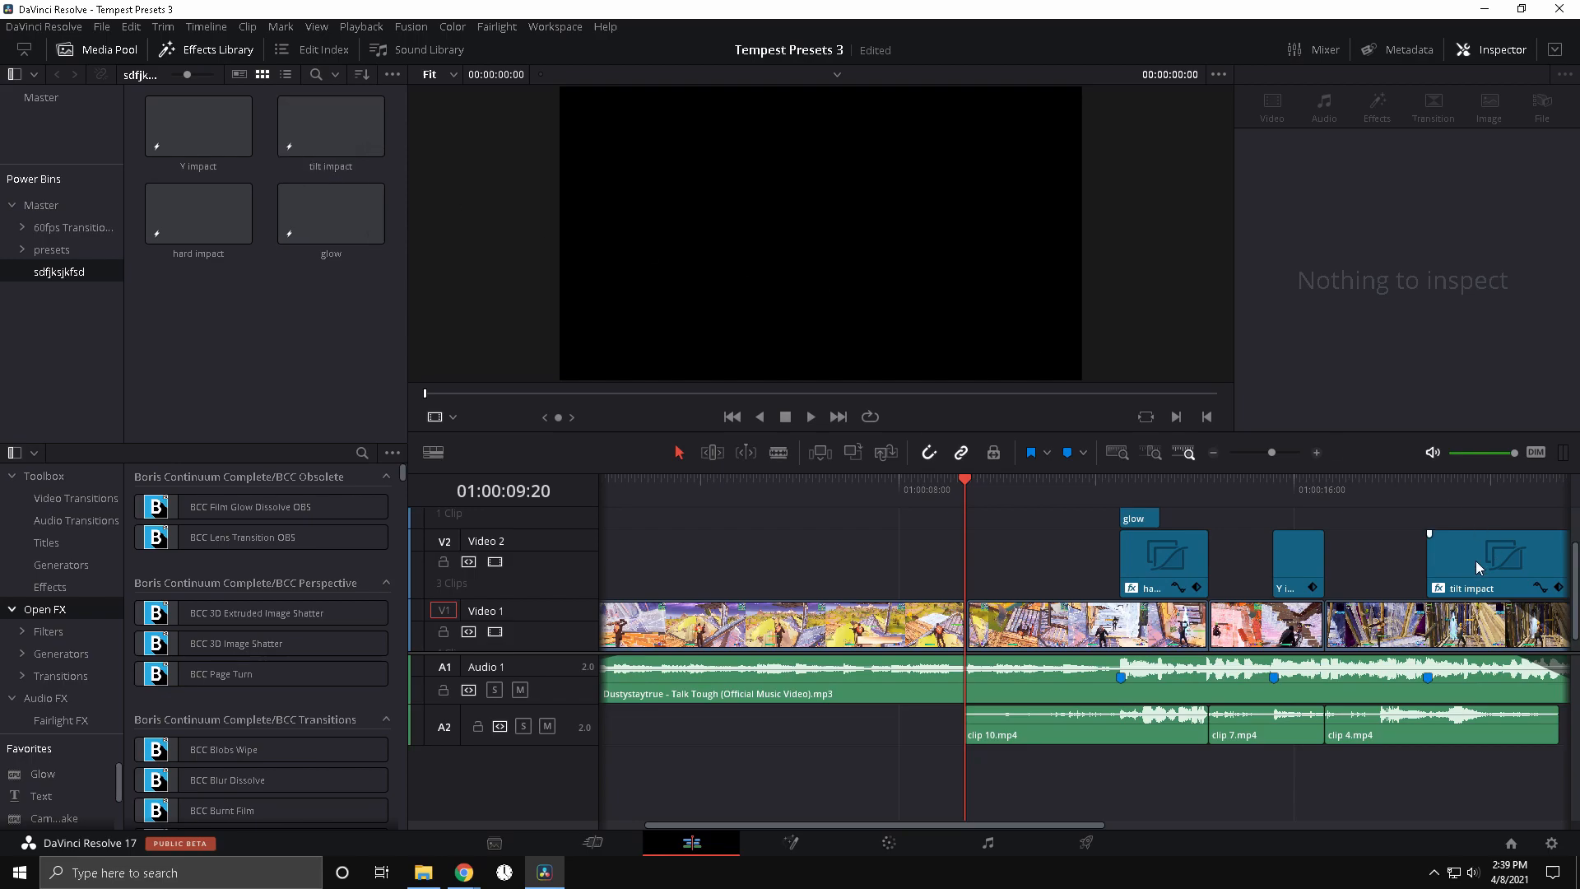
{"action": "left_click", "coordinate": [1121, 479]}
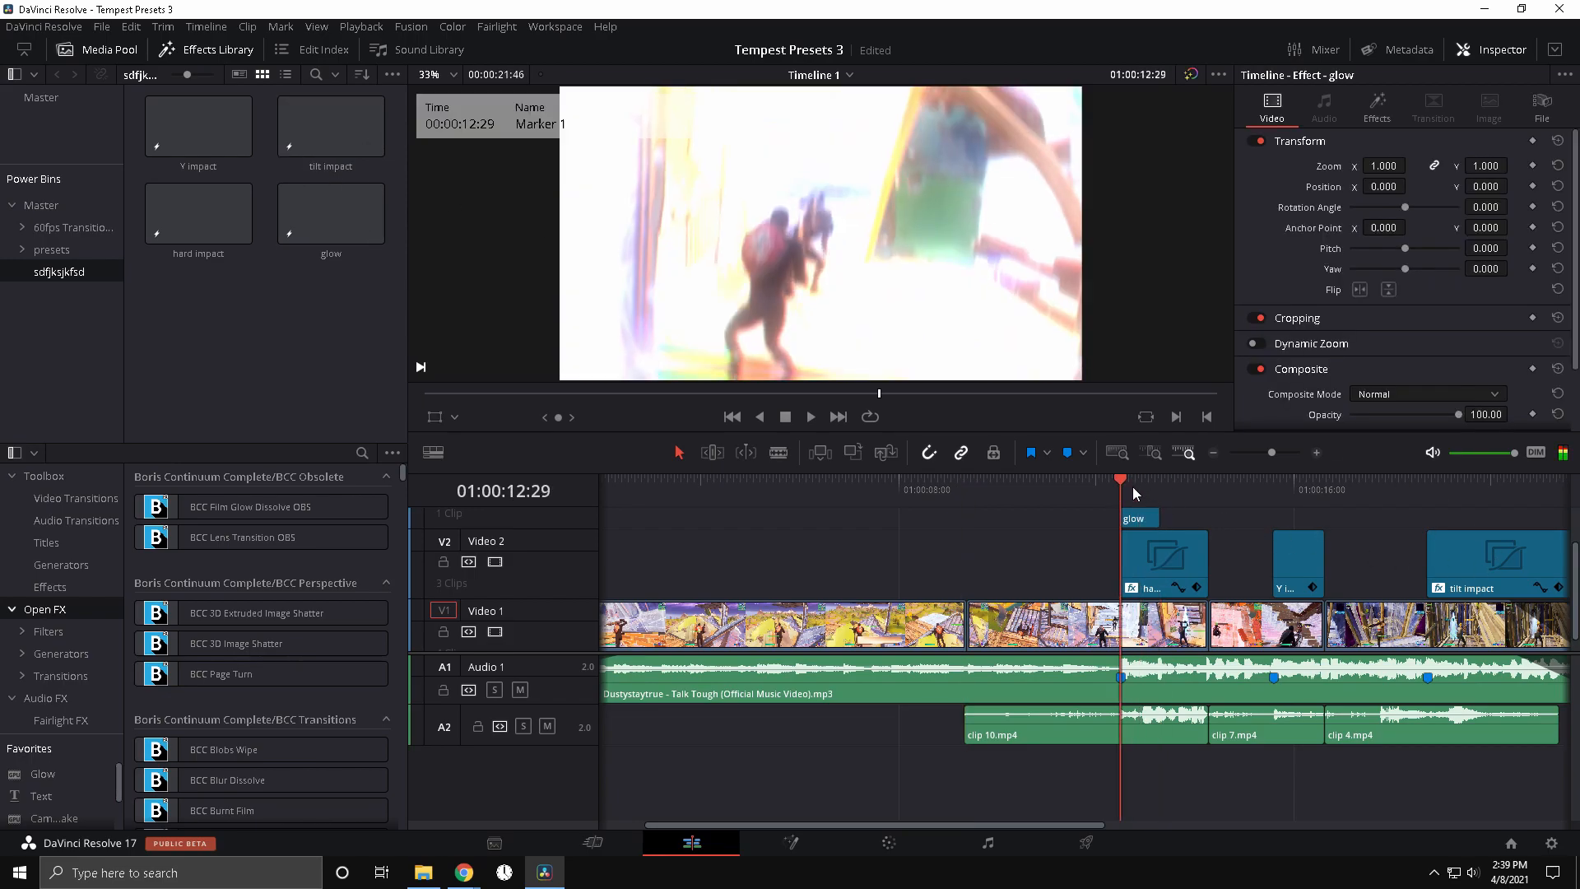